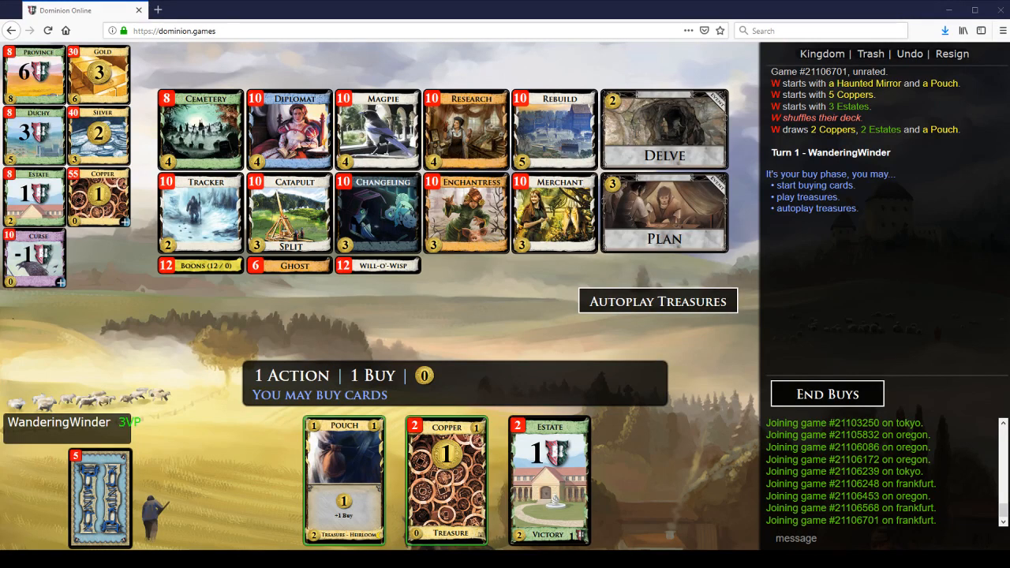
# - Autoplay turn 1's two Coppers and Pouch for 3 coins and 2 buys
pyautogui.click(656, 300)
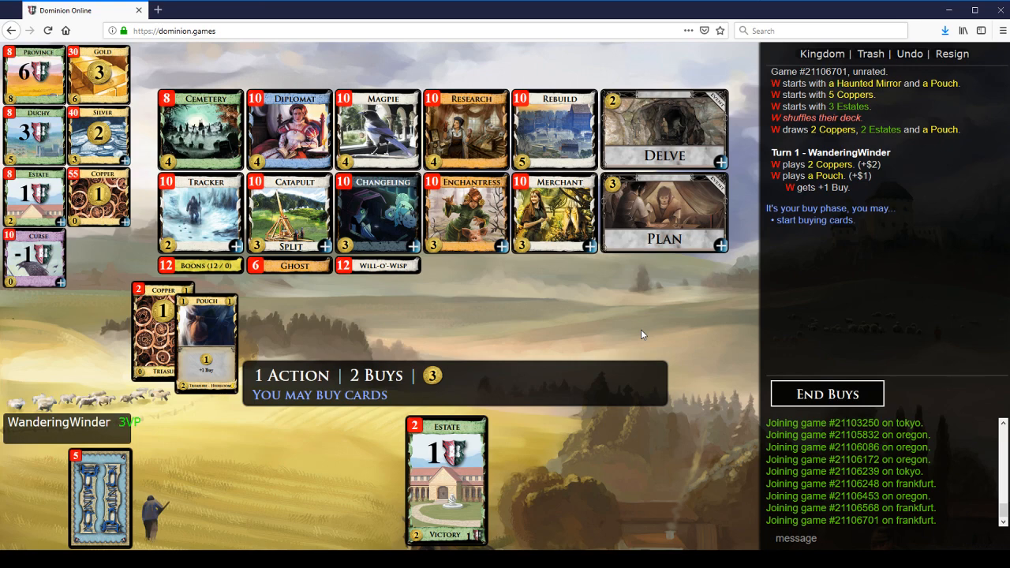
pyautogui.moveTo(544, 322)
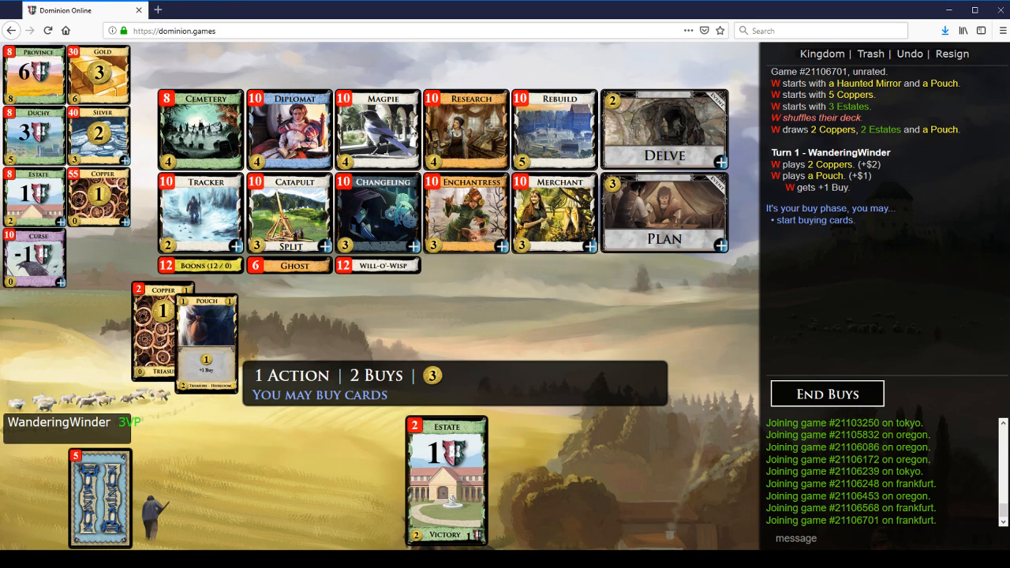
pyautogui.moveTo(79, 149)
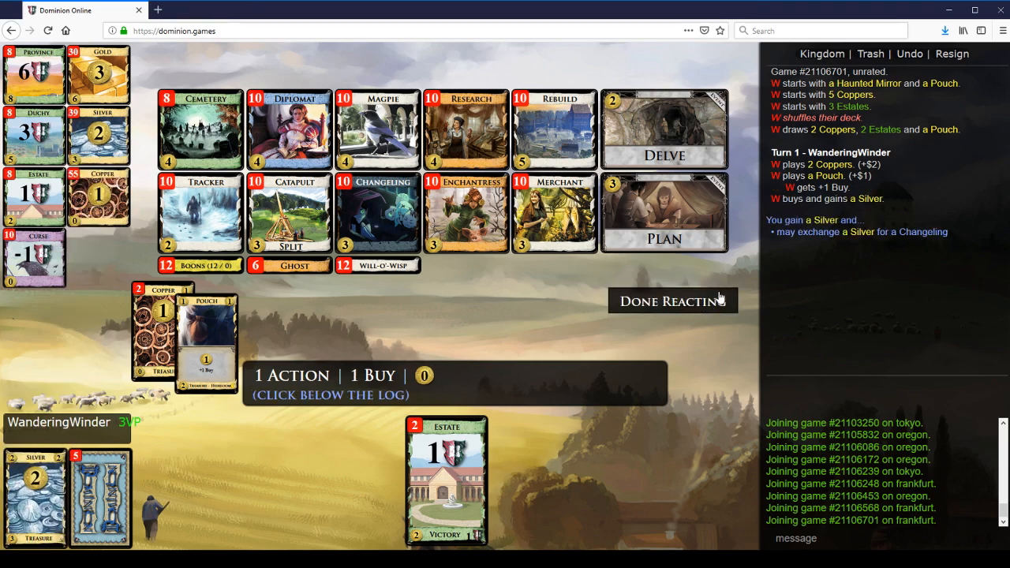
# - Set Changeling exchanges to Never and finish reacting without exchanging the Silver
pyautogui.click(377, 213)
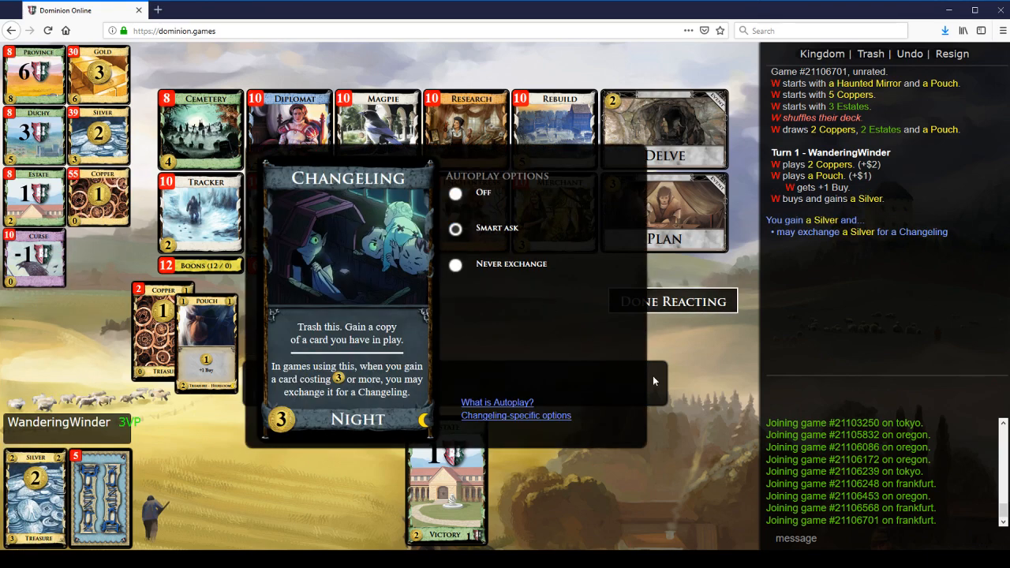
pyautogui.click(454, 265)
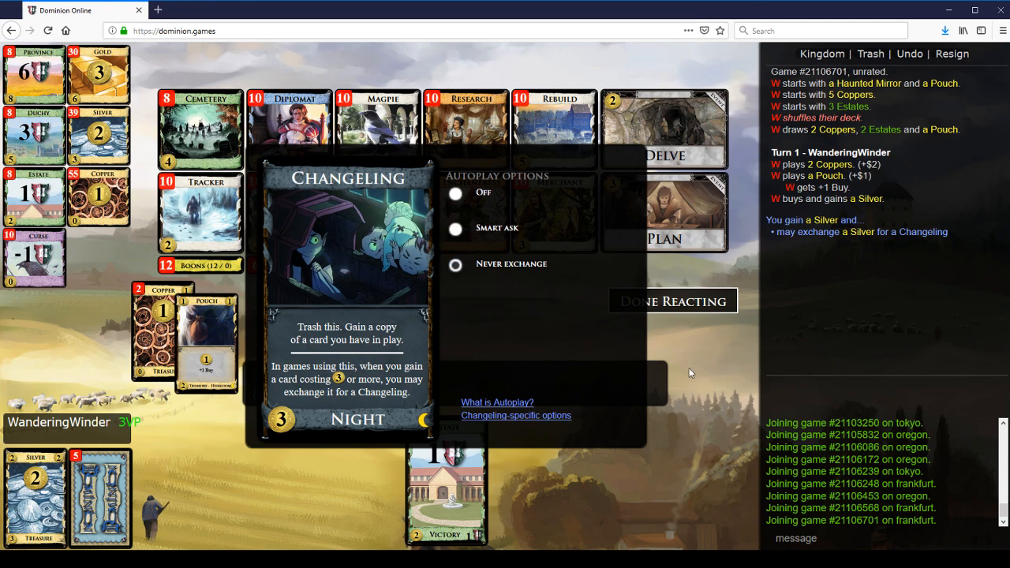
pyautogui.click(672, 299)
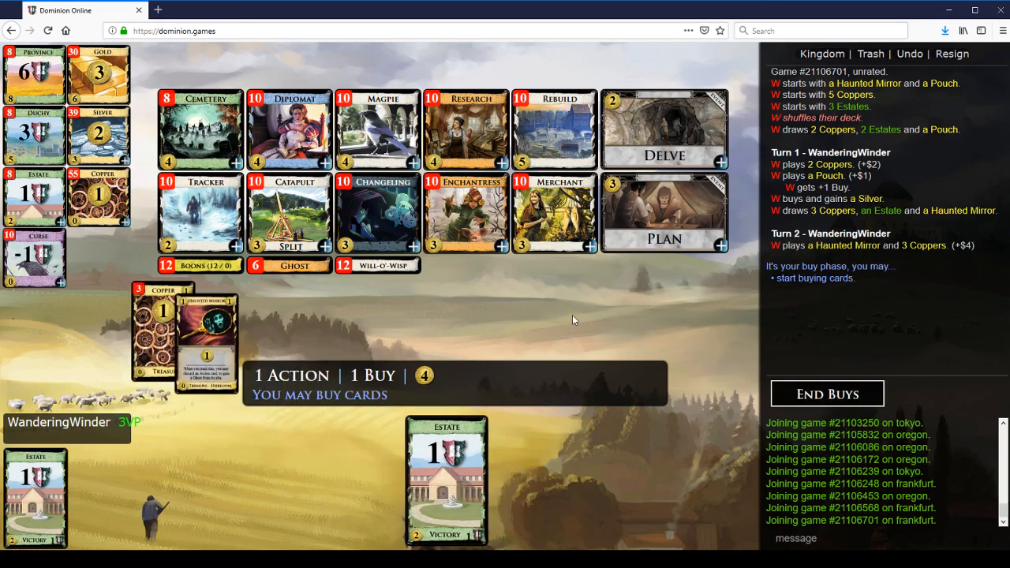
pyautogui.moveTo(694, 140)
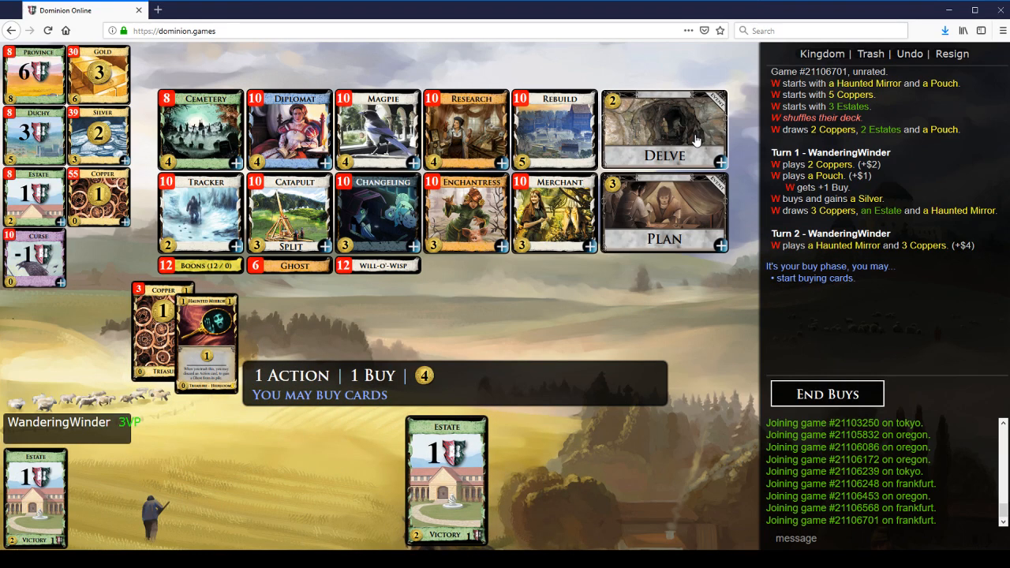
pyautogui.moveTo(680, 151)
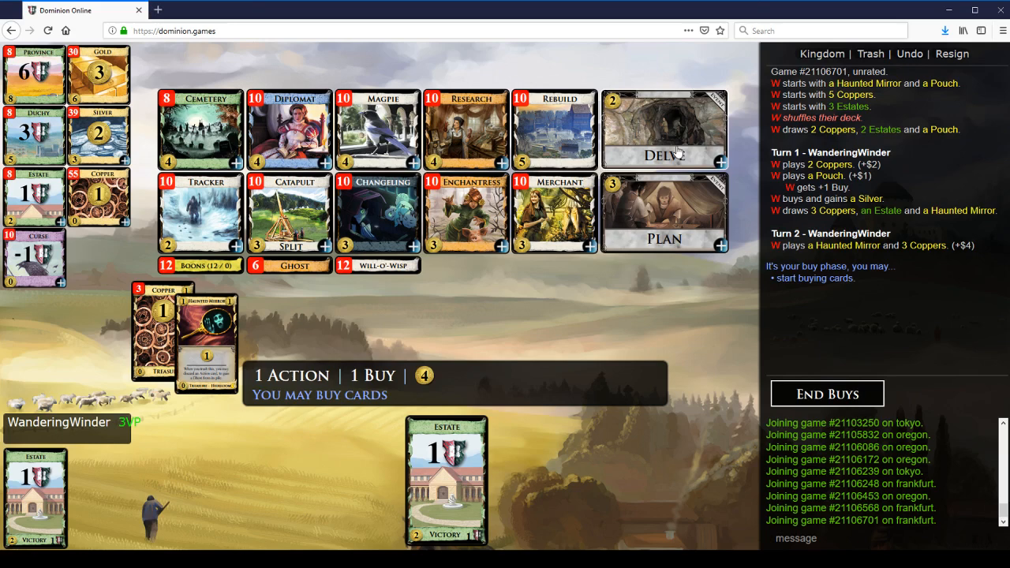
pyautogui.moveTo(555, 213)
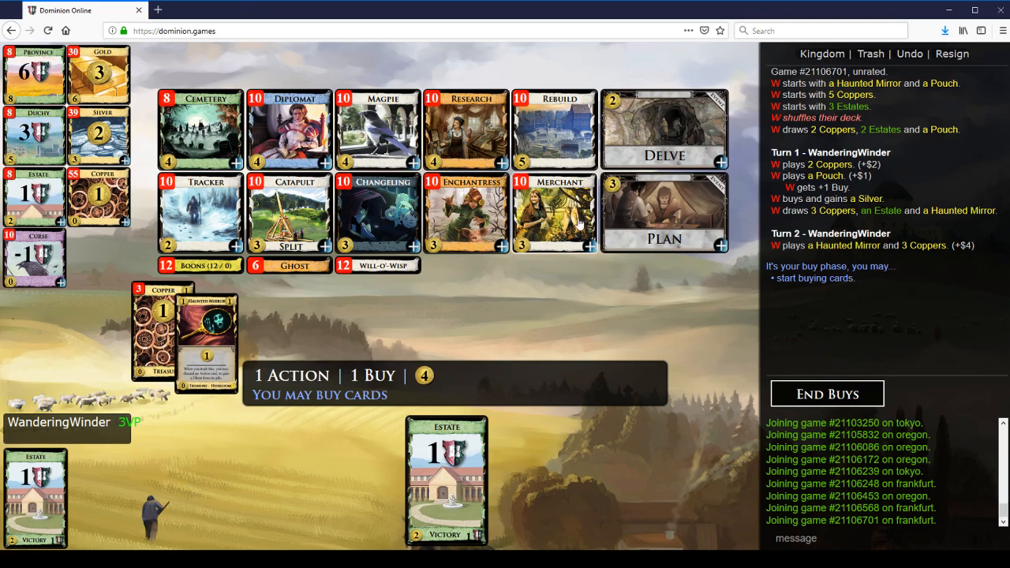
pyautogui.moveTo(369, 126)
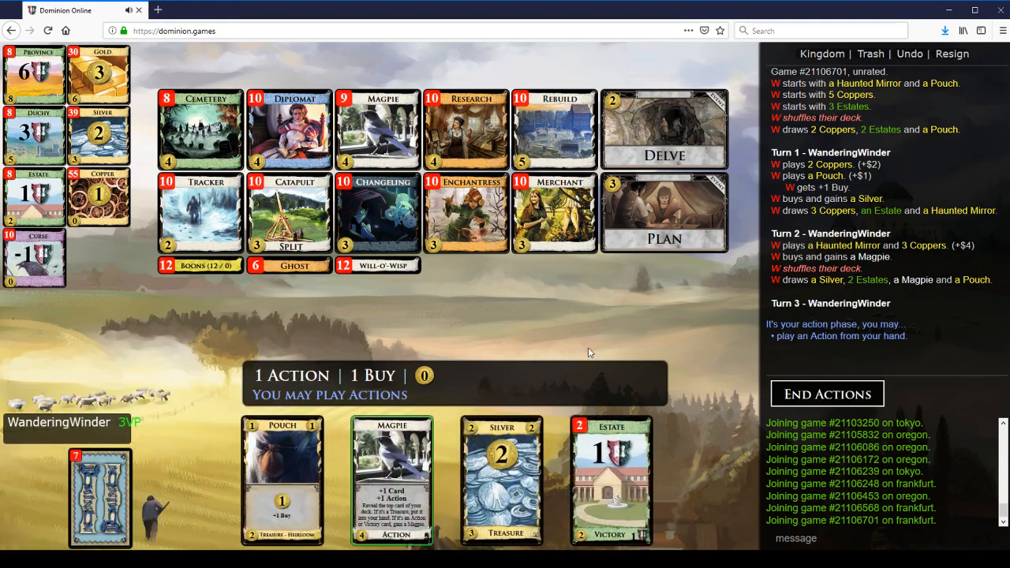
# - Play Magpie and treasures to buy a Rebuild on turn 3, then a Magpie on turn 4
pyautogui.click(392, 480)
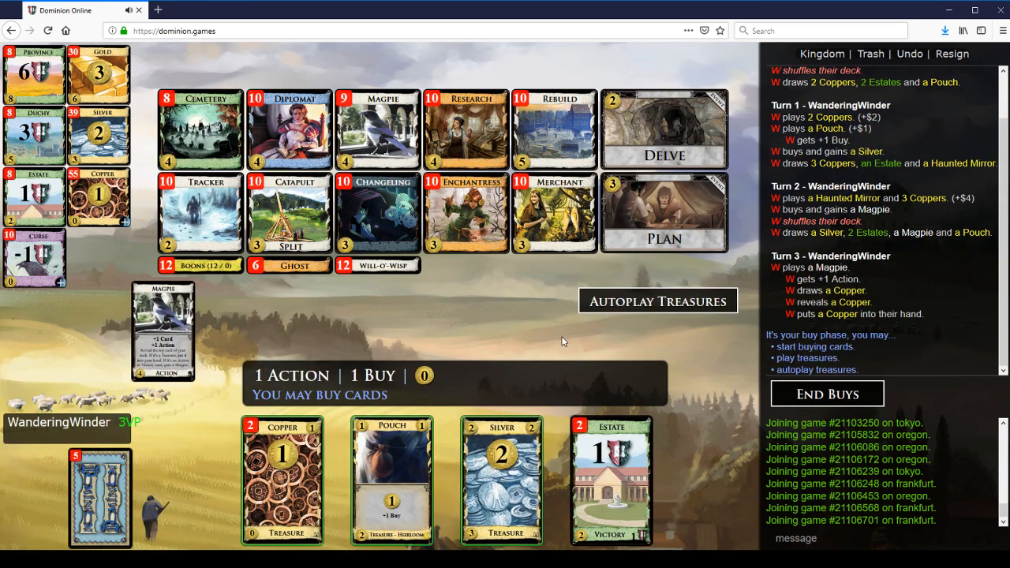
pyautogui.click(656, 300)
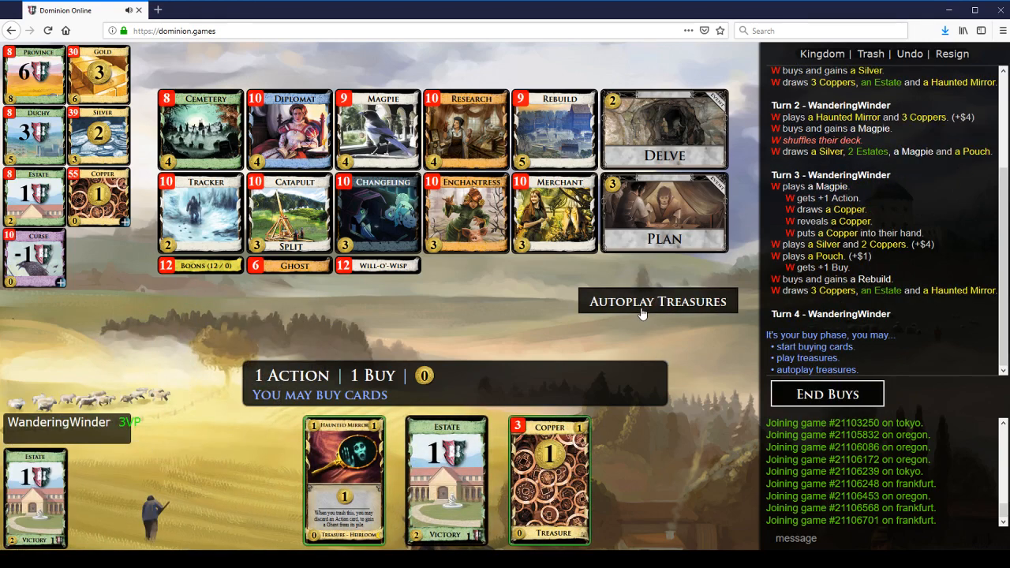
pyautogui.click(656, 301)
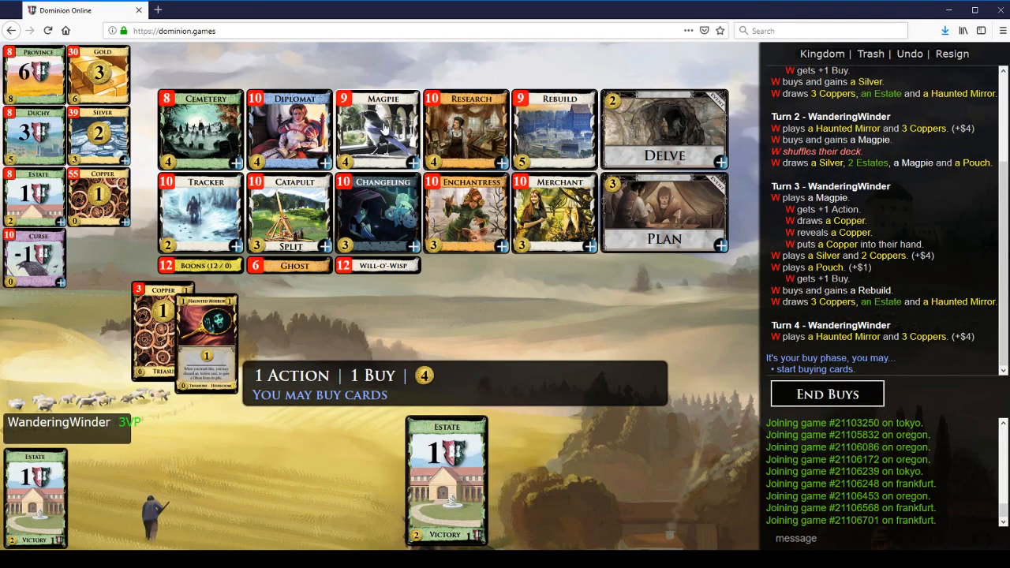
pyautogui.moveTo(543, 213)
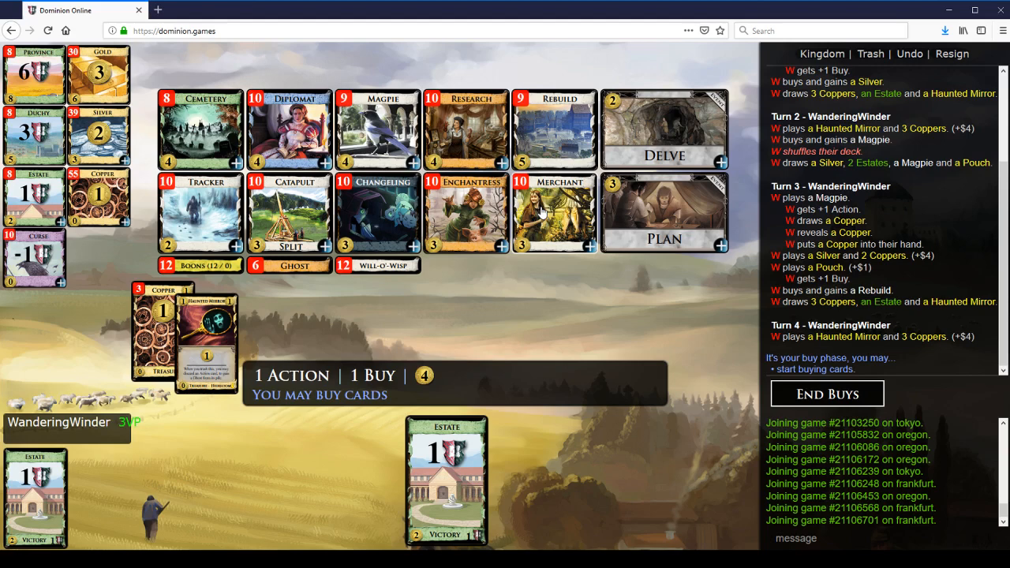
pyautogui.click(375, 130)
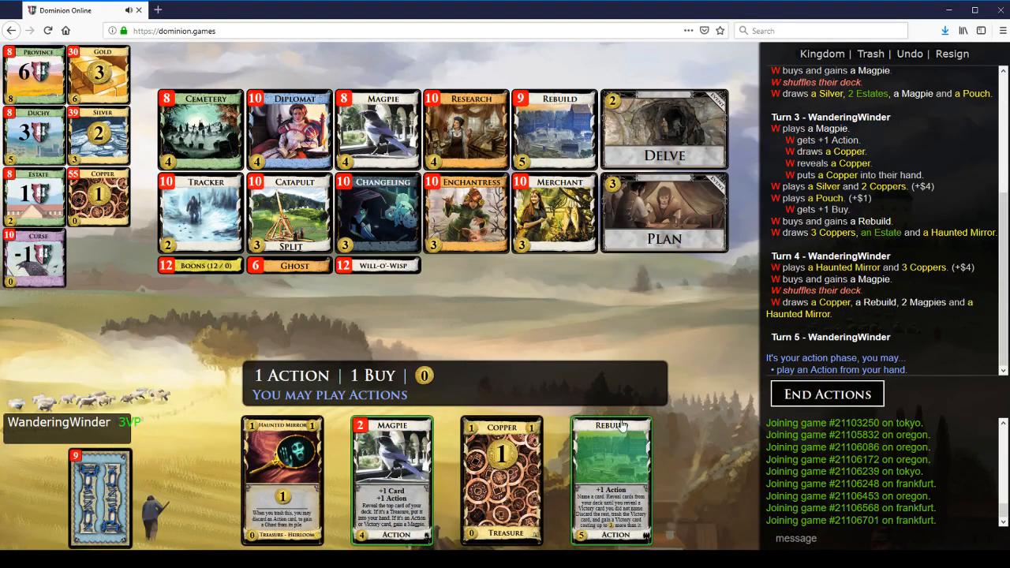
pyautogui.moveTo(628, 445)
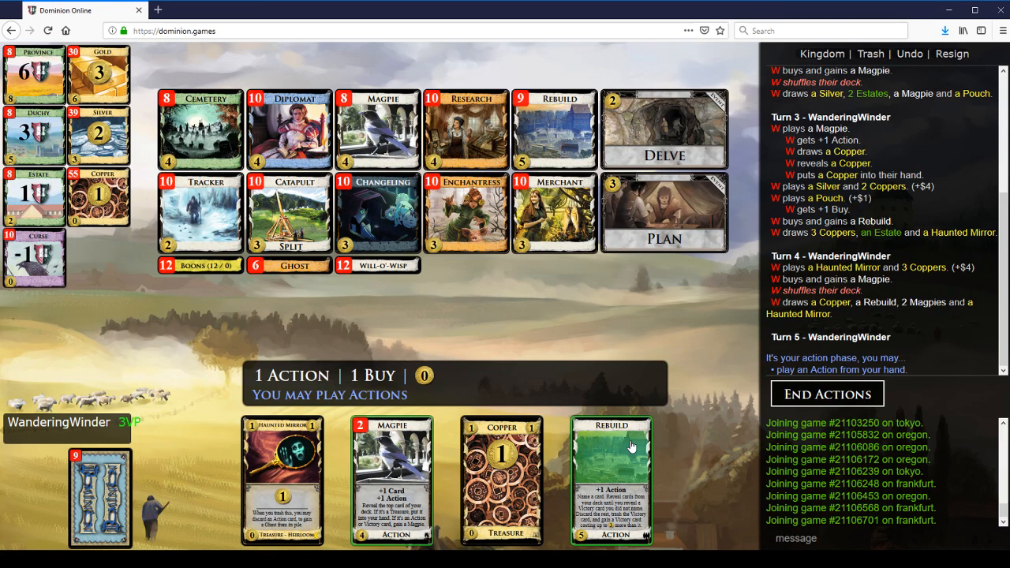
# - Rebuild an Estate into a Duchy, play Magpie, buy another Rebuild and end turn 5
pyautogui.click(611, 479)
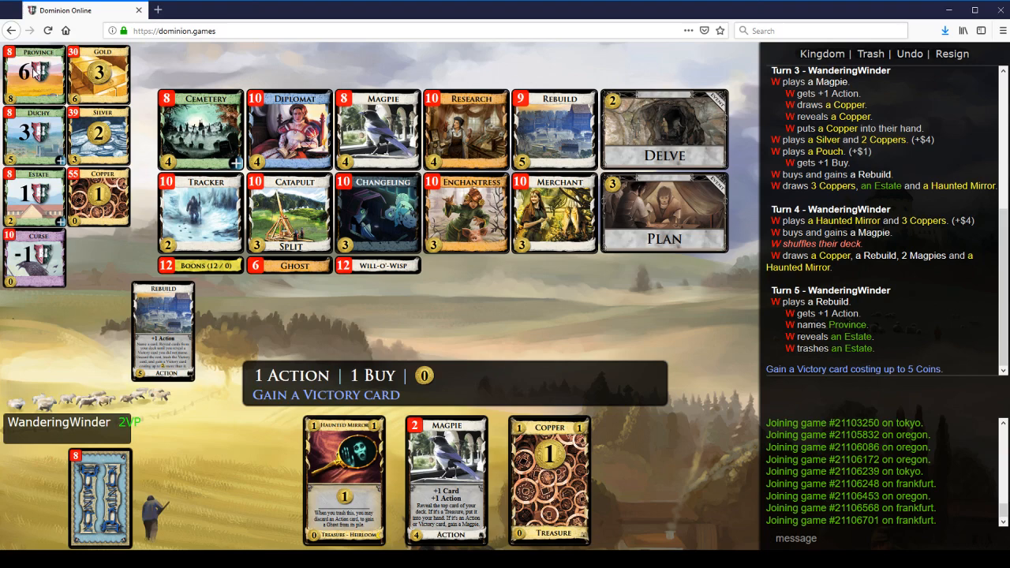
pyautogui.click(35, 139)
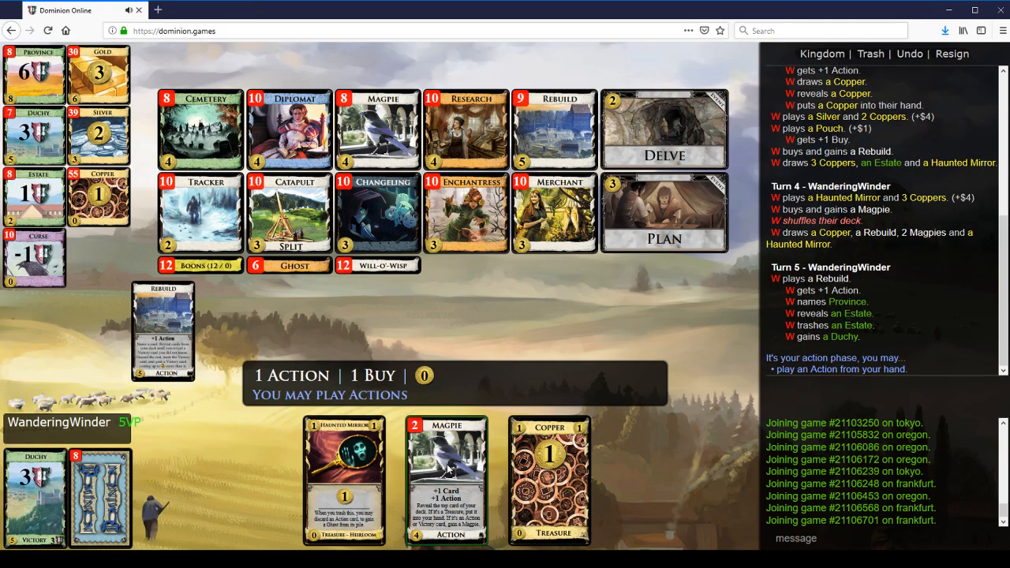
pyautogui.click(445, 476)
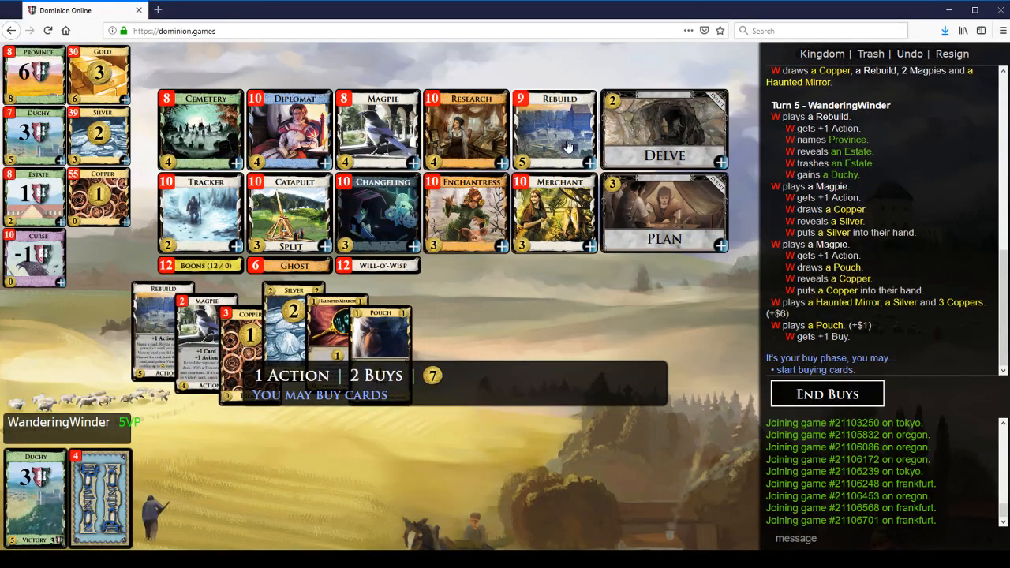
pyautogui.click(555, 129)
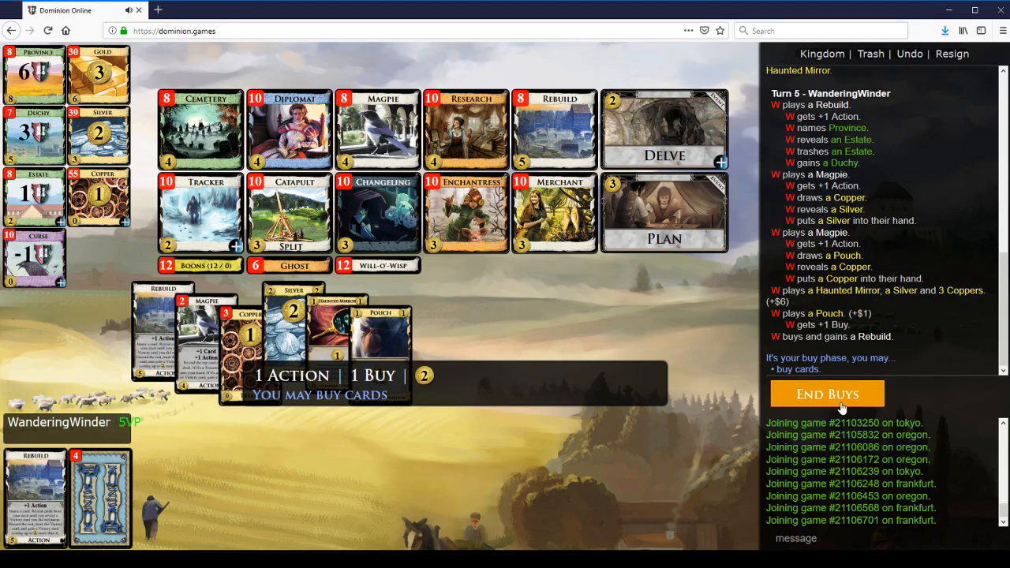
pyautogui.click(826, 394)
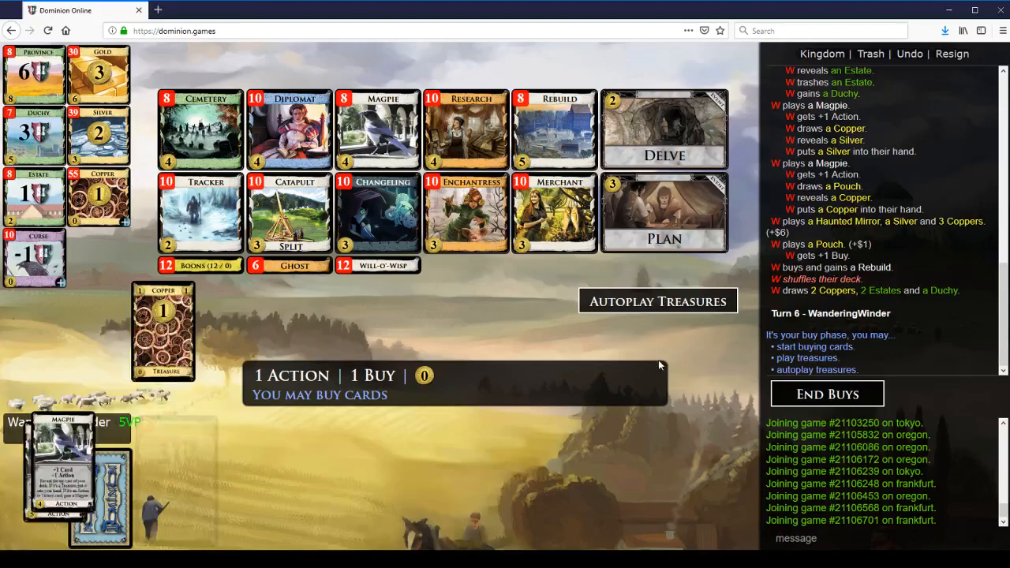
# - End turn 6 without buying, then play Rebuild naming Duchy to upgrade an Estate
pyautogui.click(827, 394)
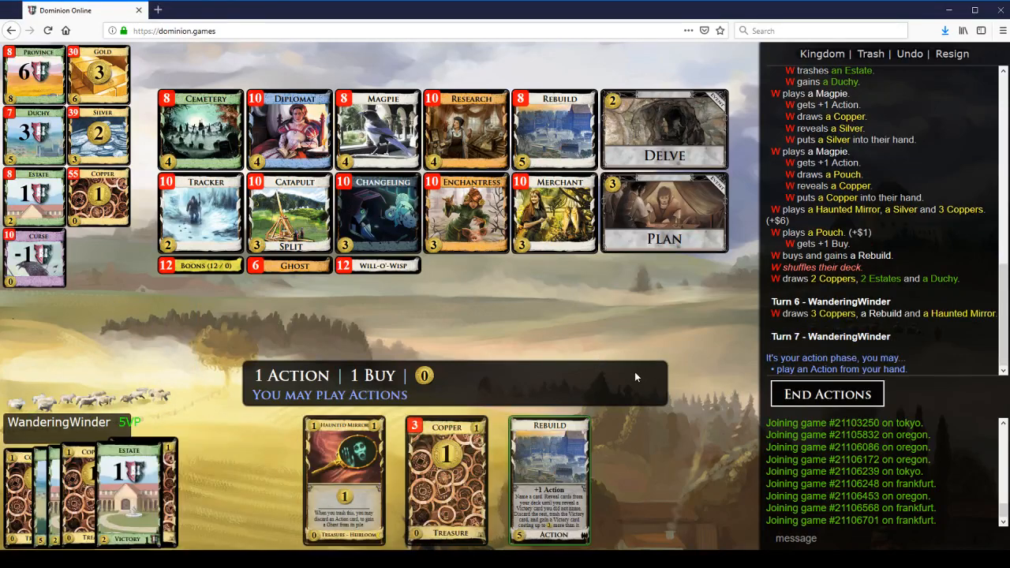
pyautogui.click(549, 481)
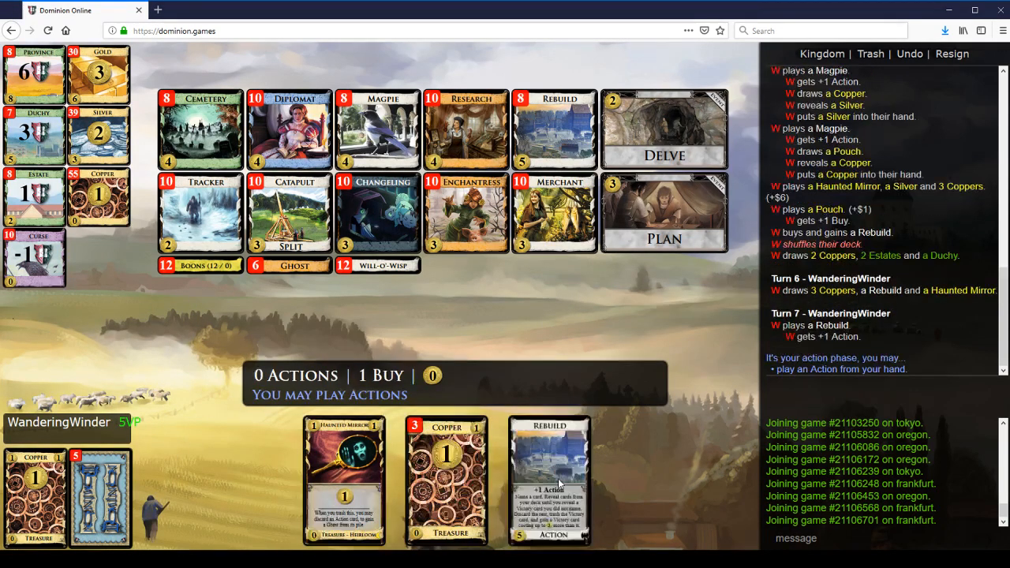
pyautogui.click(549, 479)
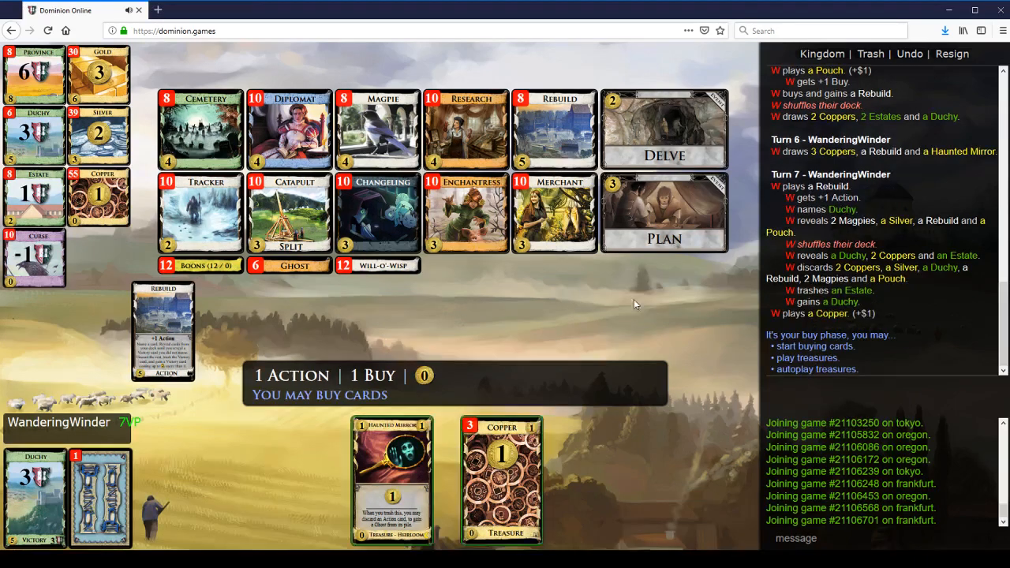
# - Rebuild a Duchy into a Province on turn 8, play treasures and buy a Silver
pyautogui.click(817, 369)
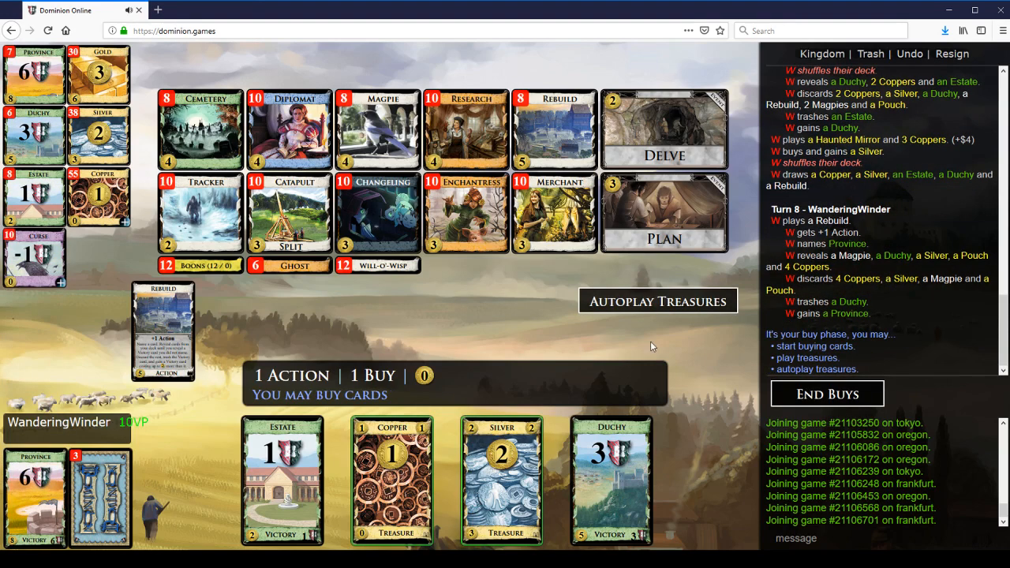
pyautogui.click(657, 302)
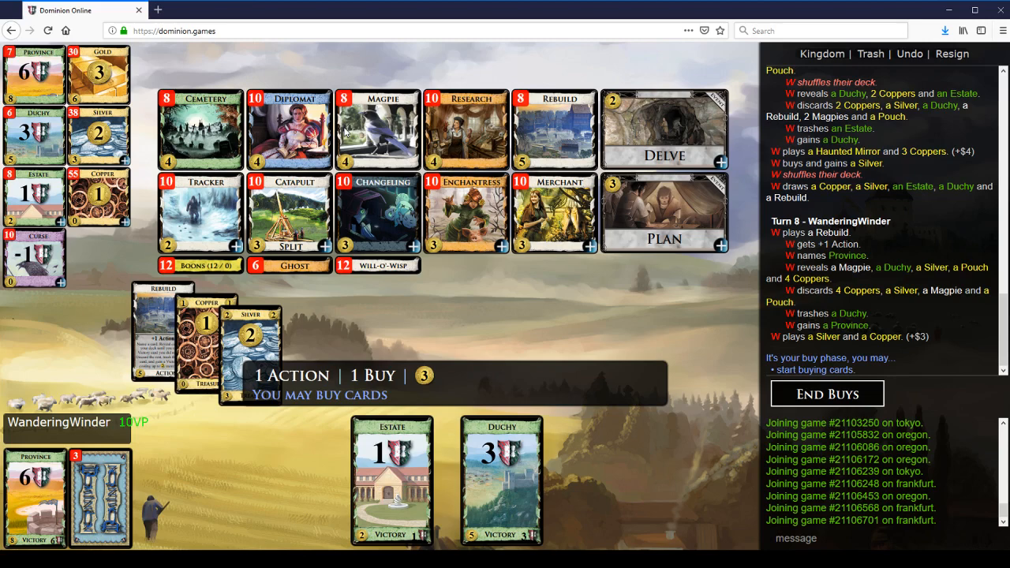
pyautogui.click(827, 393)
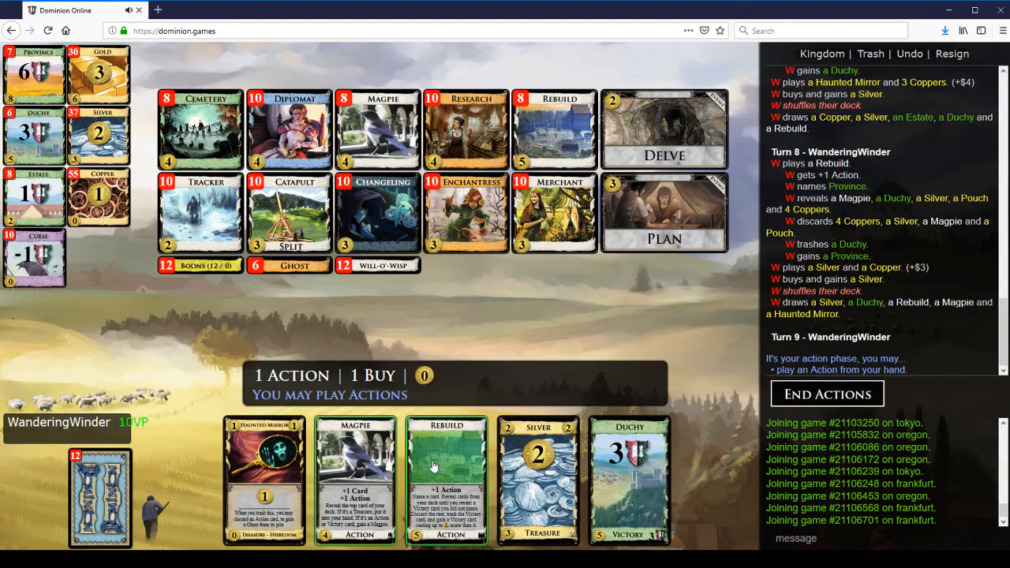
# - Rebuild naming Province to gain a Province, buy a Merchant and a Rebuild
pyautogui.click(447, 479)
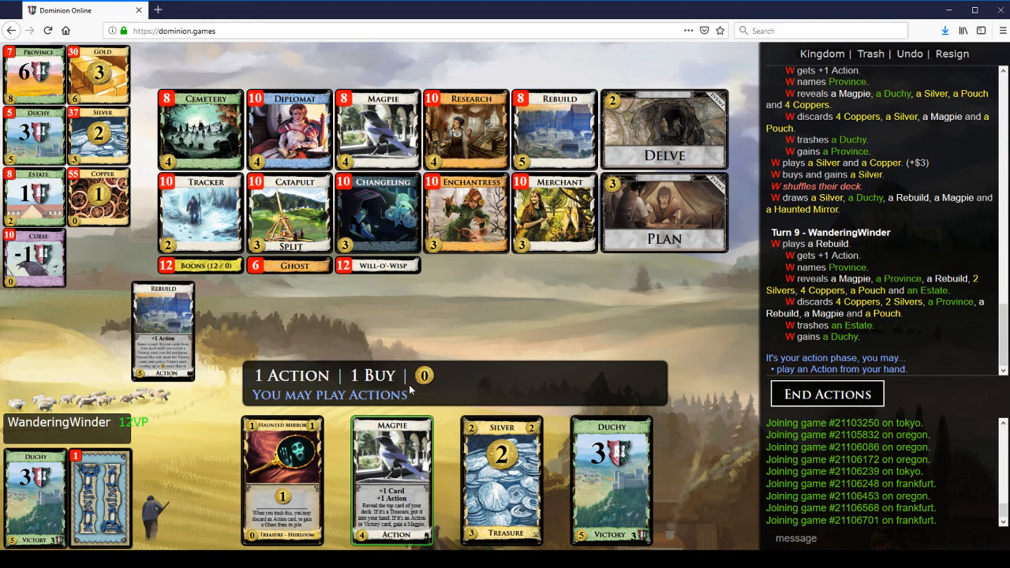
pyautogui.moveTo(682, 392)
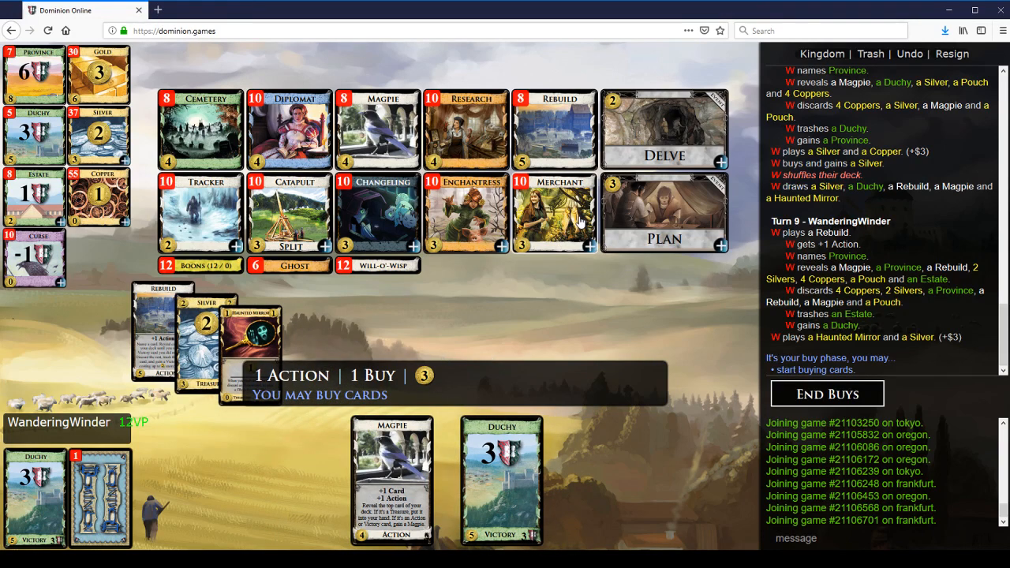
pyautogui.click(827, 394)
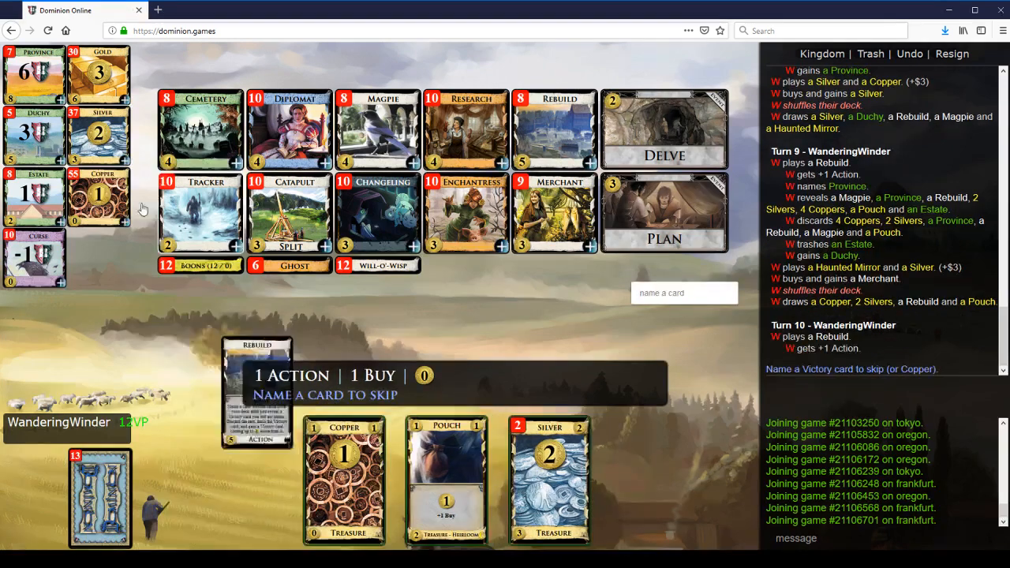
pyautogui.click(35, 72)
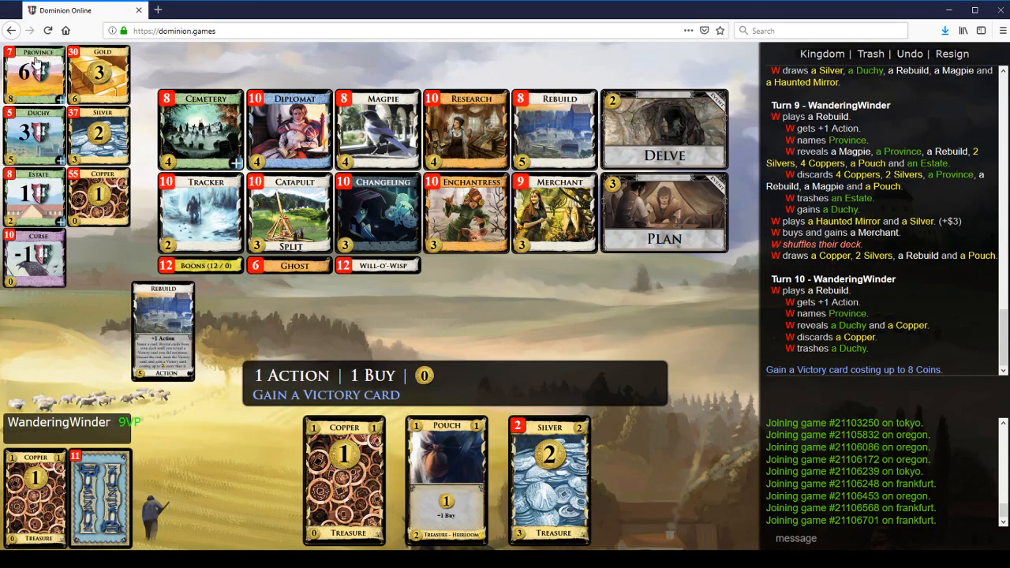
pyautogui.click(35, 76)
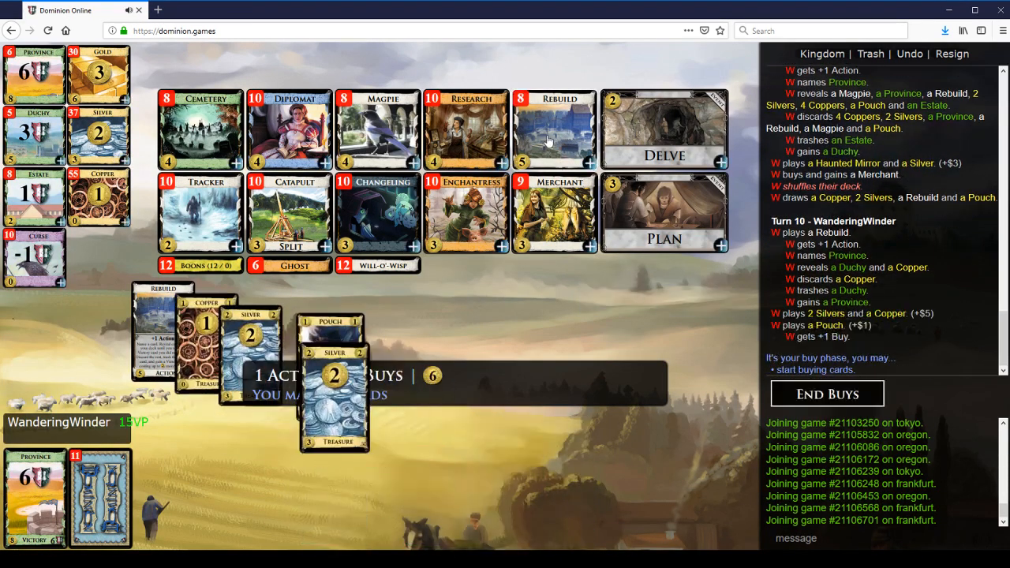
pyautogui.click(827, 393)
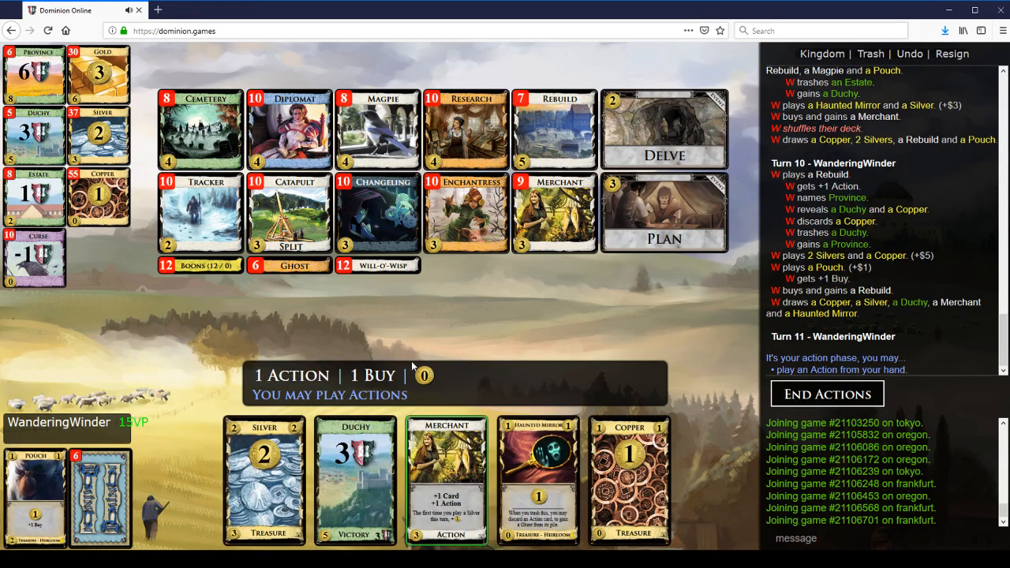
# - Start turn 11 with Merchant, Magpie and all treasures for $6
pyautogui.click(445, 474)
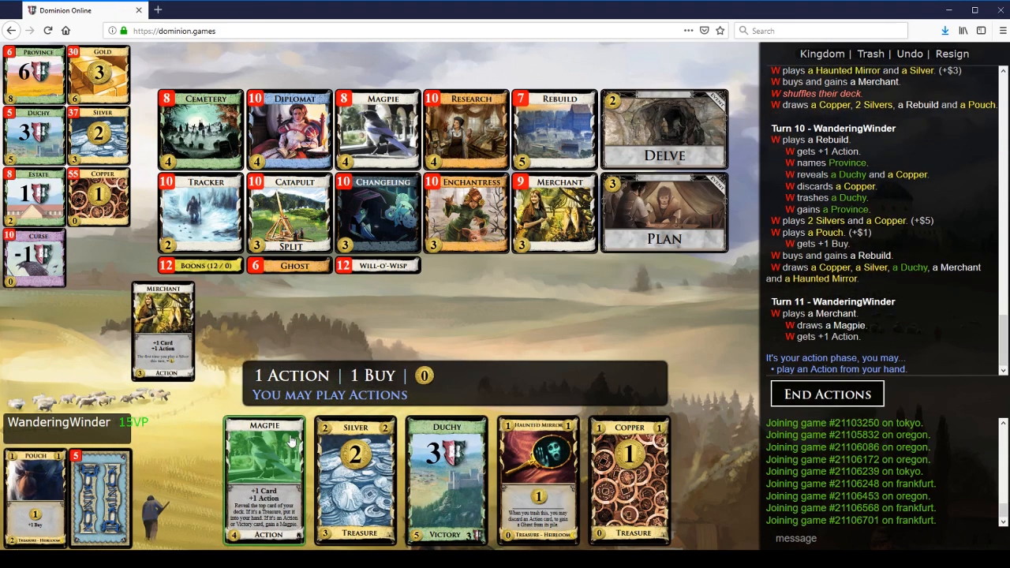
pyautogui.click(265, 473)
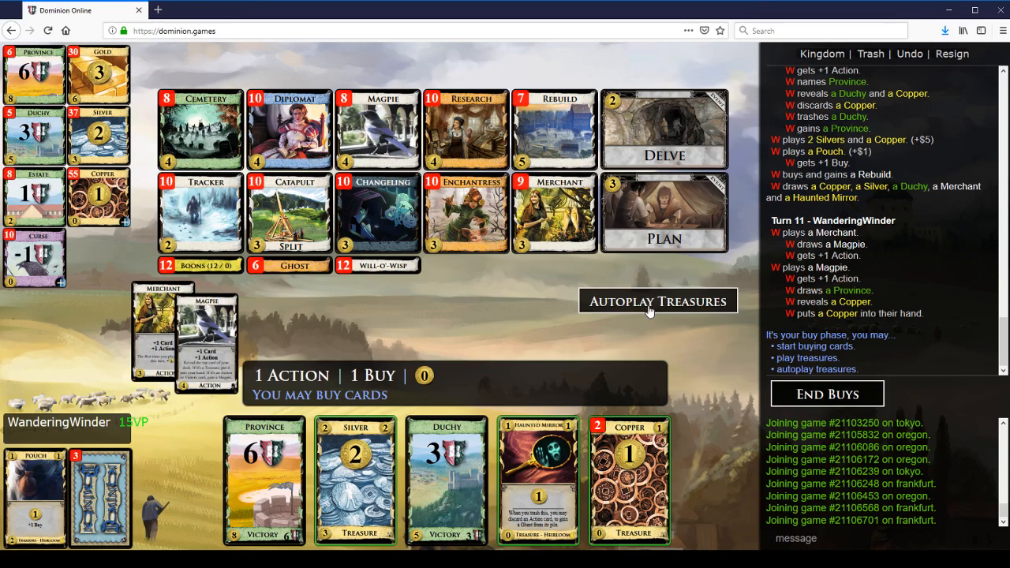
pyautogui.click(656, 301)
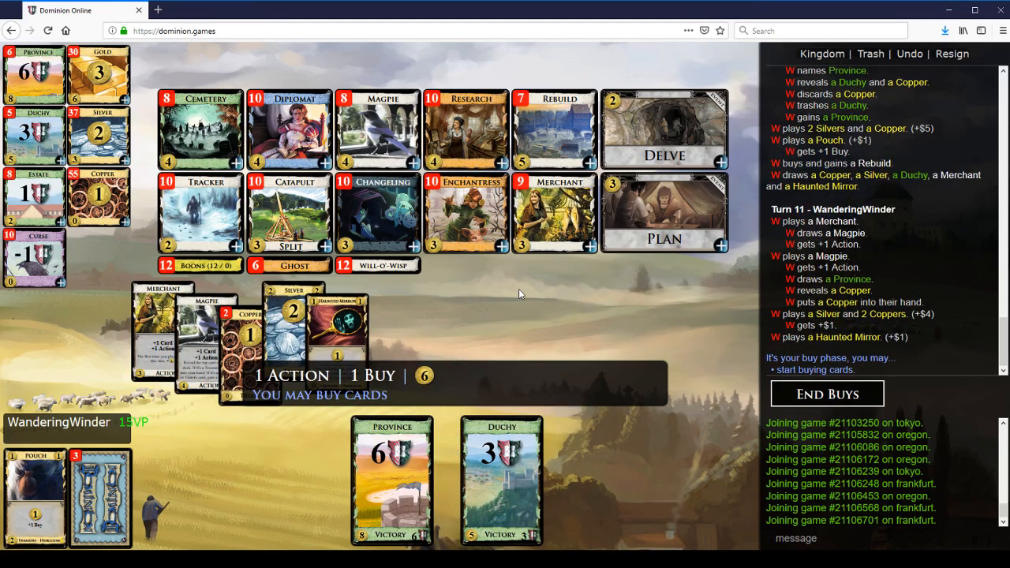
pyautogui.moveTo(380, 141)
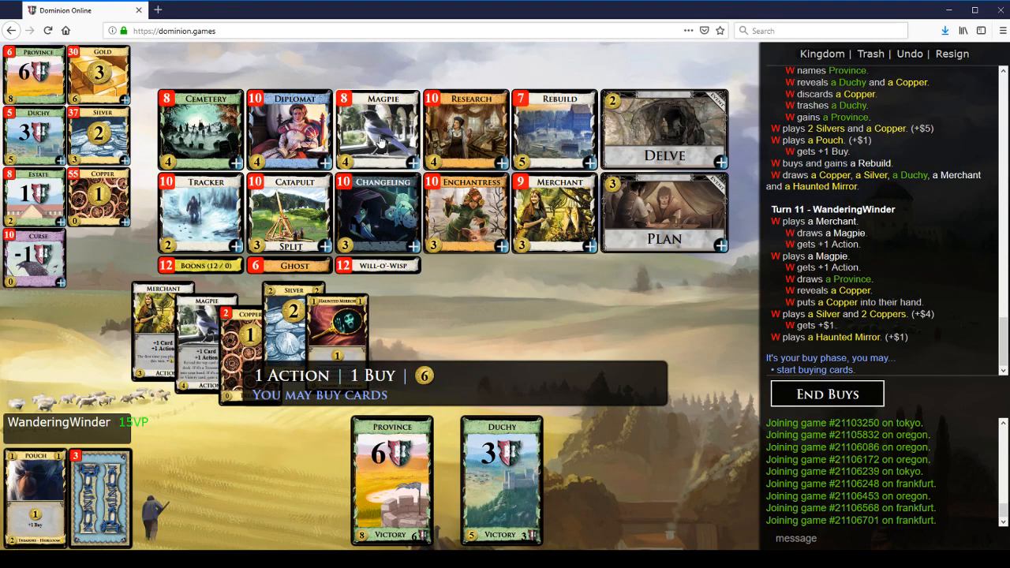
pyautogui.moveTo(560, 123)
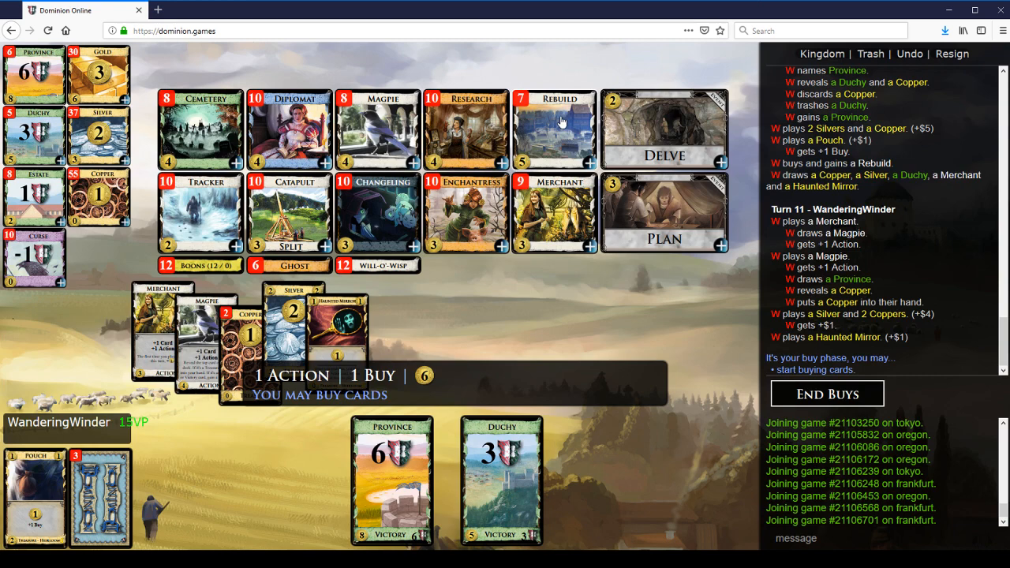
pyautogui.moveTo(918, 302)
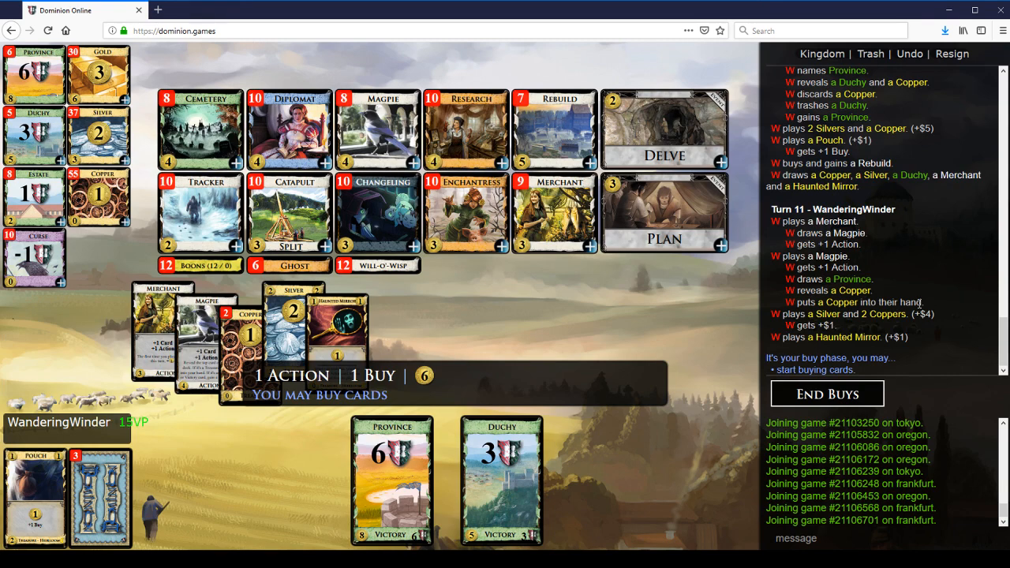
# - Buy a Duchy with turn 11's $6, ending the turn
pyautogui.scroll(3)
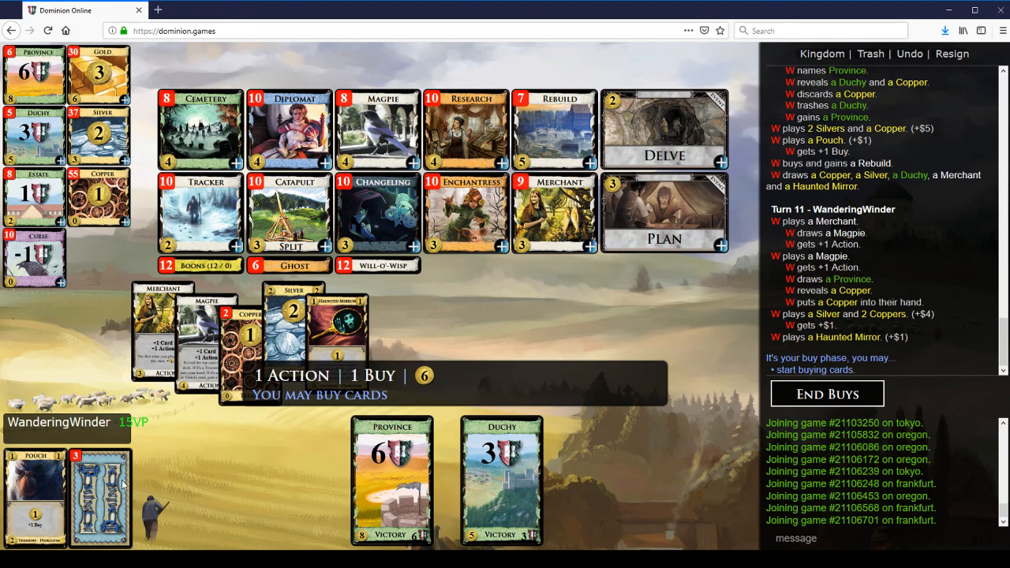
pyautogui.moveTo(136, 485)
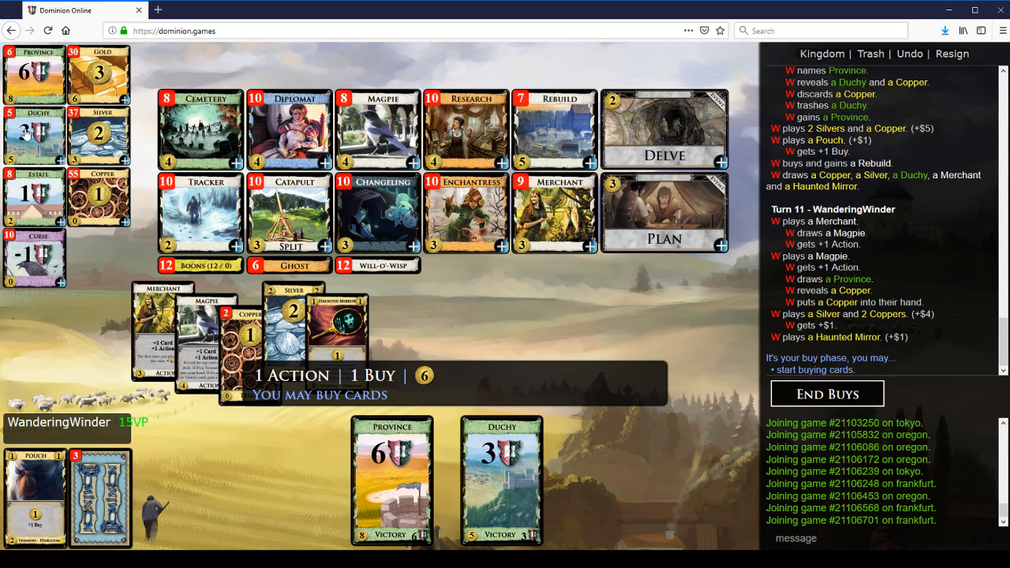
pyautogui.click(827, 393)
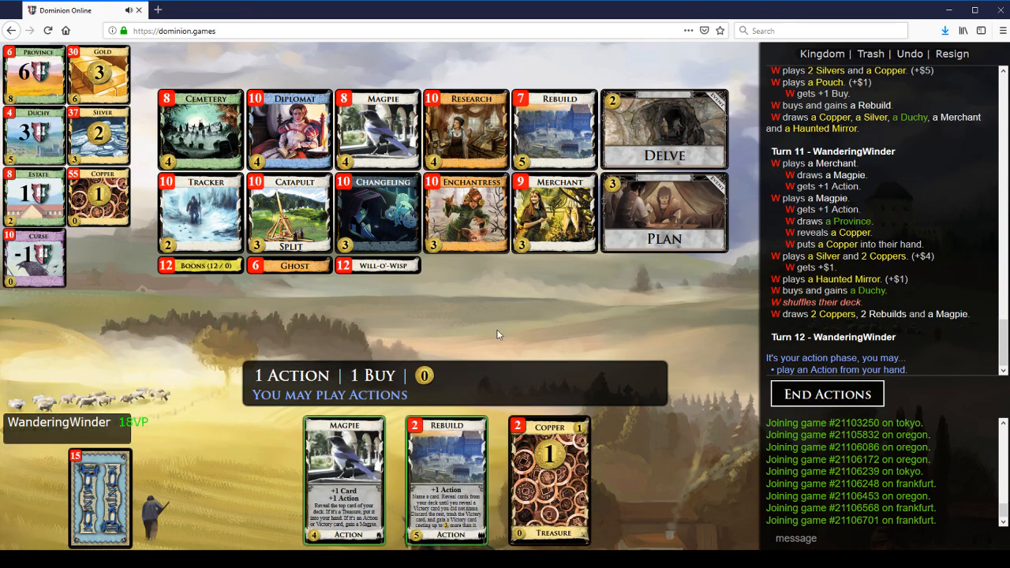
# - Play both Rebuilds gaining Provinces on turn 12, play treasures and buy a Duchy
pyautogui.click(446, 473)
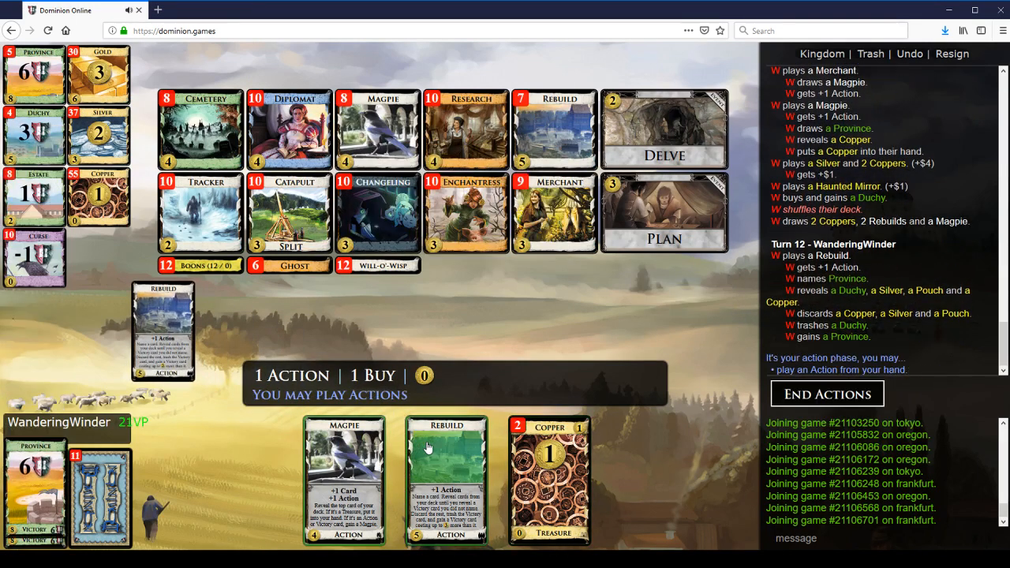
pyautogui.click(447, 477)
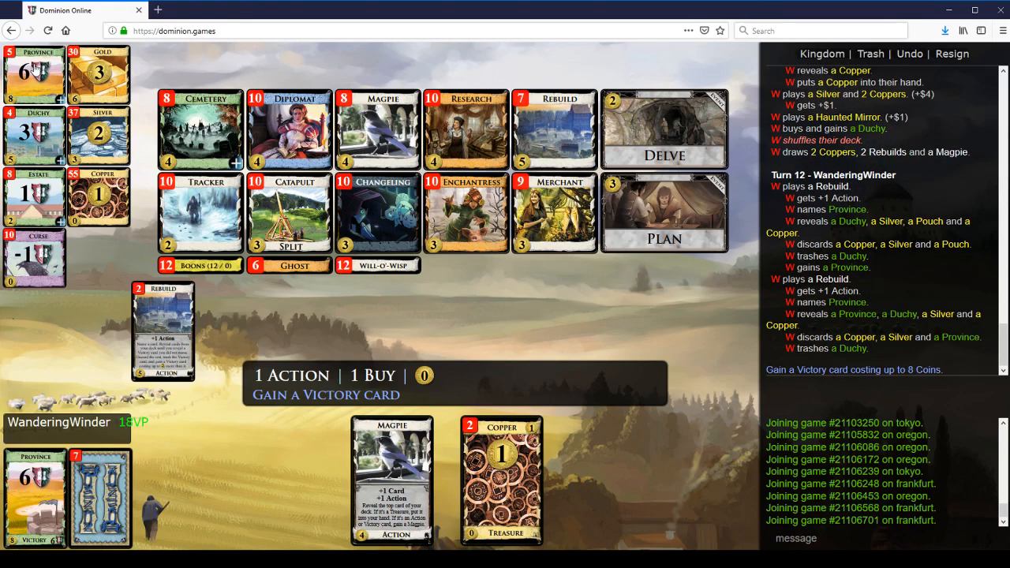
pyautogui.click(391, 473)
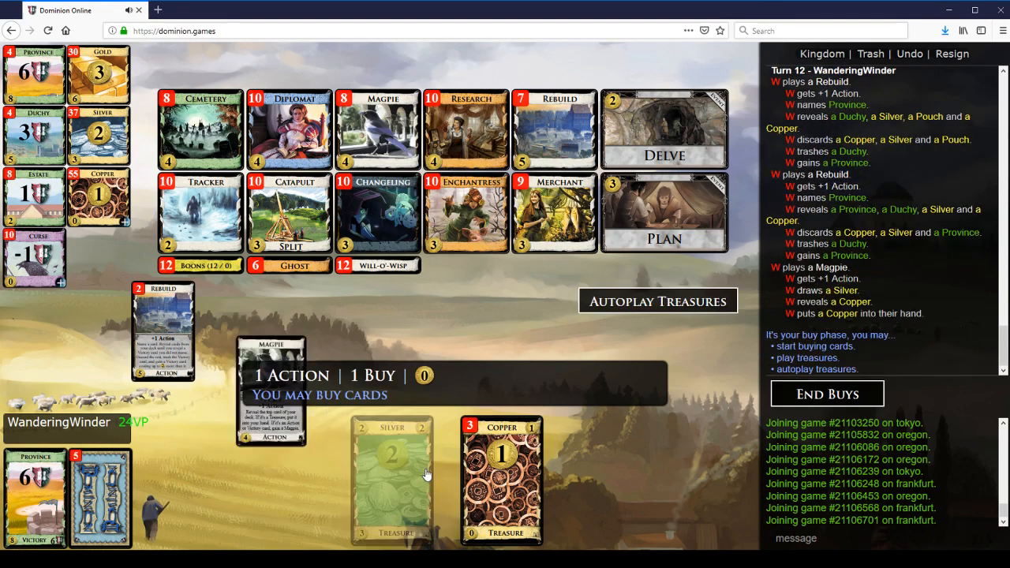
pyautogui.click(656, 299)
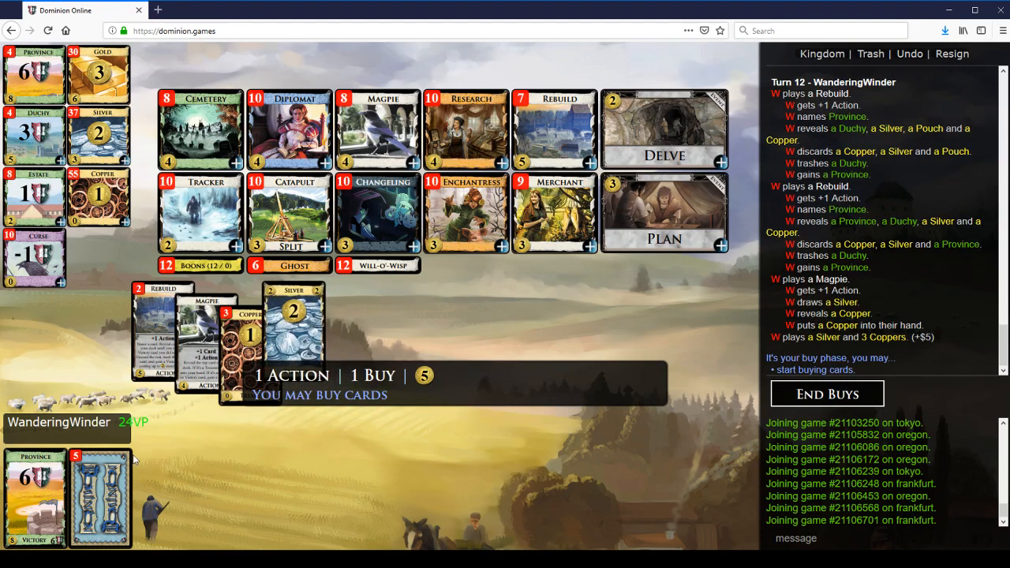
pyautogui.moveTo(35, 134)
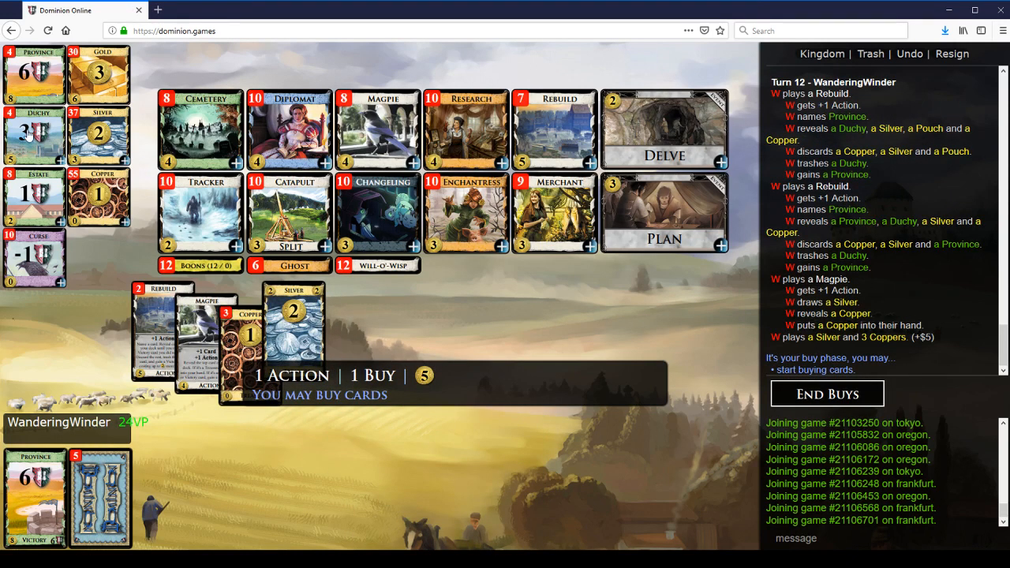
pyautogui.click(827, 393)
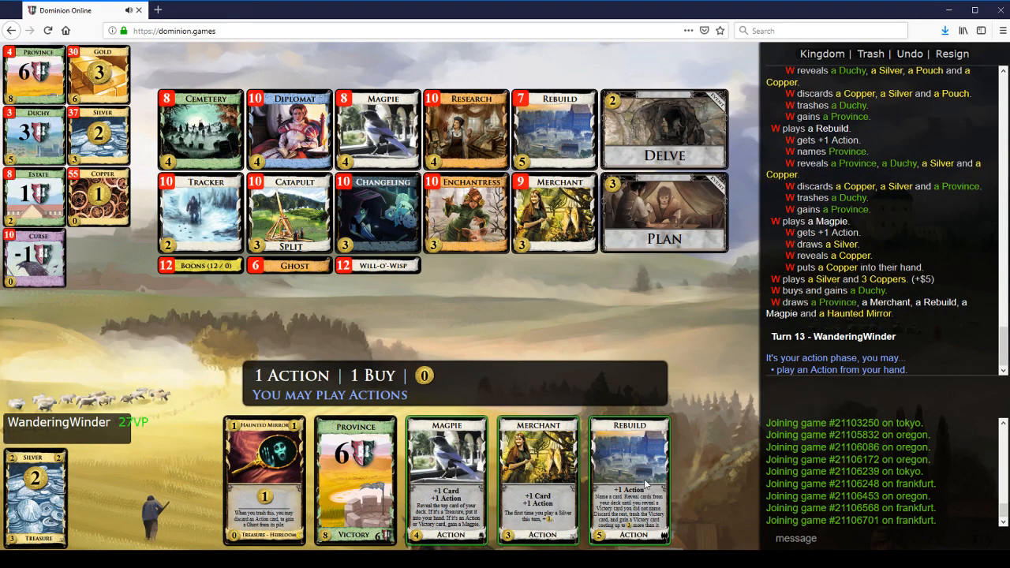
# - On turn 13, Rebuild a Duchy into a Province and play Magpie to gain another Magpie
pyautogui.click(628, 480)
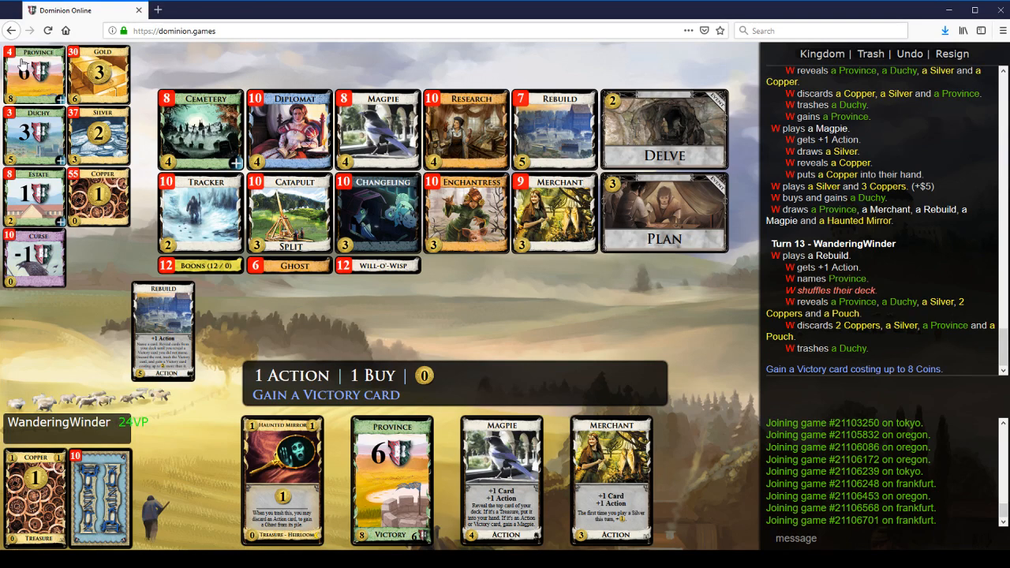
pyautogui.click(391, 479)
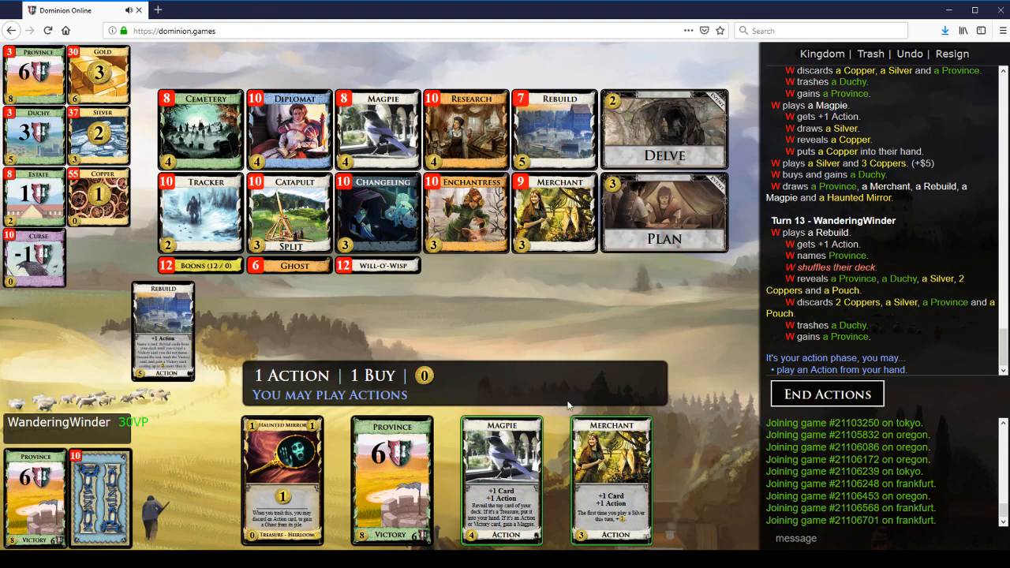
pyautogui.moveTo(577, 371)
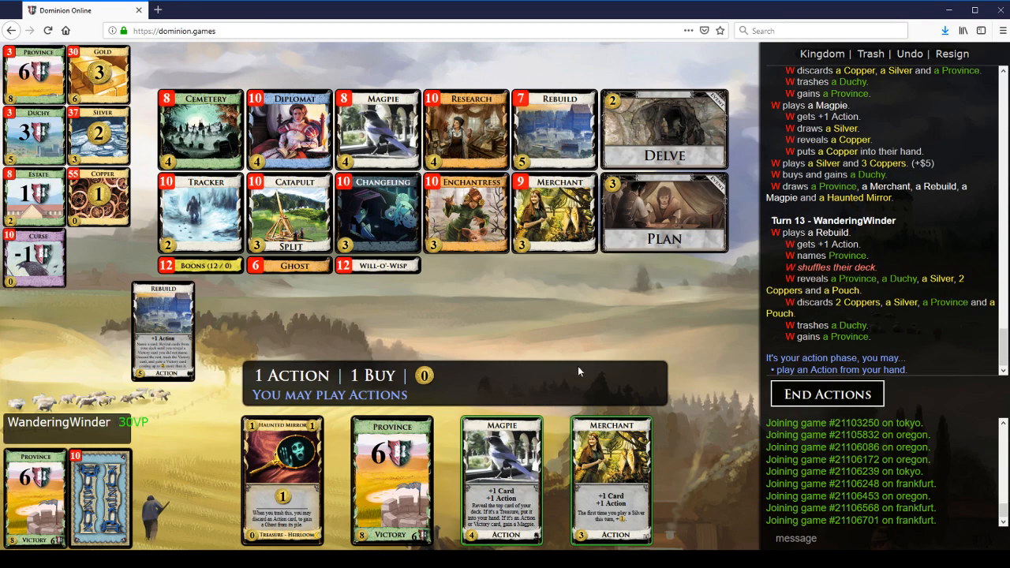
pyautogui.moveTo(497, 410)
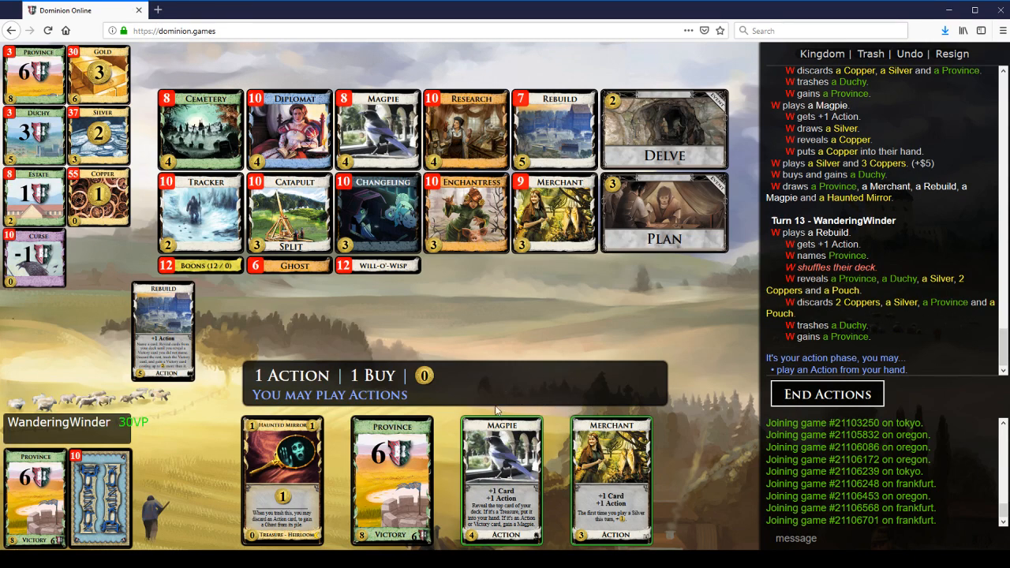
pyautogui.moveTo(655, 410)
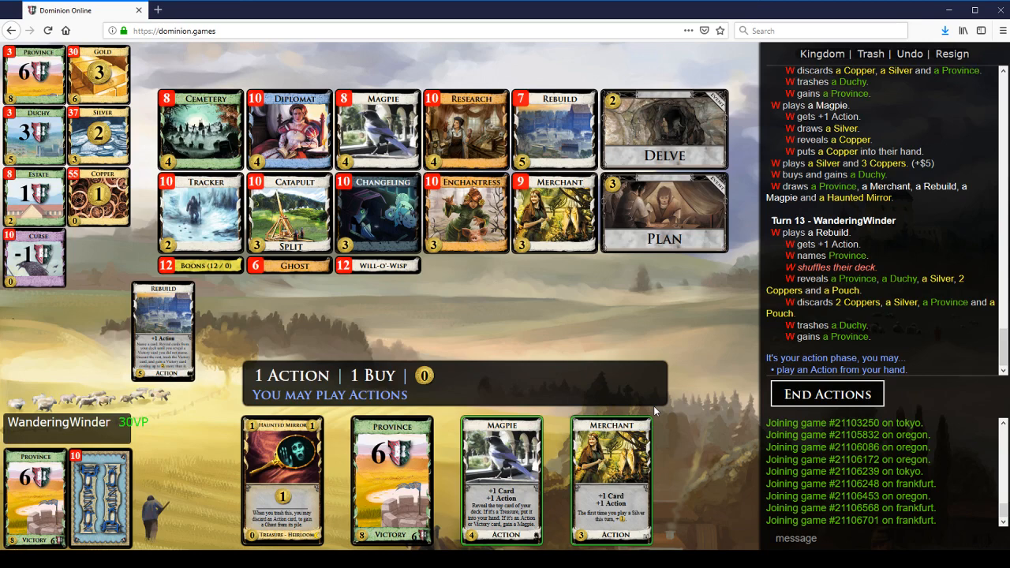
pyautogui.click(502, 479)
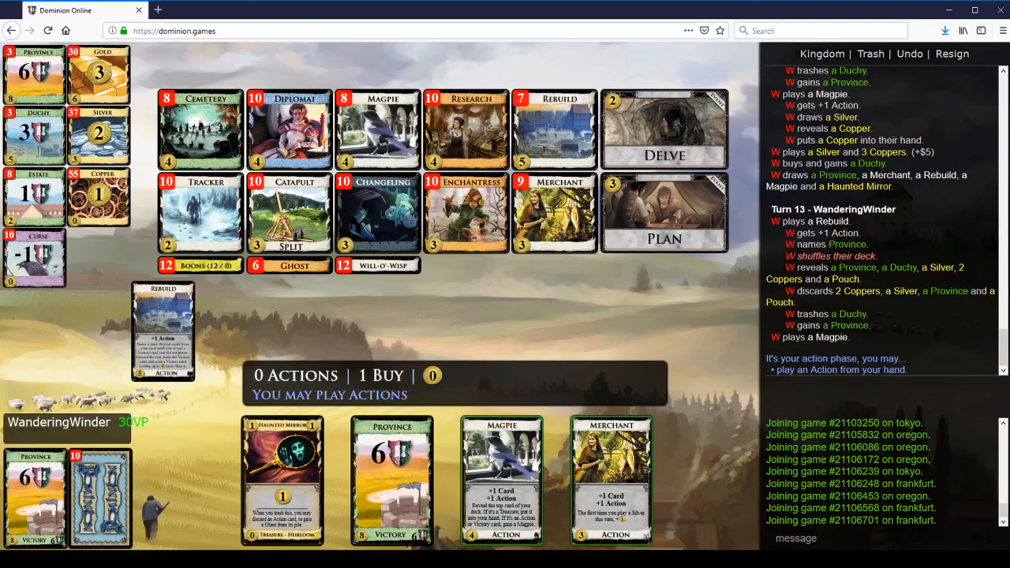
pyautogui.click(502, 480)
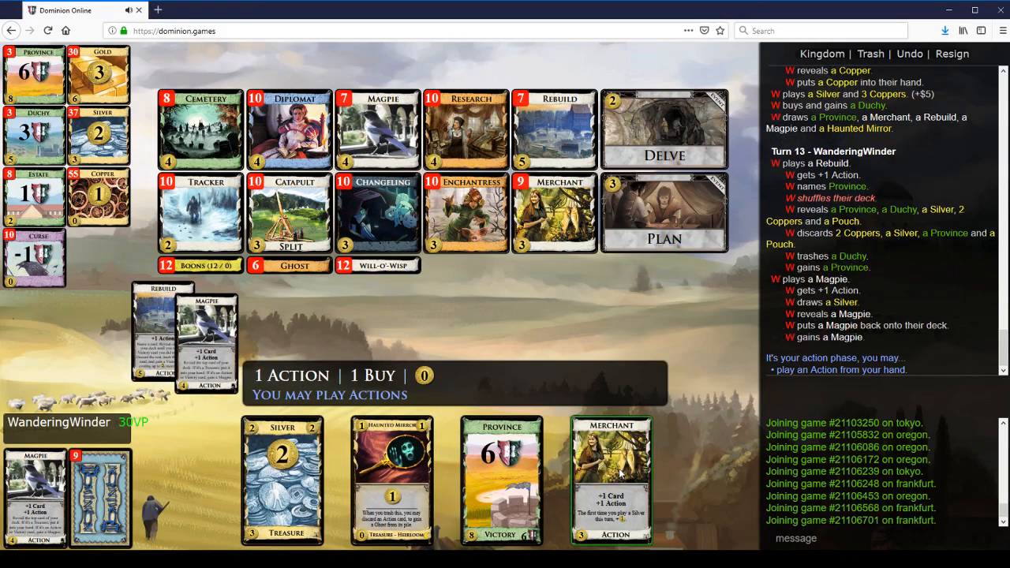
# - Play Merchant and the second Rebuild, swapping a Province for a Province, reaching $5
pyautogui.click(613, 479)
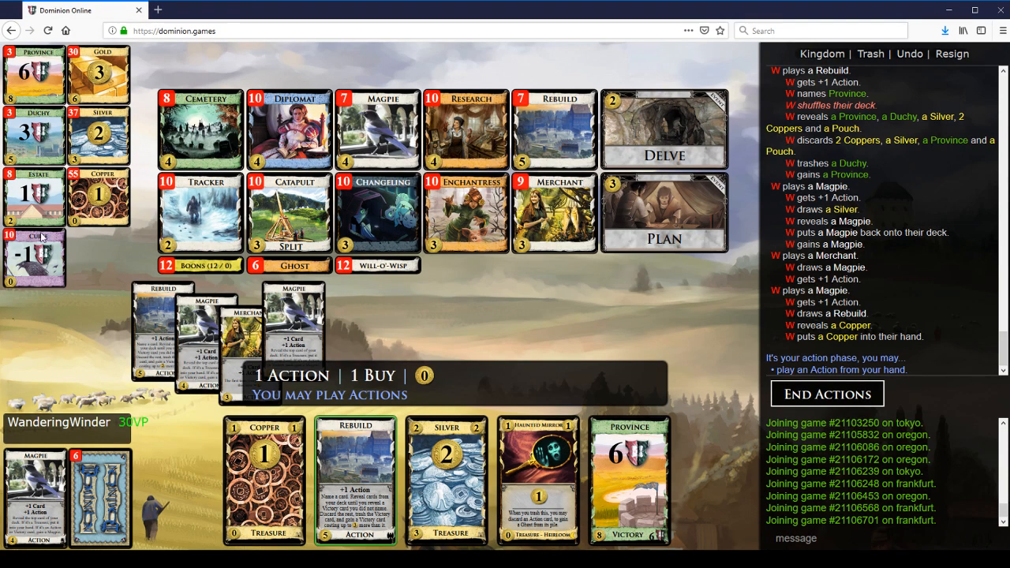
pyautogui.moveTo(101, 211)
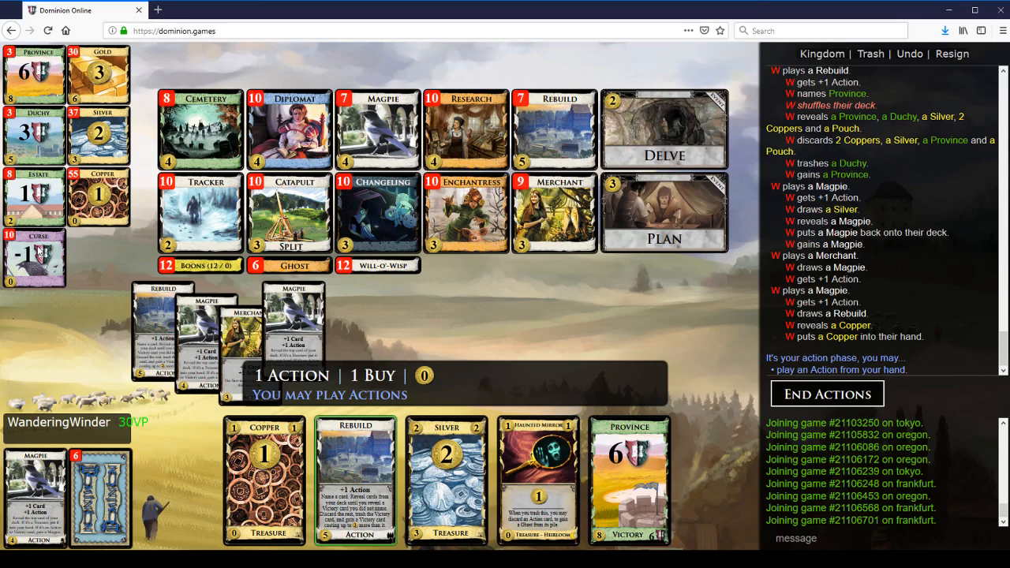
pyautogui.moveTo(28, 85)
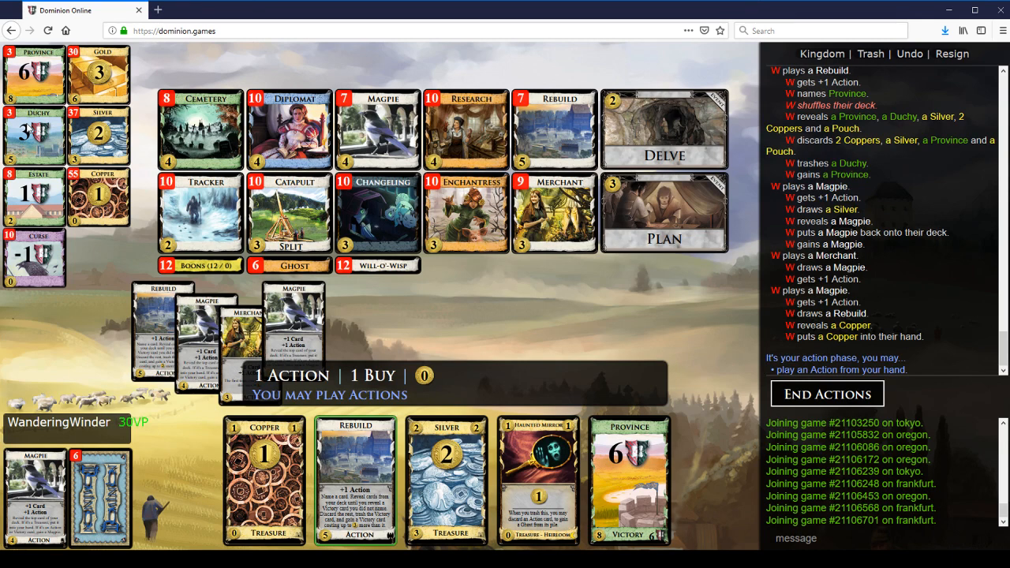
pyautogui.moveTo(230, 316)
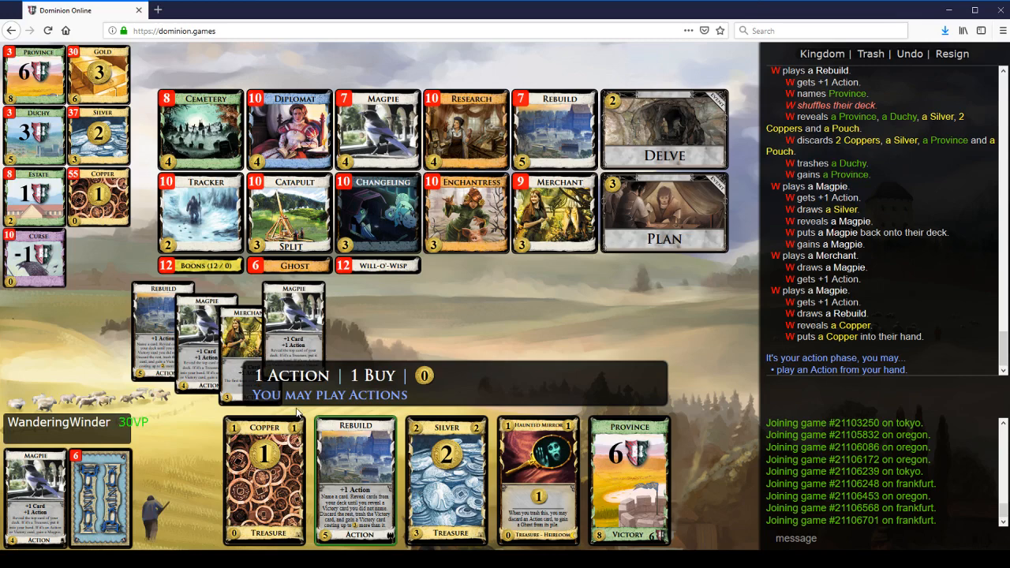
pyautogui.click(353, 480)
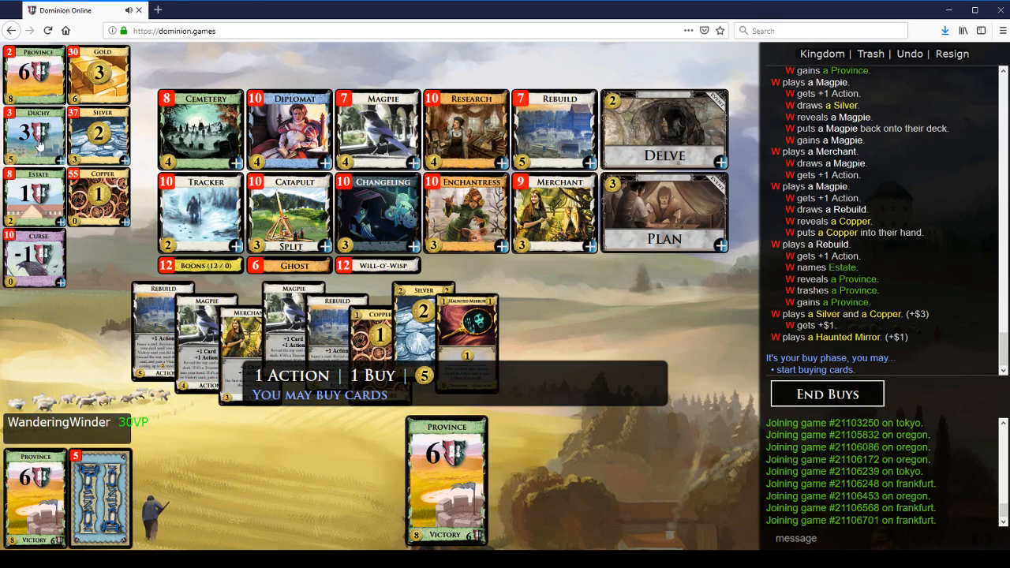
# - Buy a Duchy, Rebuild naming Province on turn 14, play treasures, buy Cemetery and confirm trashing
pyautogui.click(826, 395)
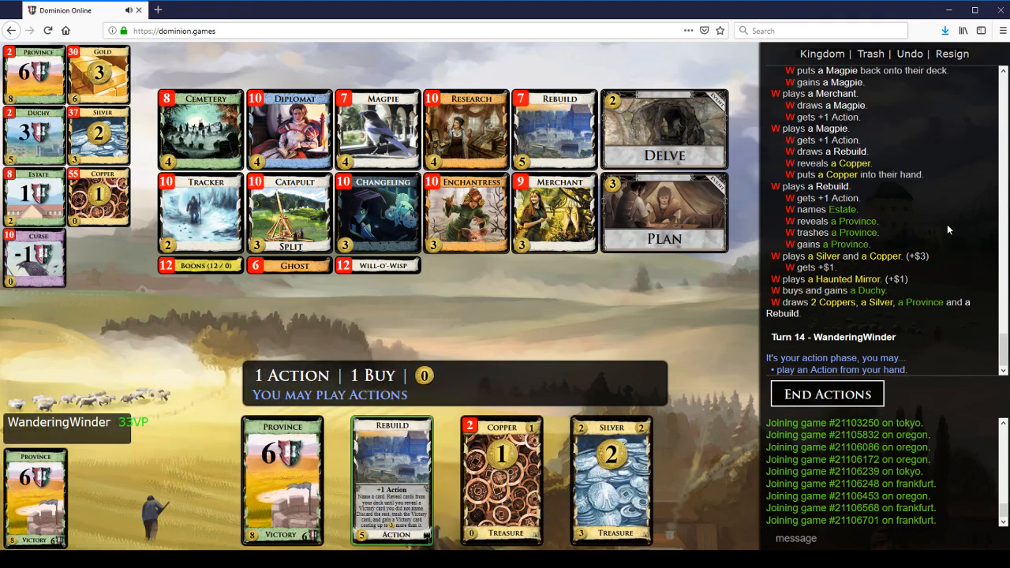
pyautogui.moveTo(940, 278)
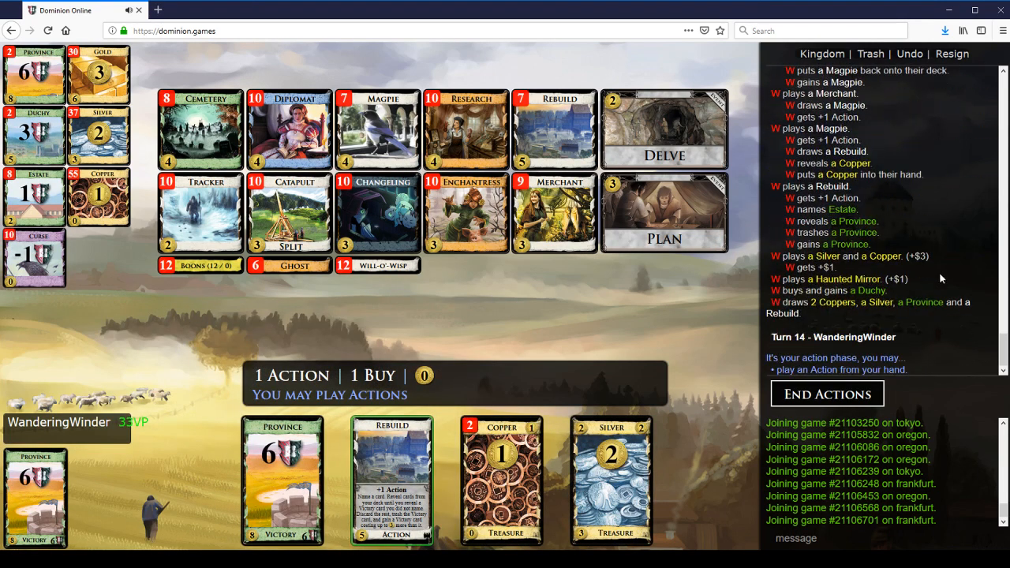
pyautogui.moveTo(684, 230)
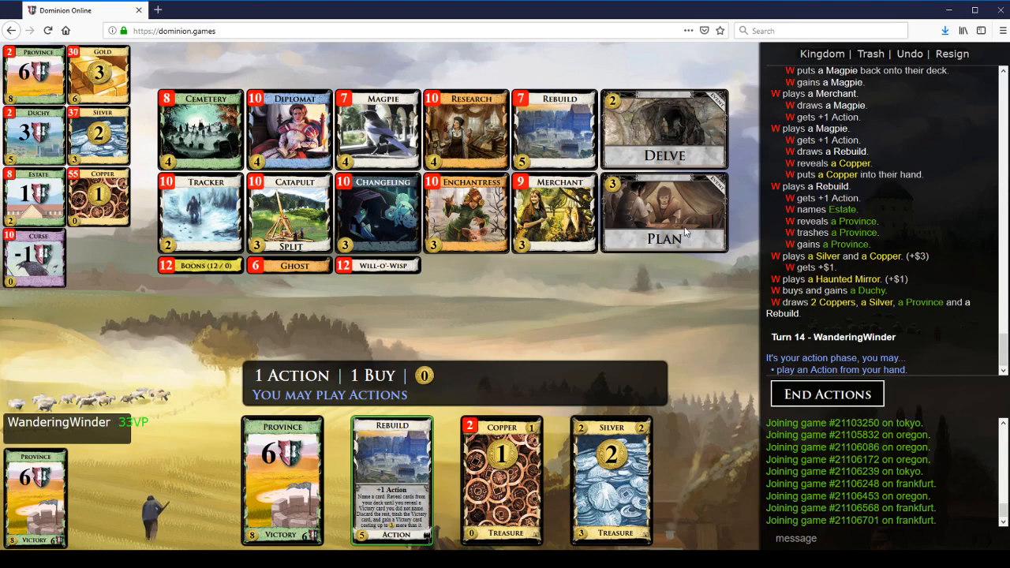
pyautogui.moveTo(284, 139)
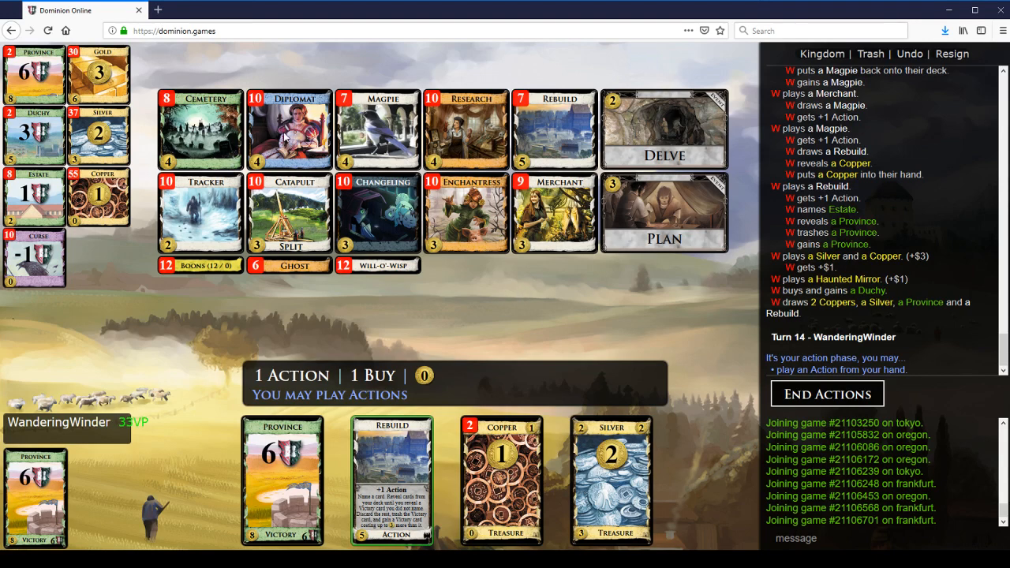
pyautogui.moveTo(274, 161)
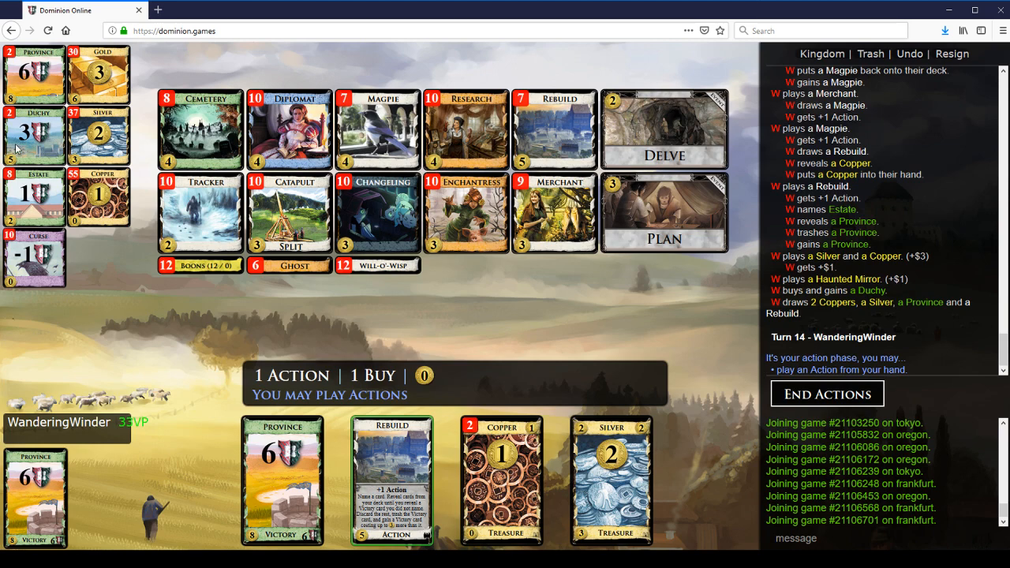
pyautogui.moveTo(190, 136)
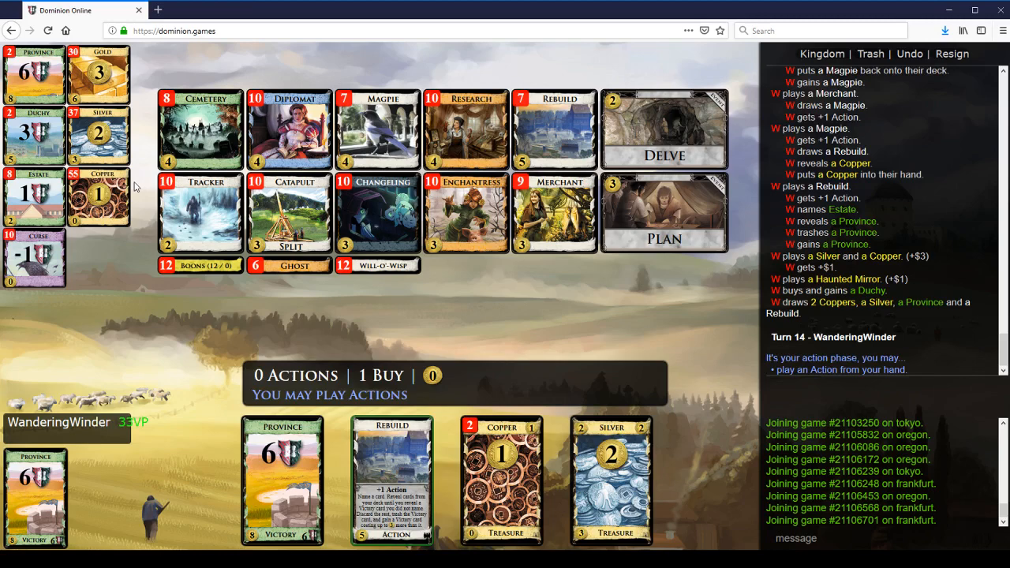
pyautogui.click(391, 479)
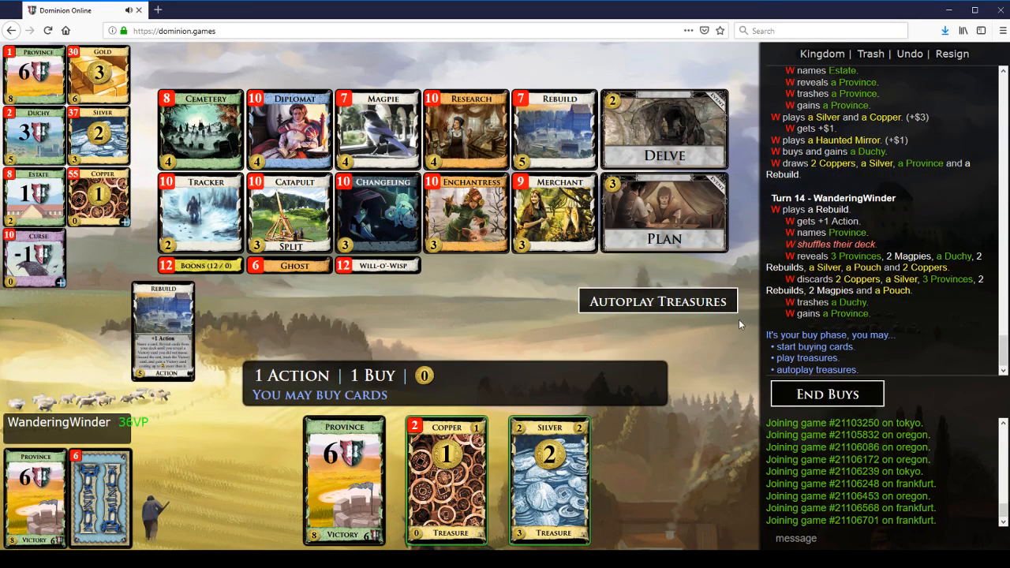
pyautogui.click(199, 130)
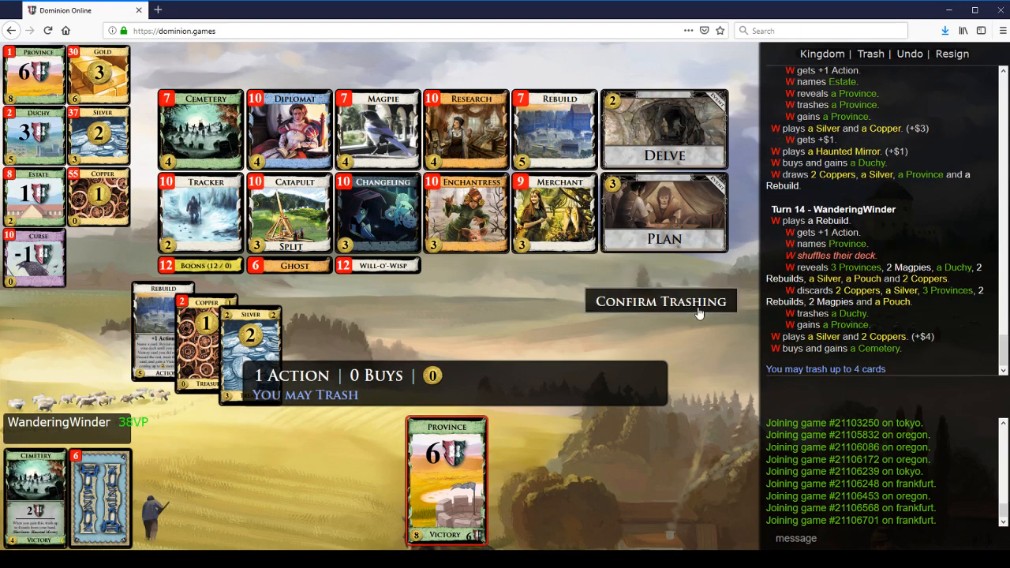
pyautogui.click(661, 301)
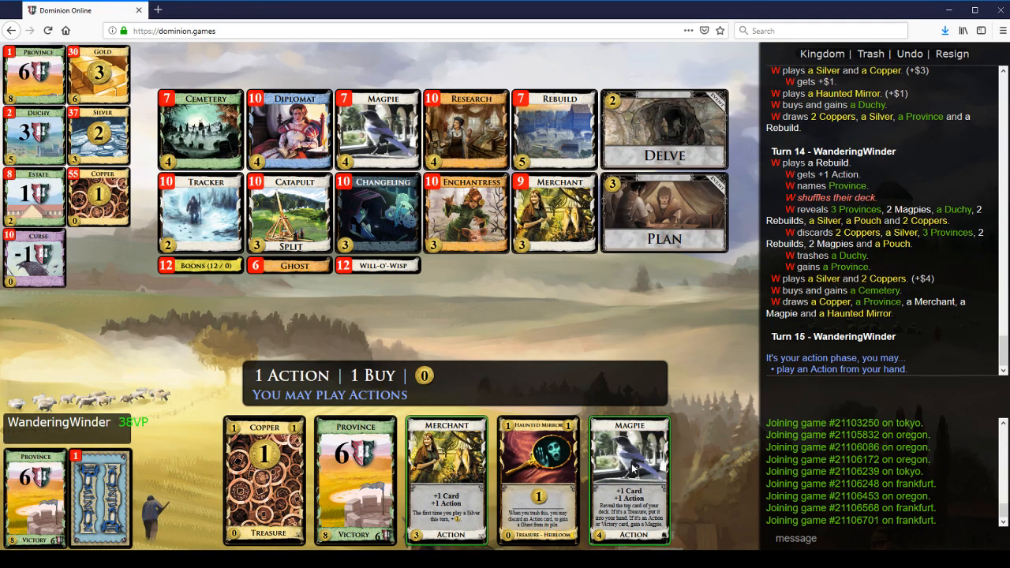
# - Play Magpie and Rebuild on turn 15, leaving Rebuild awaiting a card to name
pyautogui.click(630, 479)
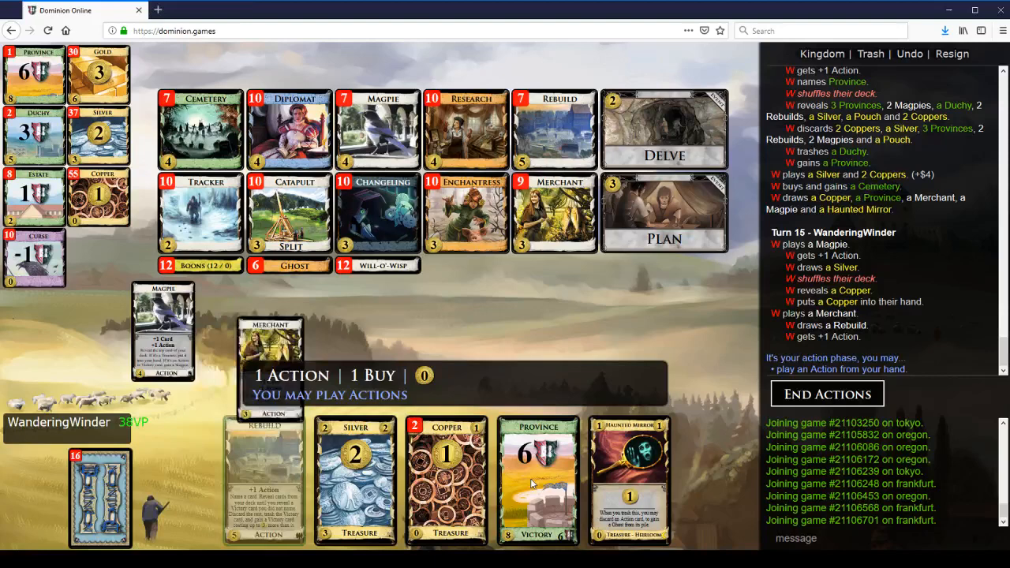
pyautogui.click(265, 476)
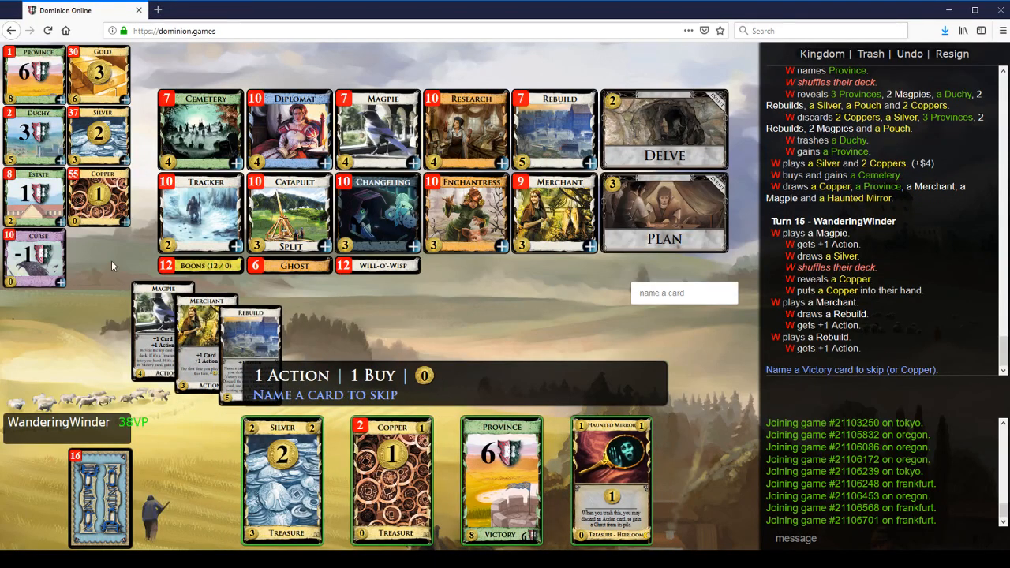
pyautogui.moveTo(33, 197)
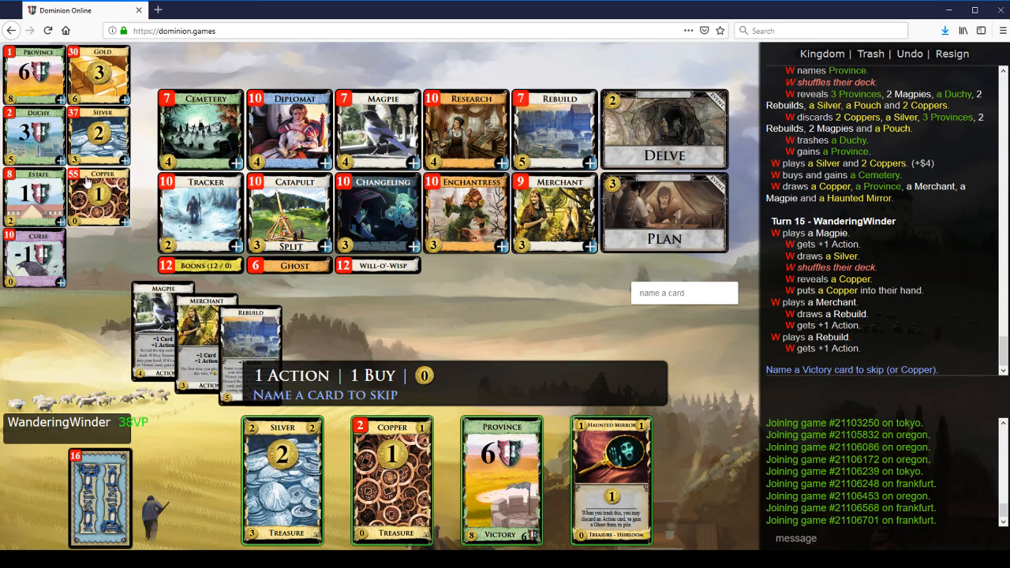
pyautogui.moveTo(202, 123)
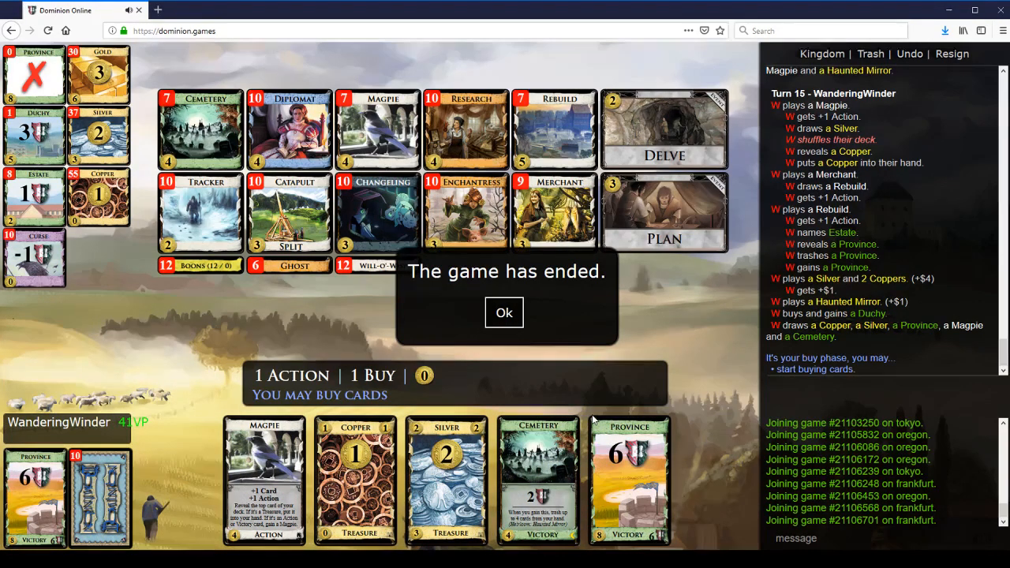
# - Dismiss the game-ended notice, review the 41 VP win, and mark Ready for the next game
pyautogui.click(503, 313)
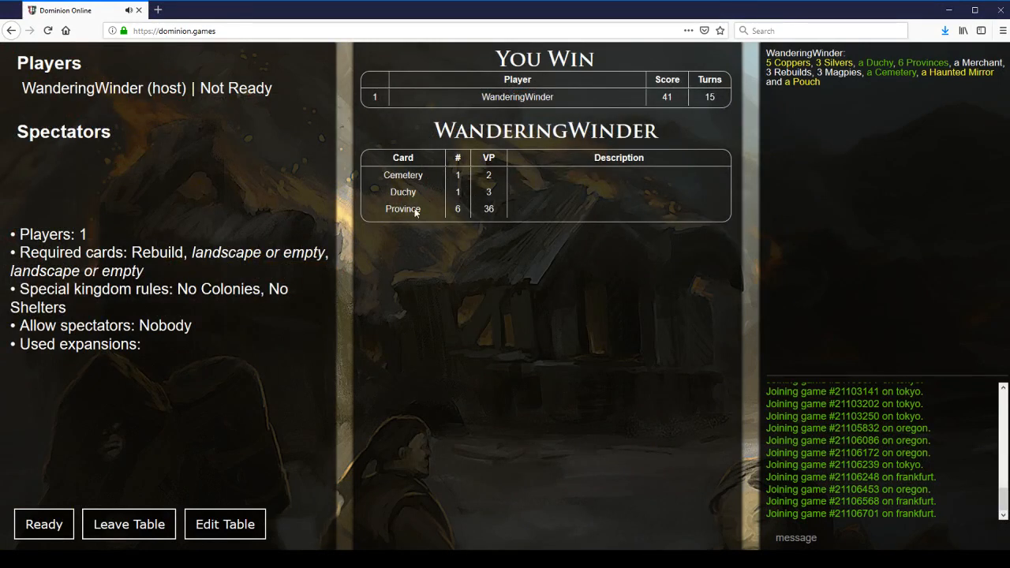
pyautogui.moveTo(362, 309)
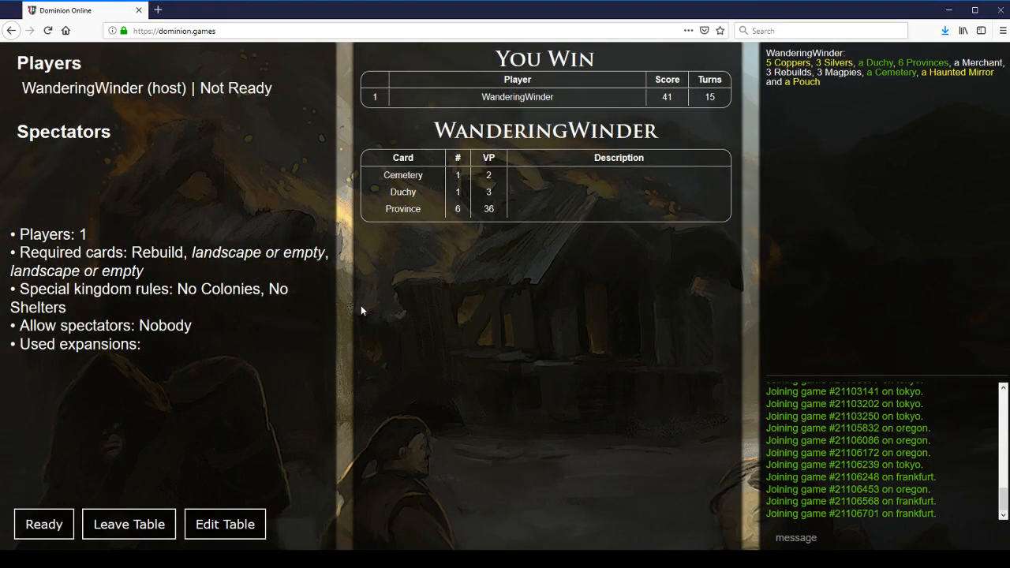
pyautogui.moveTo(145, 440)
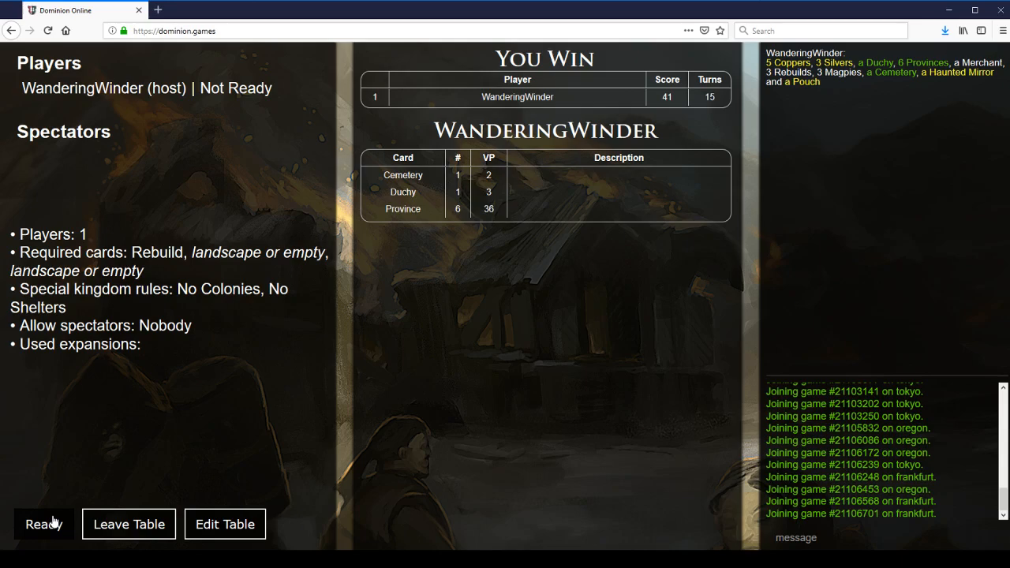
pyautogui.click(44, 524)
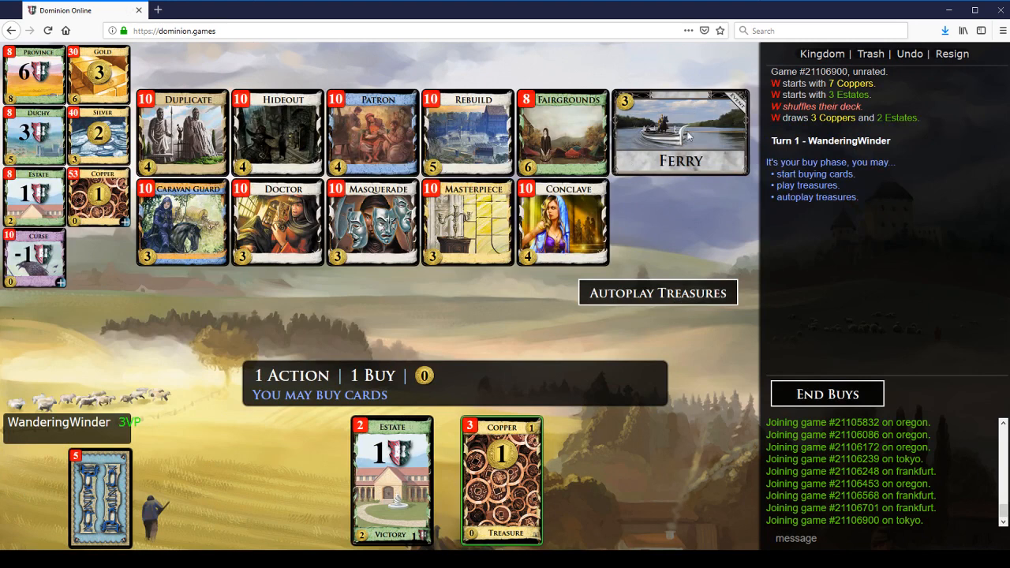
pyautogui.moveTo(465, 119)
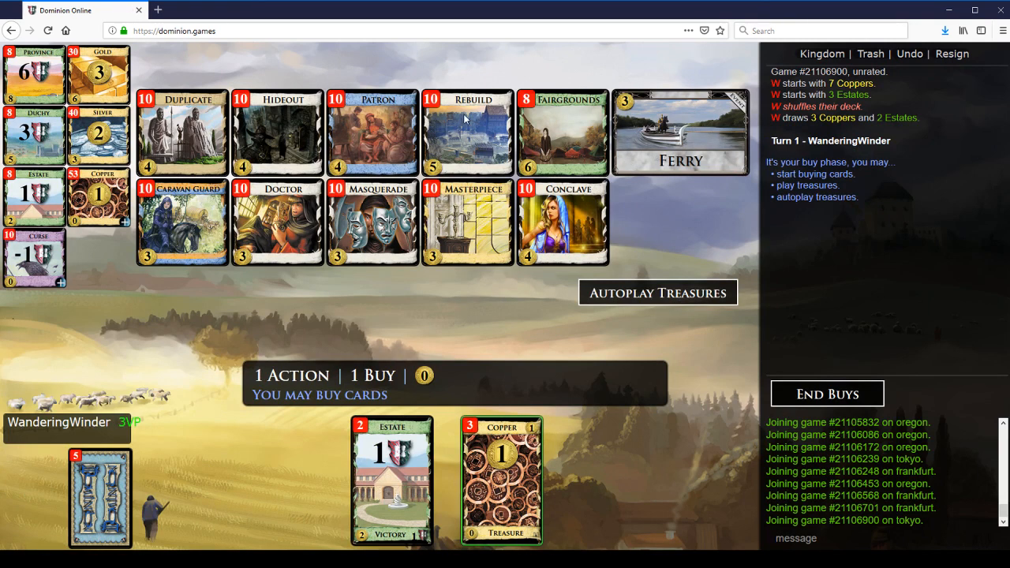
pyautogui.moveTo(187, 228)
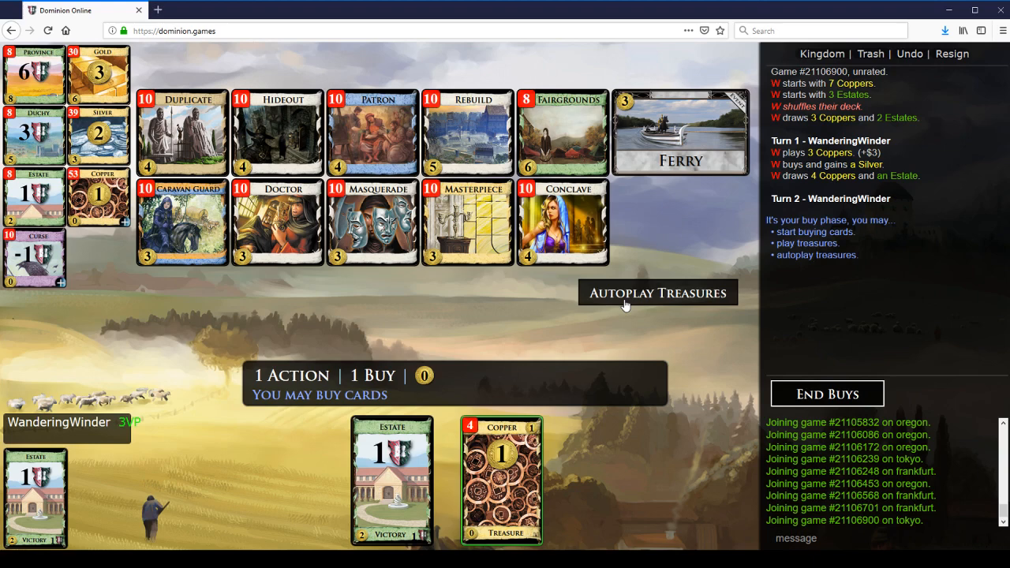
# - Autoplay treasures on the opening turns to fund Silver and Rebuild buys
pyautogui.click(658, 291)
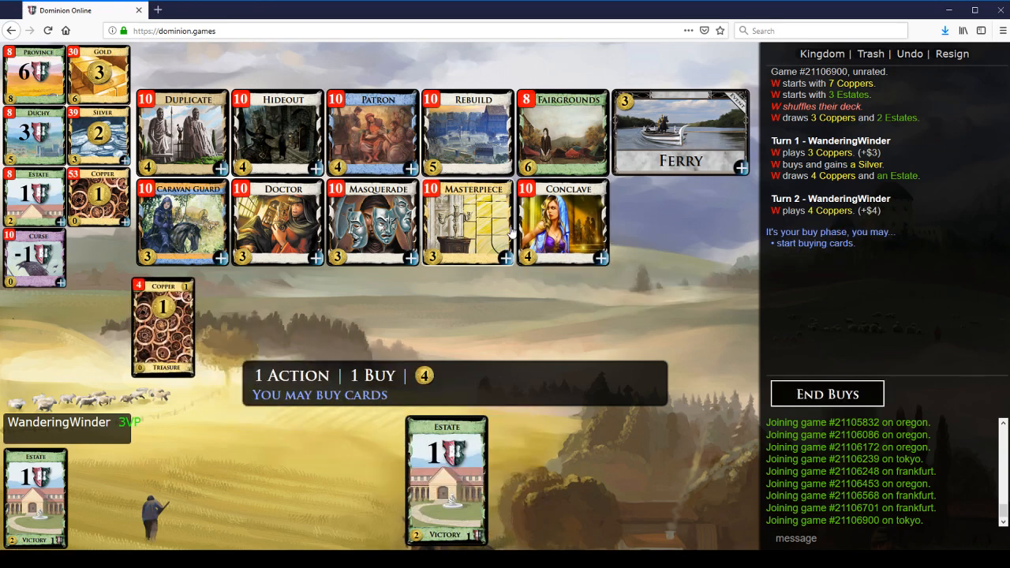
pyautogui.moveTo(287, 133)
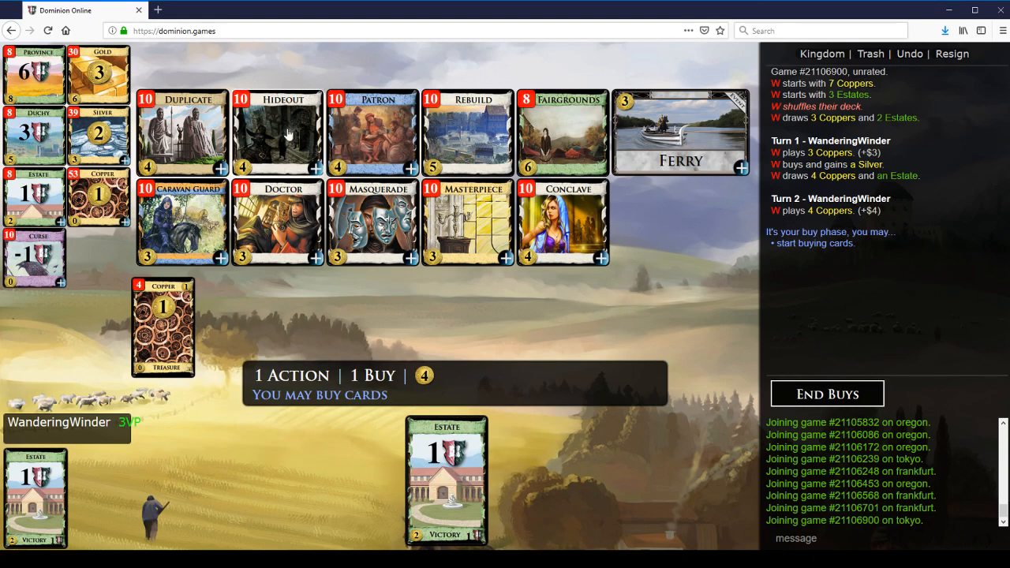
pyautogui.moveTo(392, 129)
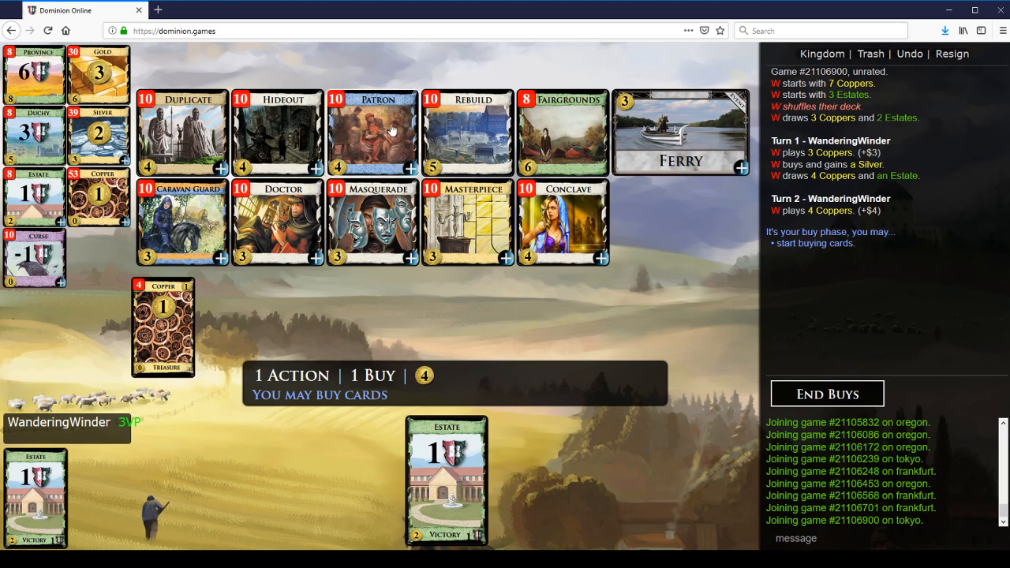
pyautogui.moveTo(471, 89)
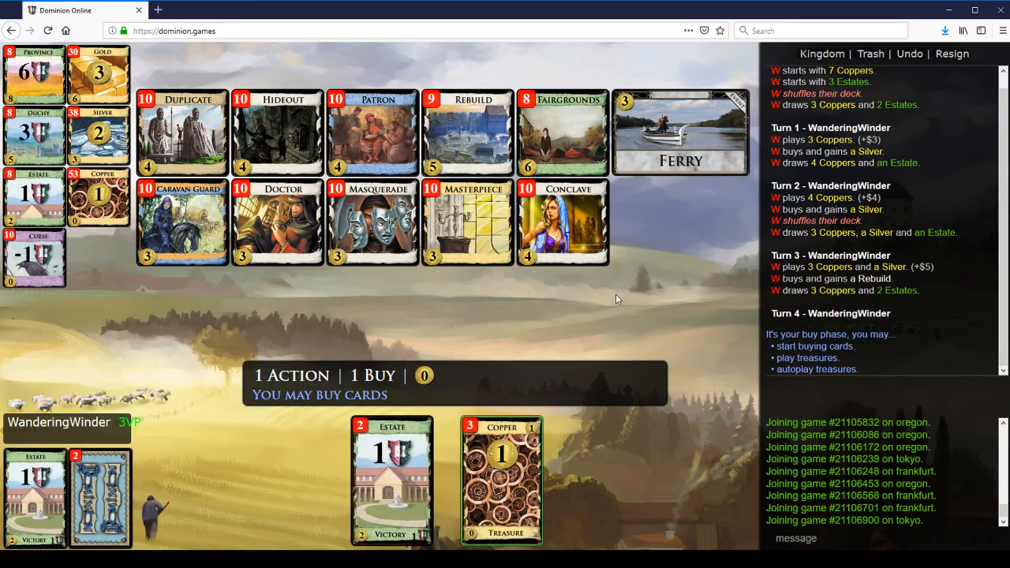
pyautogui.click(502, 479)
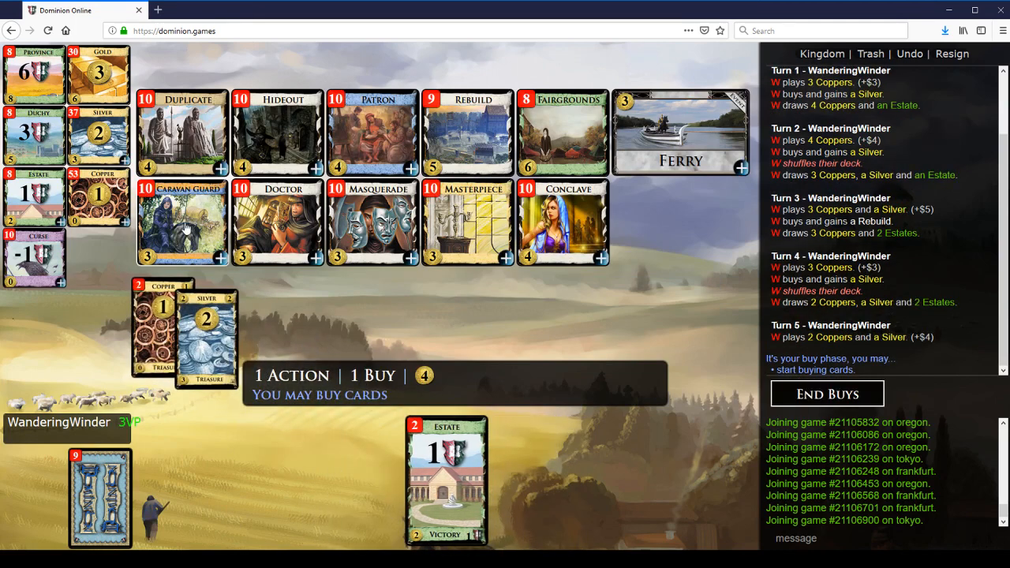
# - Buy a Caravan Guard, then play both Rebuilds upgrading to a Duchy and a Province
pyautogui.click(827, 395)
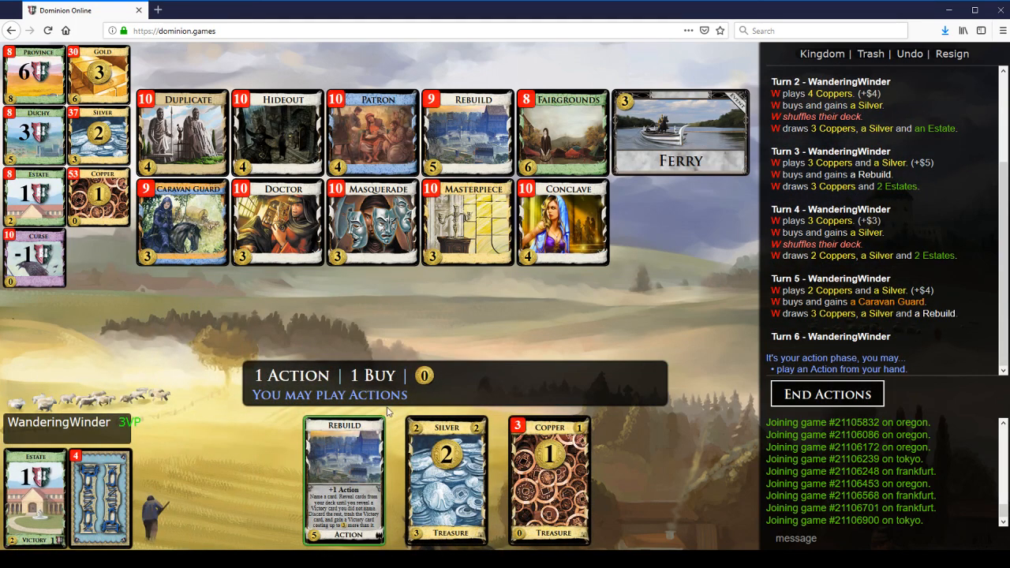
pyautogui.click(344, 481)
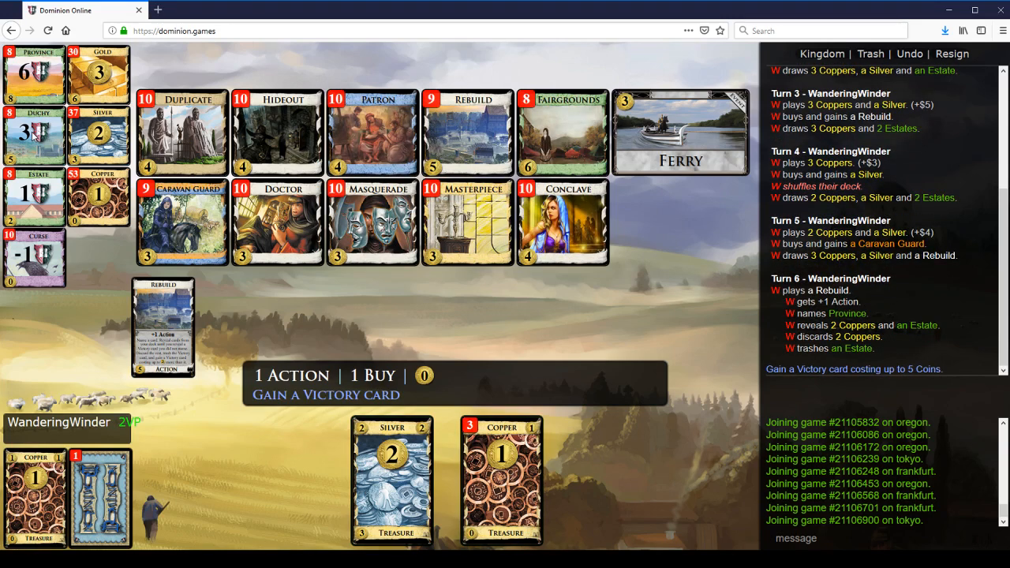
pyautogui.click(35, 134)
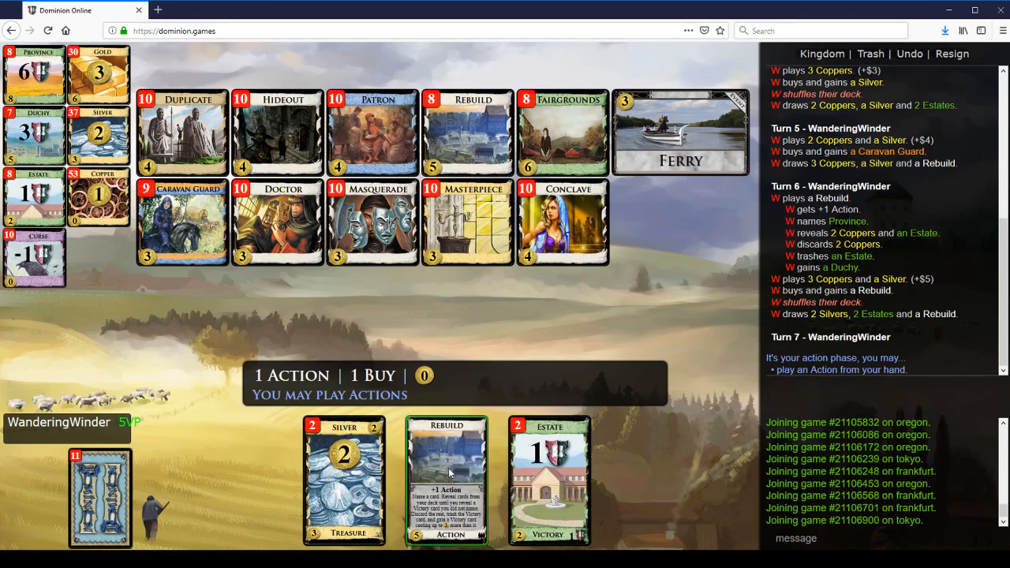
pyautogui.click(445, 476)
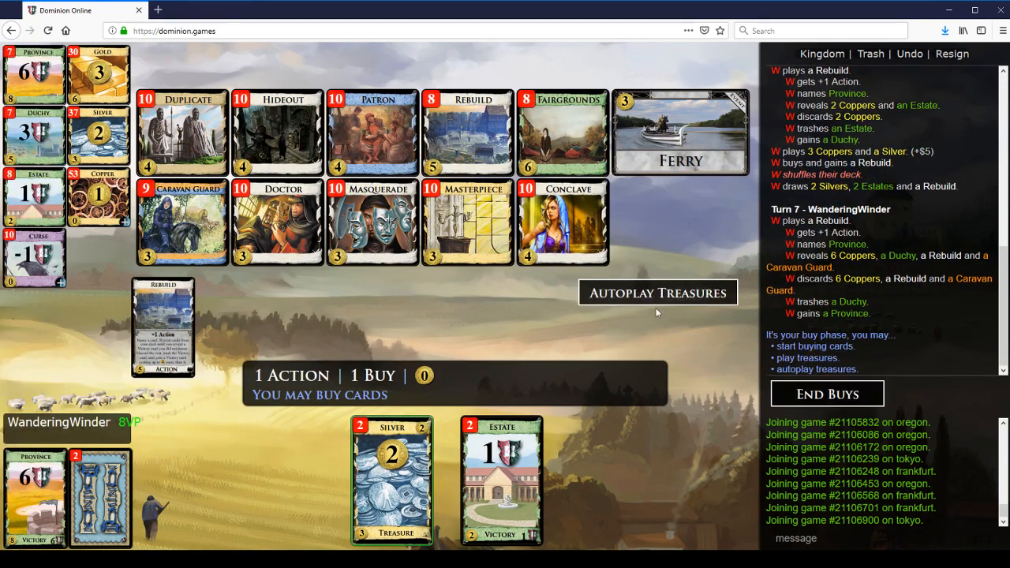
pyautogui.click(391, 476)
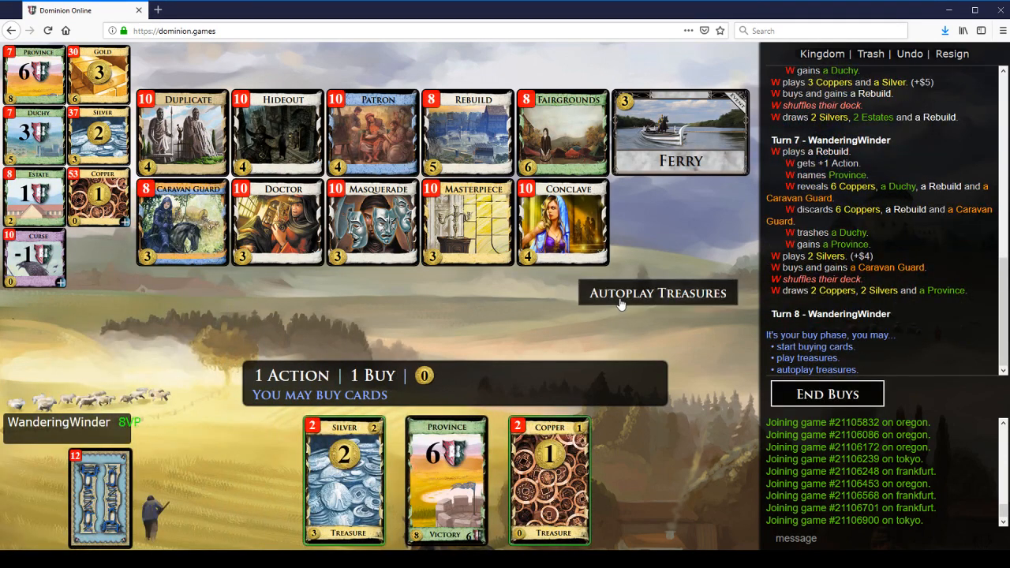
# - Play the treasures and buy two more Rebuilds
pyautogui.click(657, 292)
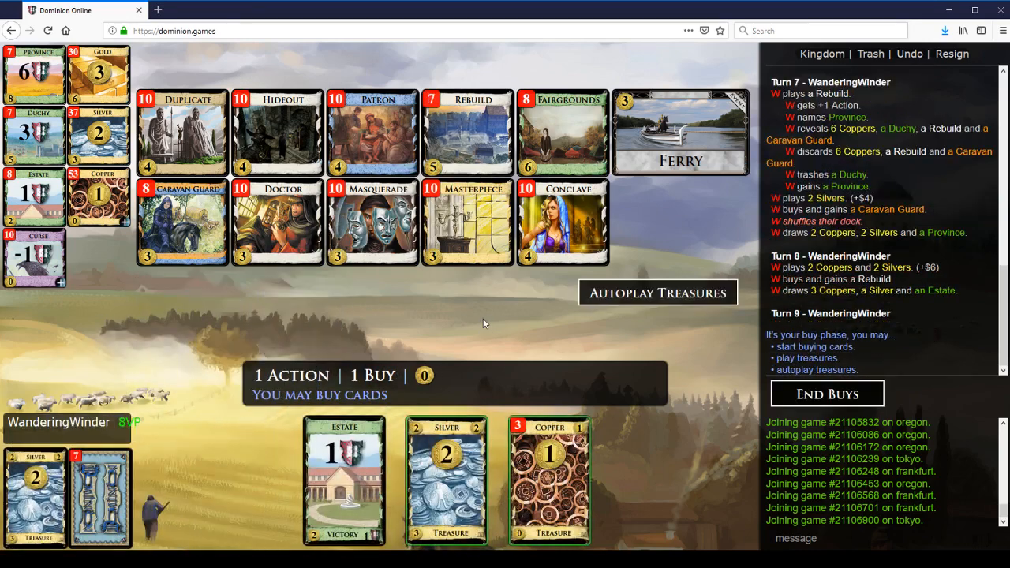
pyautogui.click(658, 292)
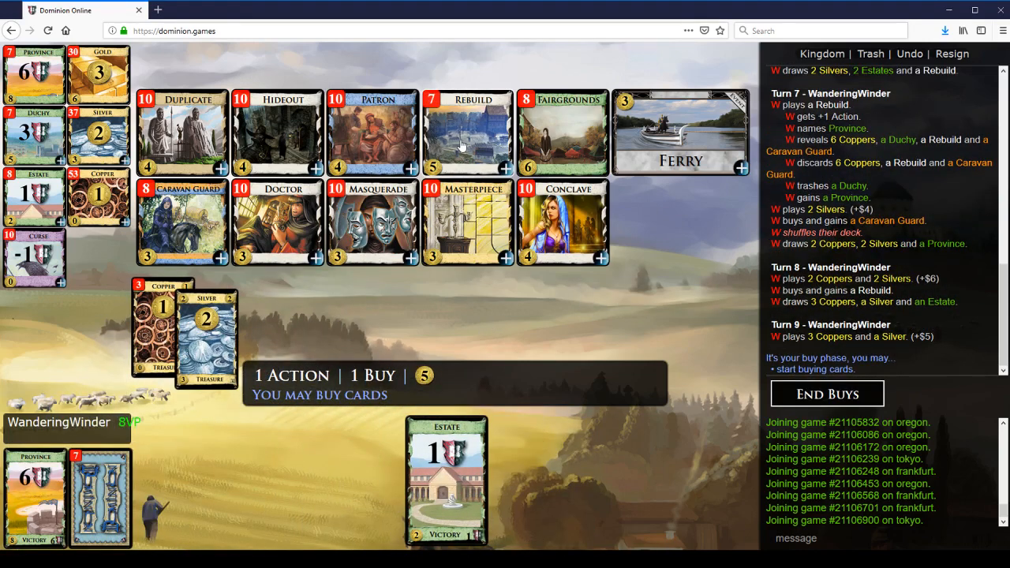
pyautogui.click(827, 393)
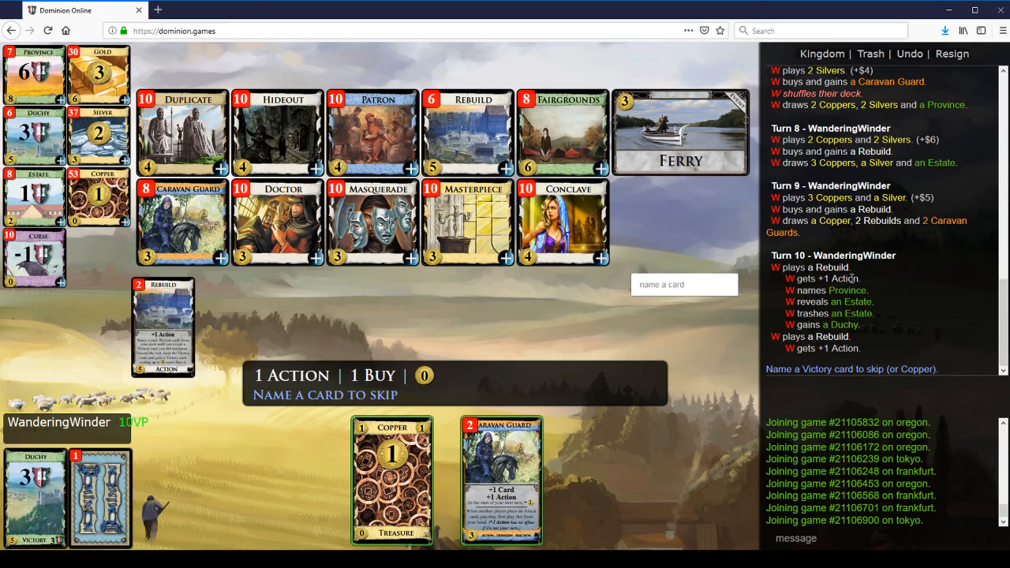
pyautogui.moveTo(862, 311)
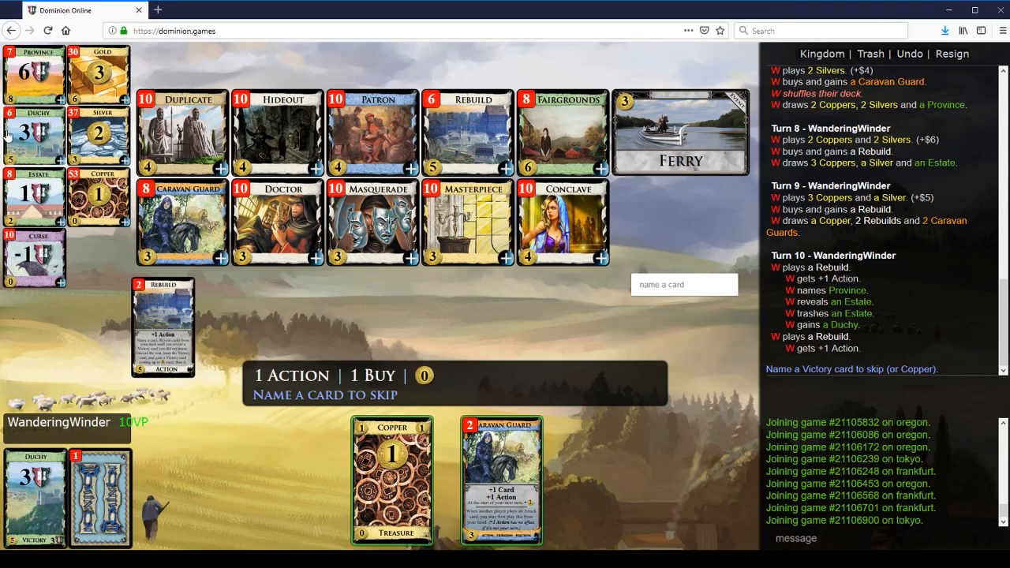
pyautogui.moveTo(256, 73)
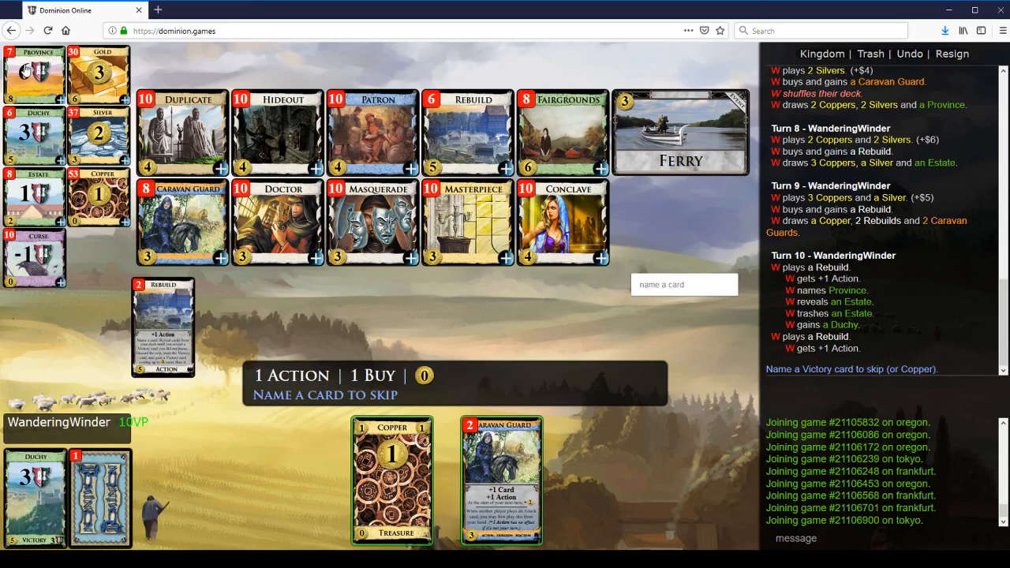
# - Rebuild naming Province to gain a Duchy, then play both Caravan Guards and the Coppers
pyautogui.click(35, 71)
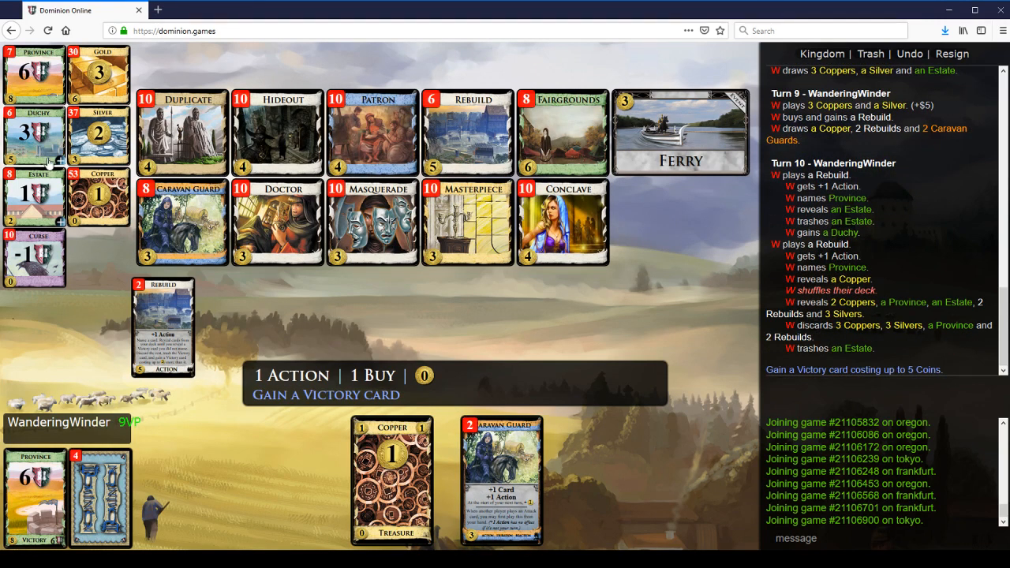
pyautogui.click(35, 139)
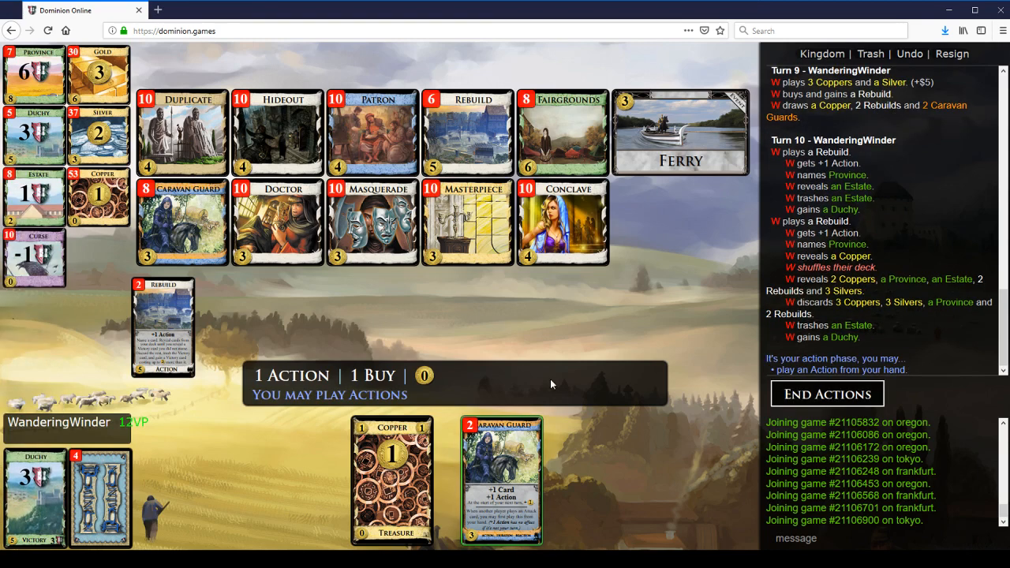
pyautogui.click(501, 481)
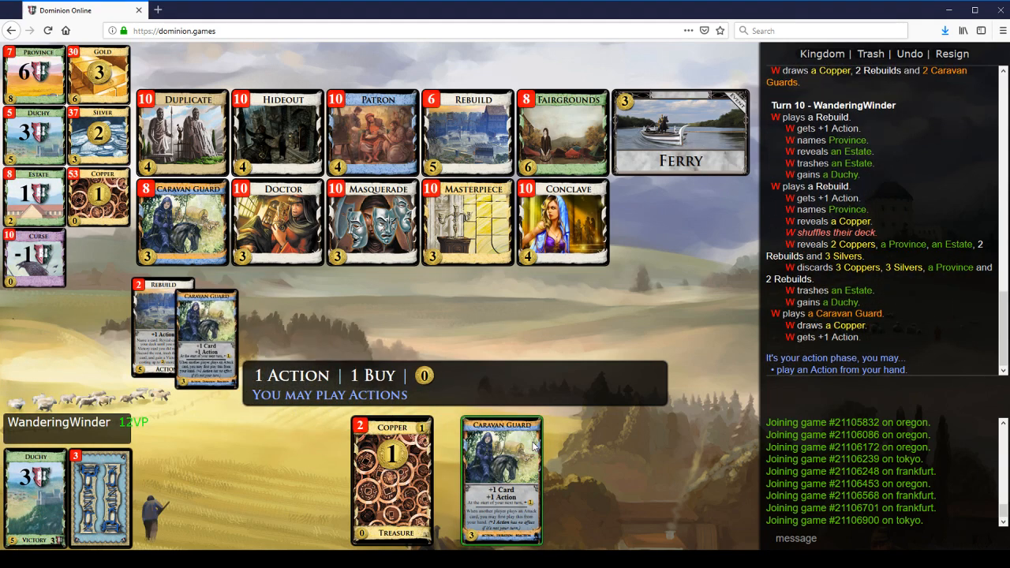
pyautogui.click(502, 481)
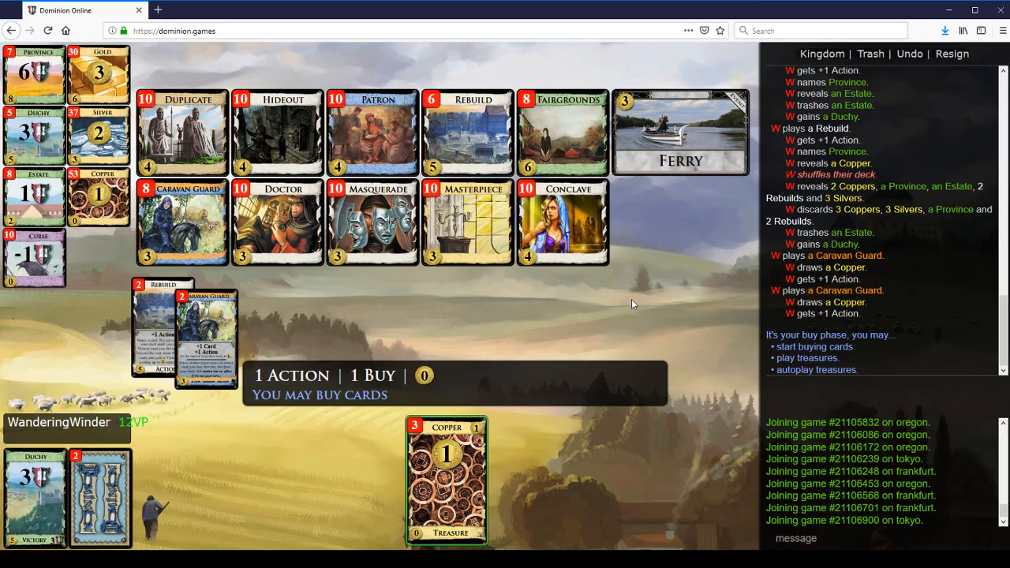
pyautogui.click(445, 480)
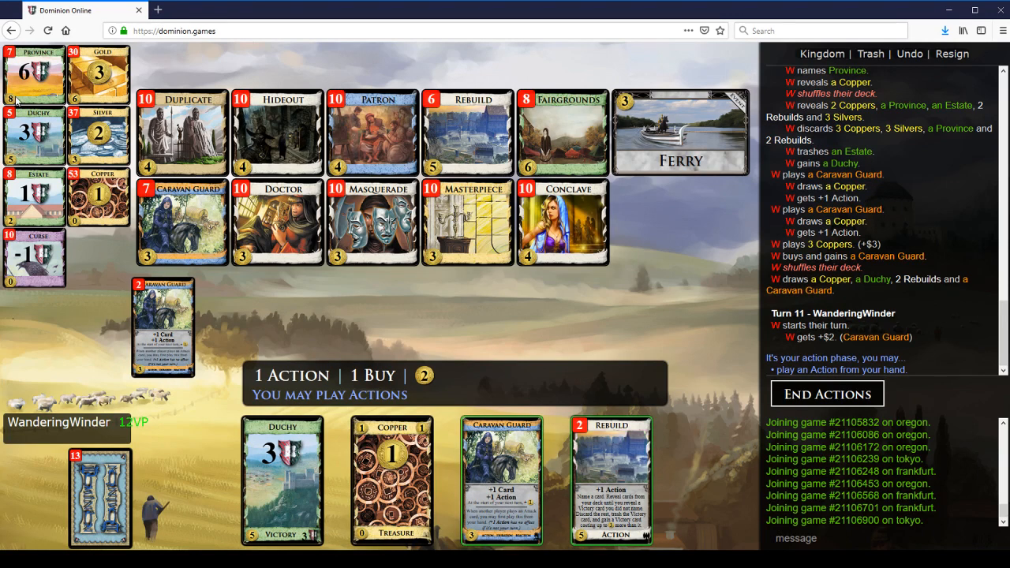
# - Play Rebuild to gain a Province, then play the Caravan Guard to draw
pyautogui.click(611, 479)
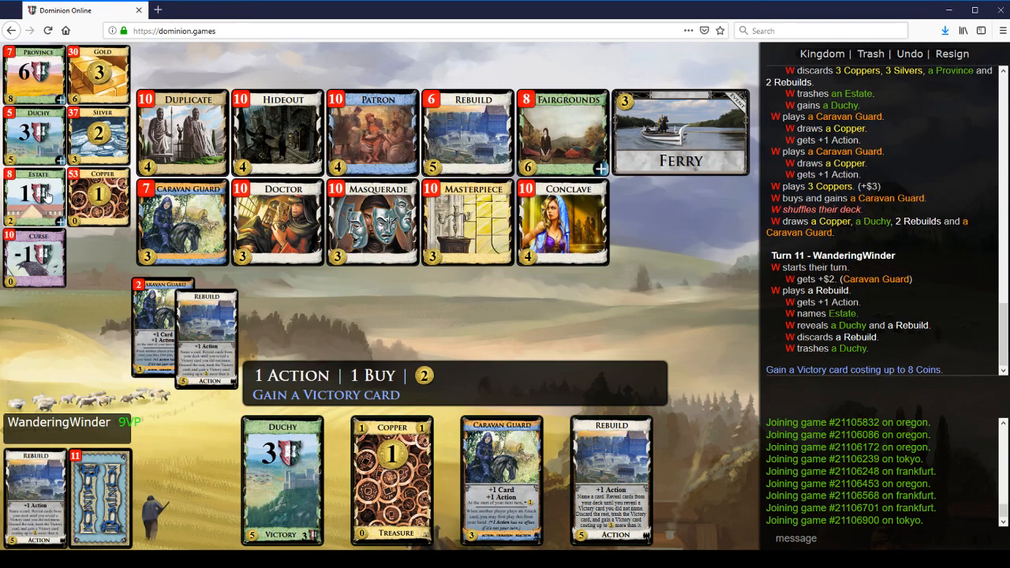
pyautogui.moveTo(363, 228)
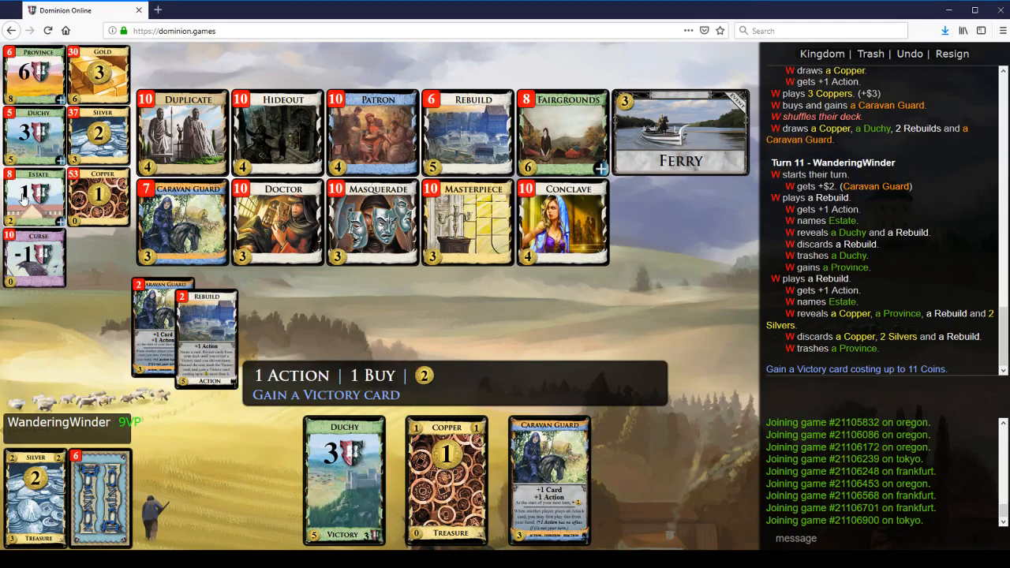
pyautogui.click(34, 75)
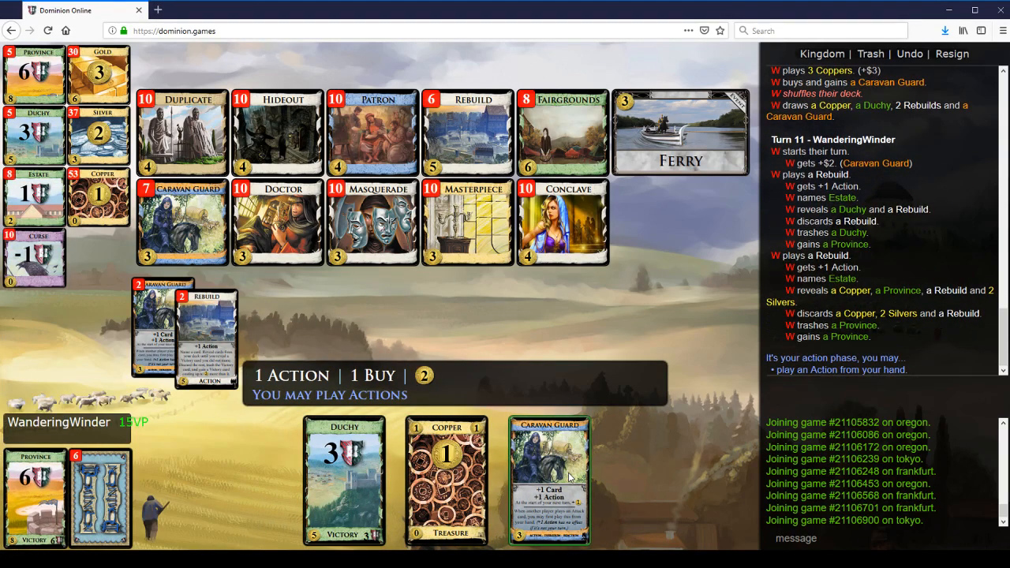
pyautogui.click(549, 477)
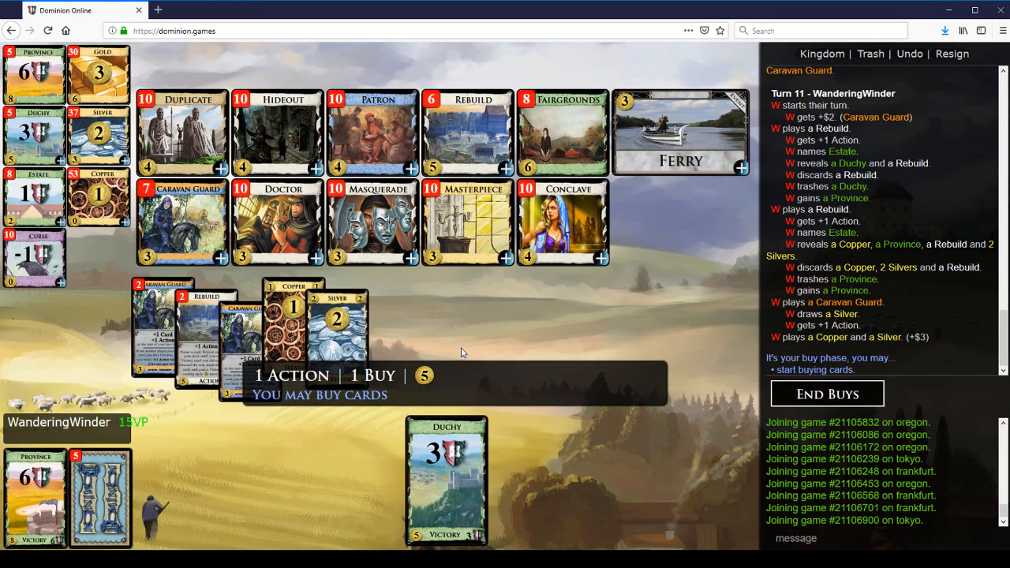
pyautogui.moveTo(928, 319)
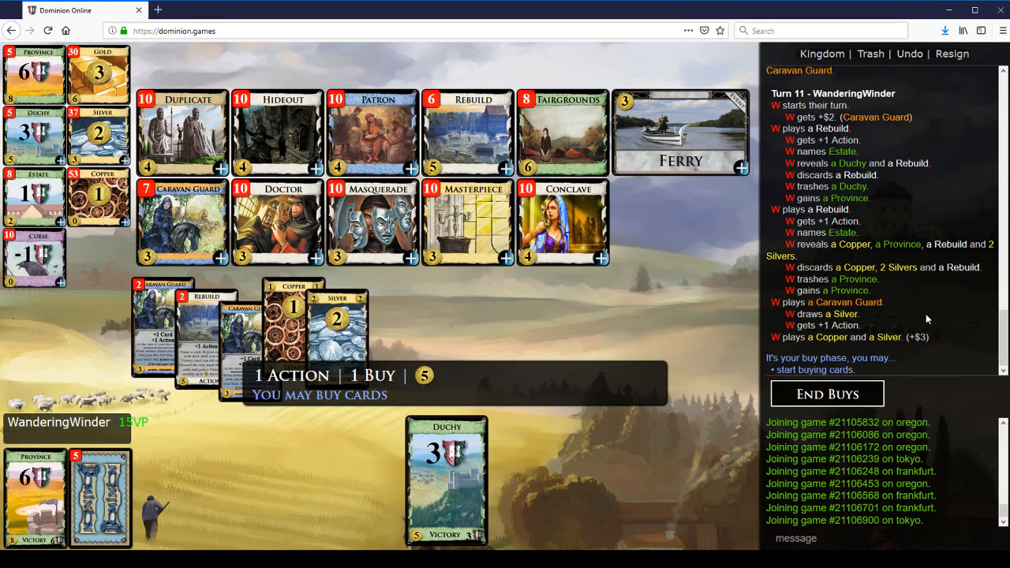
pyautogui.moveTo(896, 259)
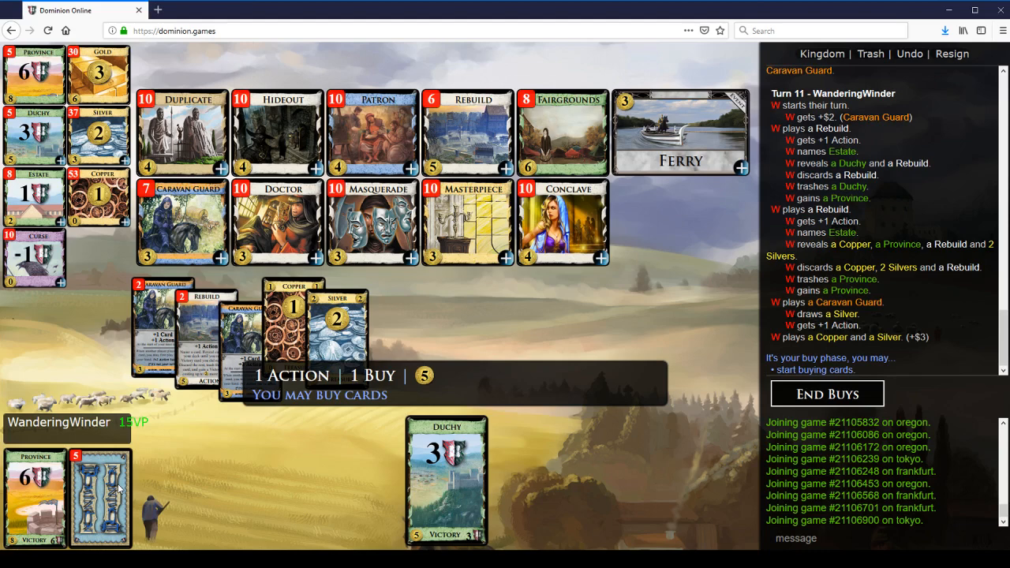
pyautogui.moveTo(118, 486)
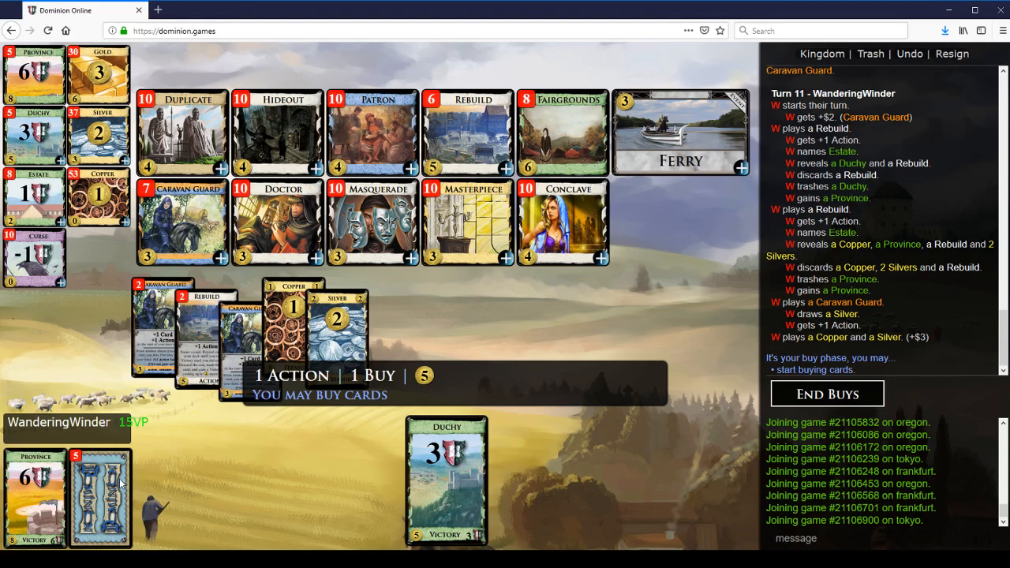
pyautogui.moveTo(224, 472)
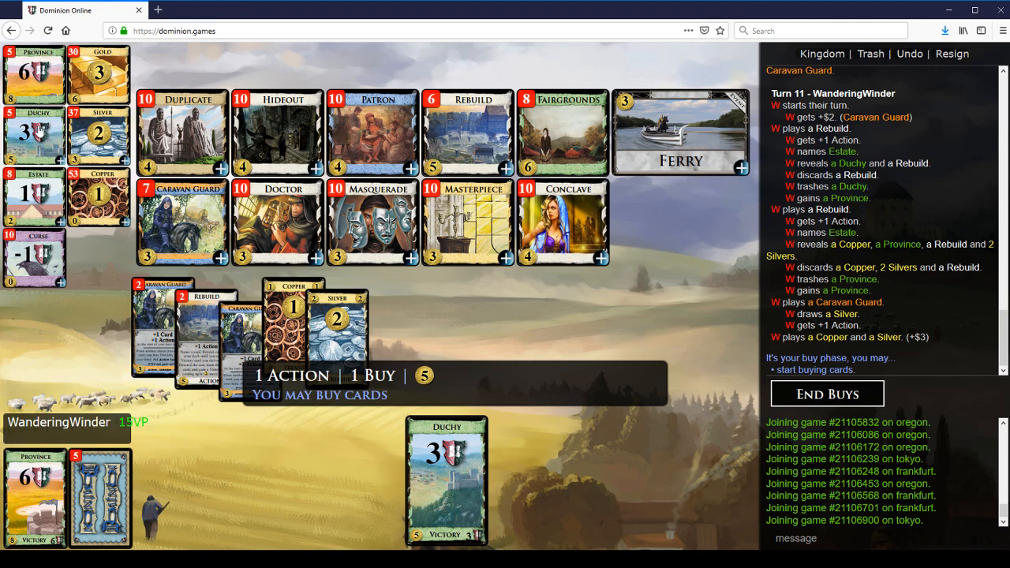
pyautogui.moveTo(455, 140)
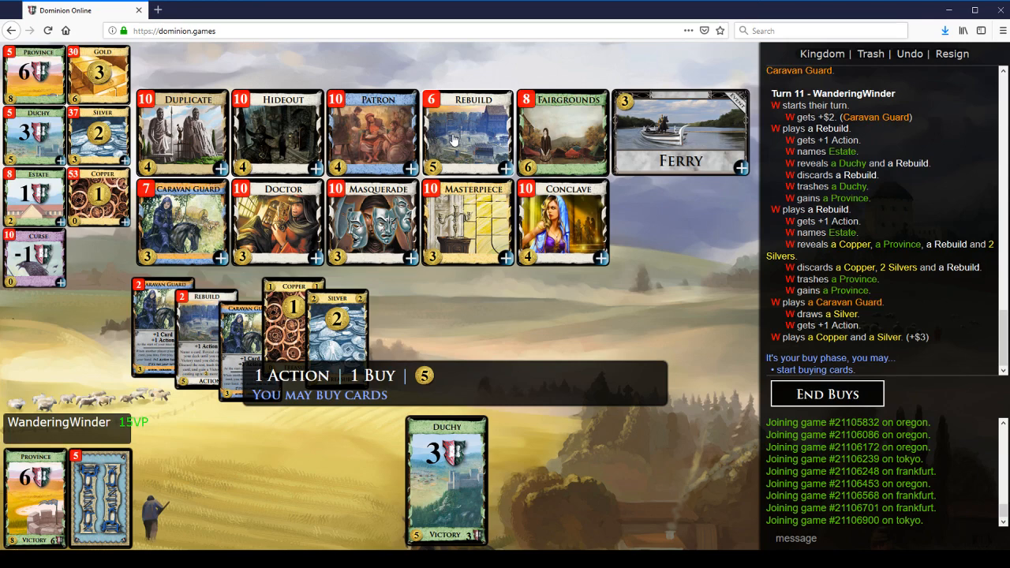
pyautogui.moveTo(912, 315)
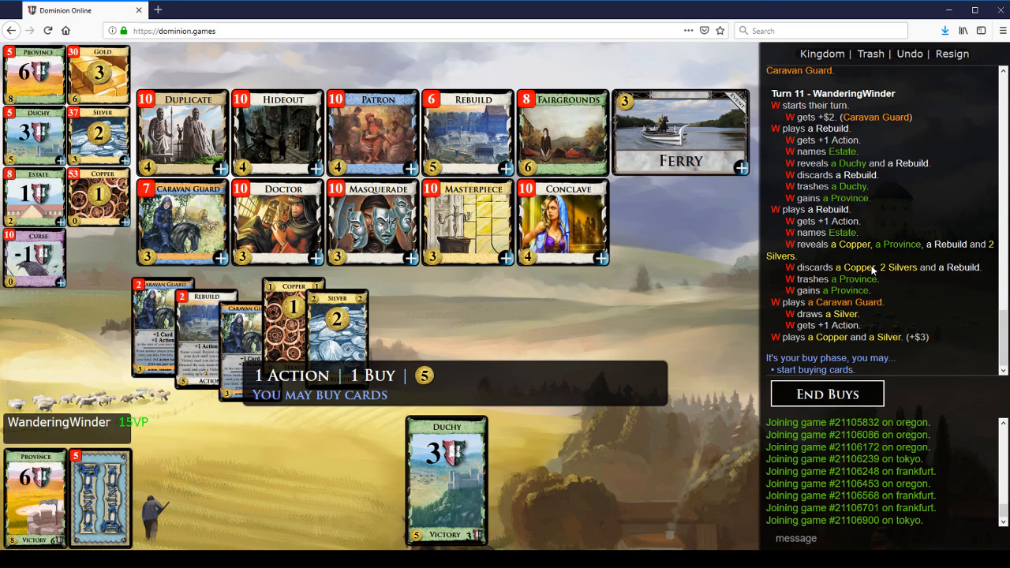
pyautogui.moveTo(887, 265)
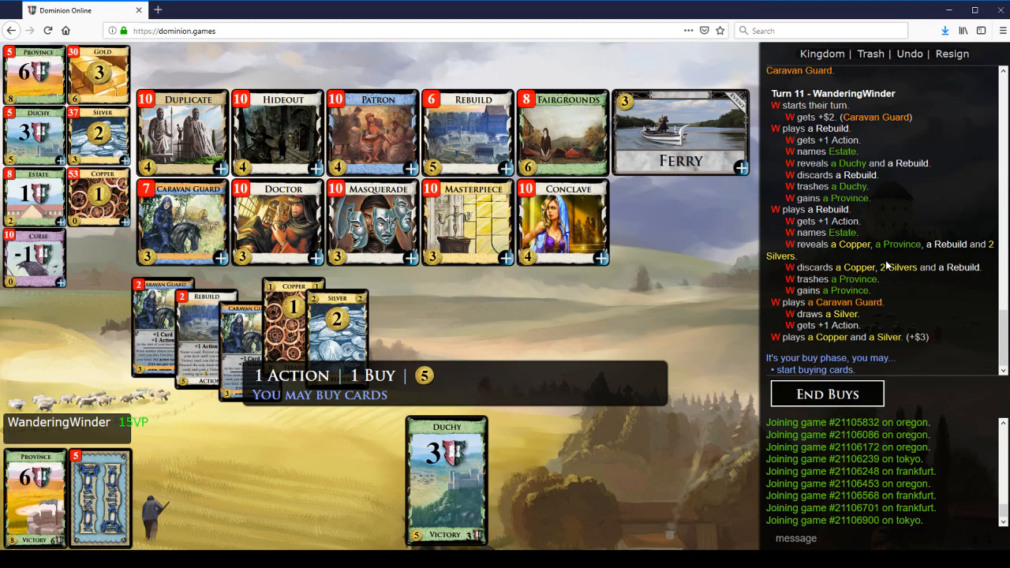
pyautogui.moveTo(467, 148)
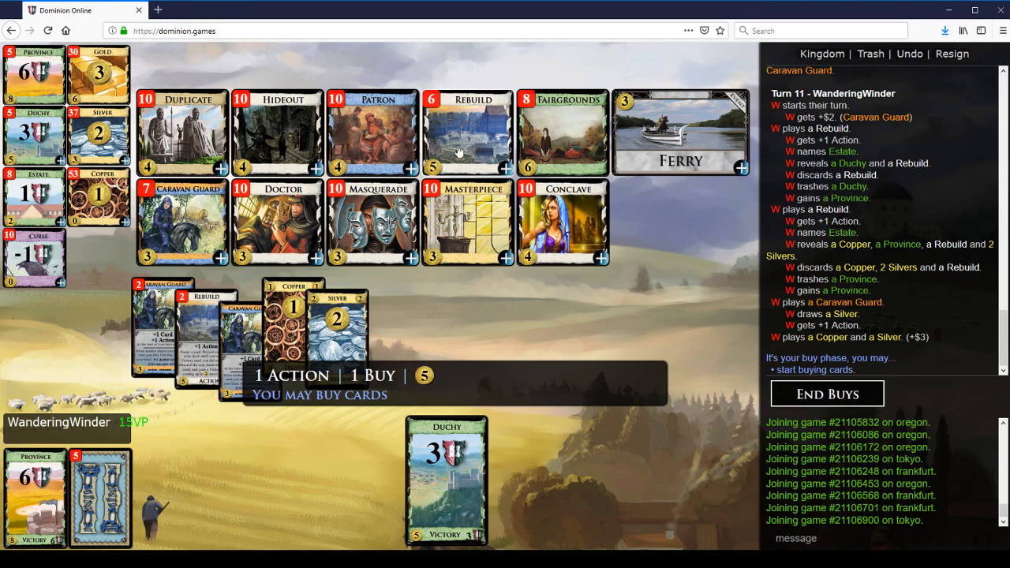
pyautogui.moveTo(460, 145)
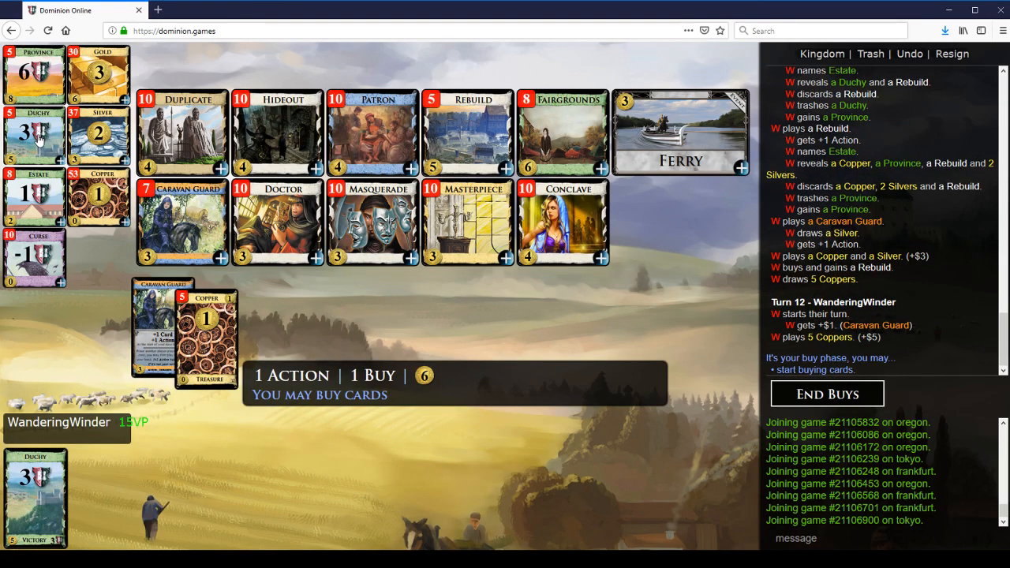
# - Buy a Duchy, play Rebuild next turn, and autoplay treasures for the Estate buy
pyautogui.click(826, 393)
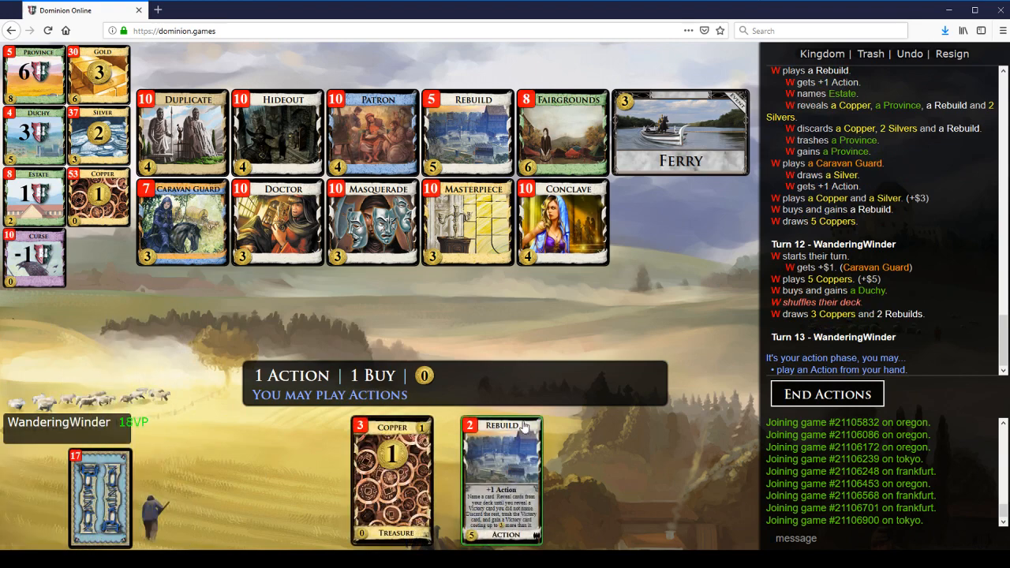
pyautogui.click(502, 479)
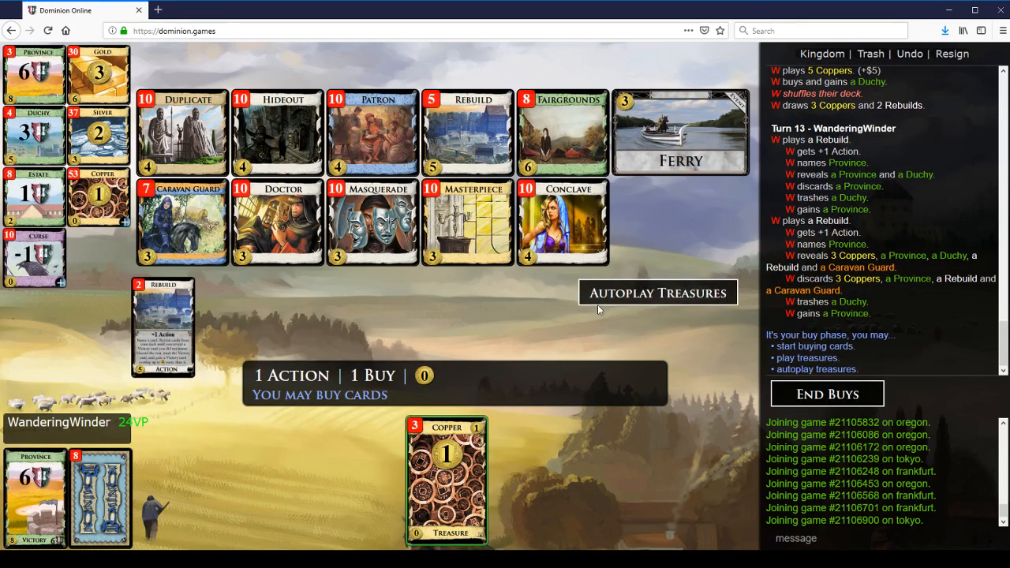
pyautogui.moveTo(663, 298)
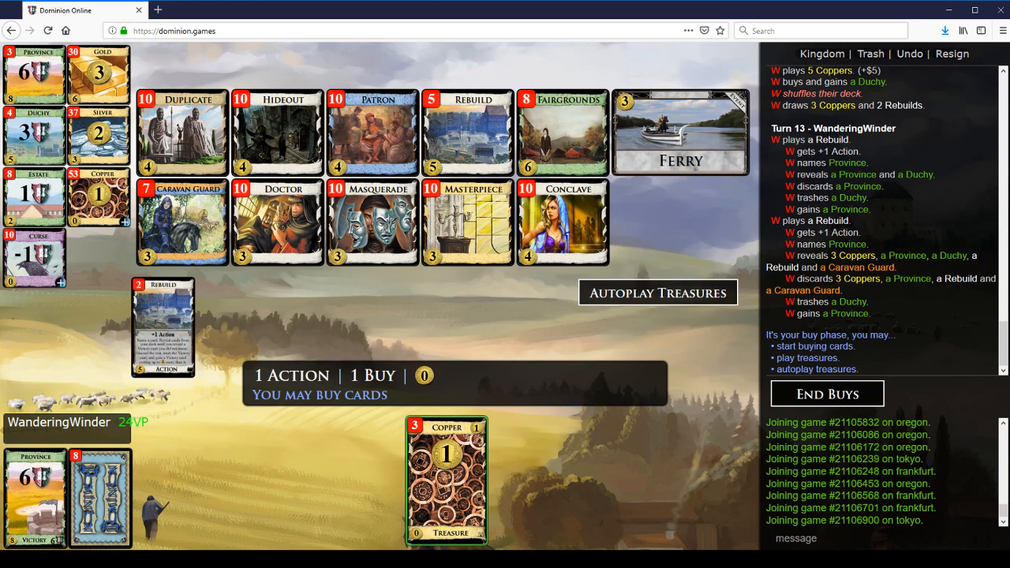
pyautogui.moveTo(656, 292)
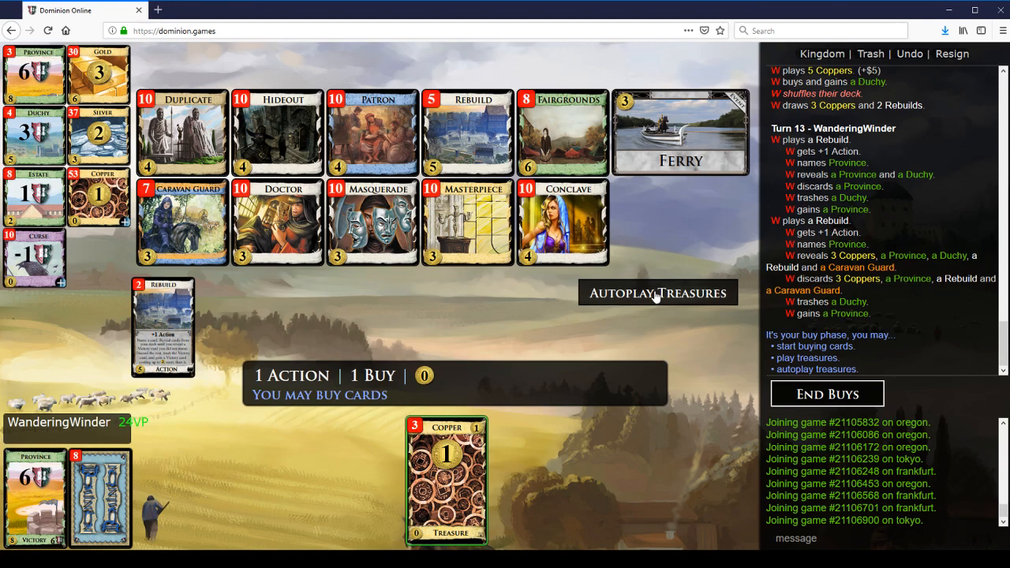
pyautogui.click(656, 291)
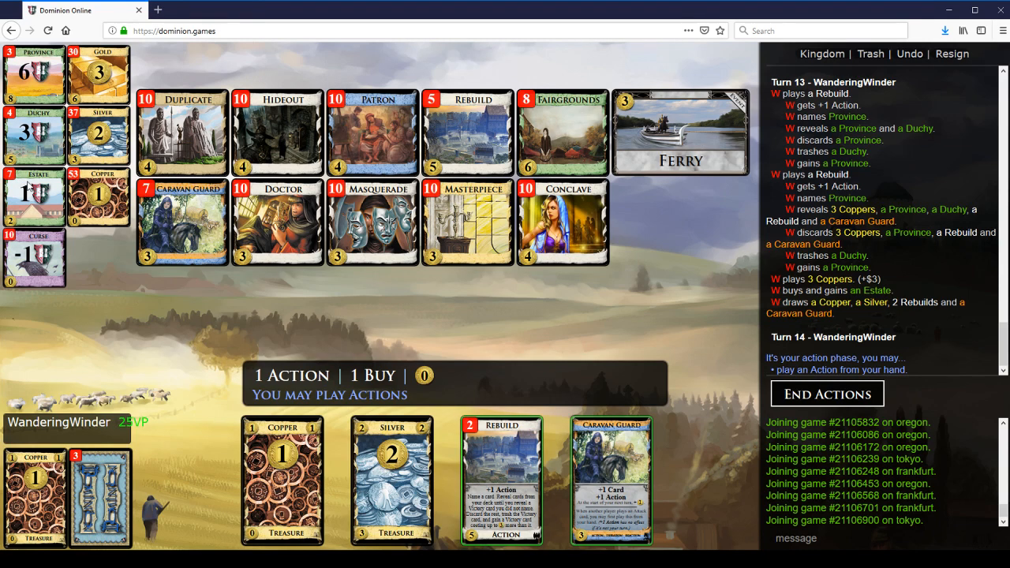
pyautogui.moveTo(492, 439)
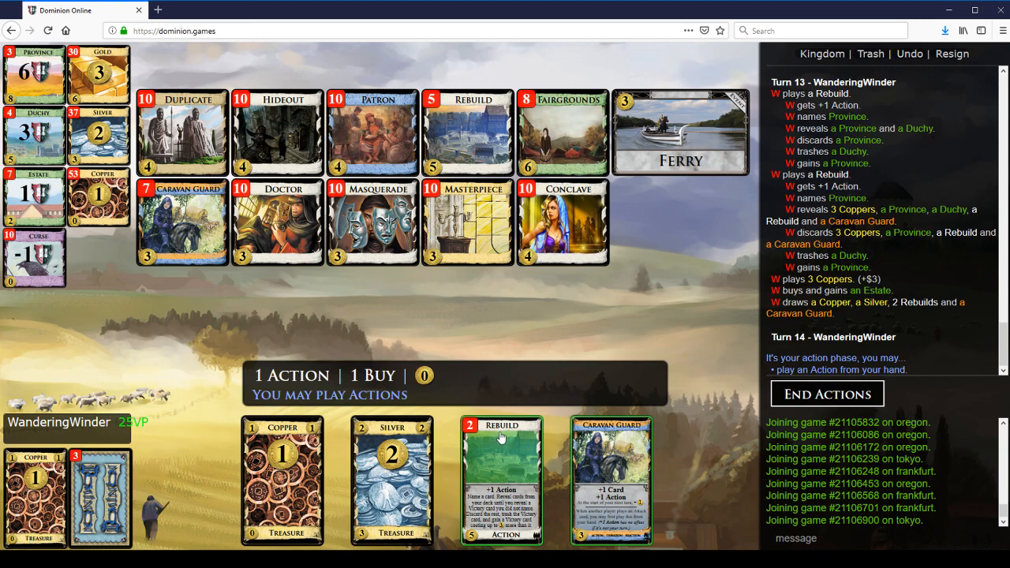
pyautogui.moveTo(502, 438)
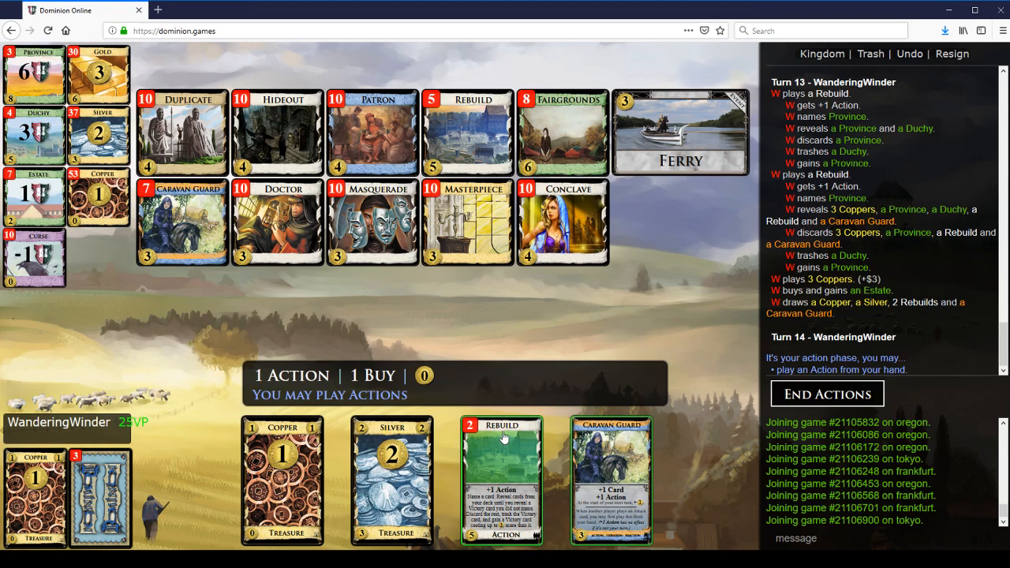
pyautogui.moveTo(499, 466)
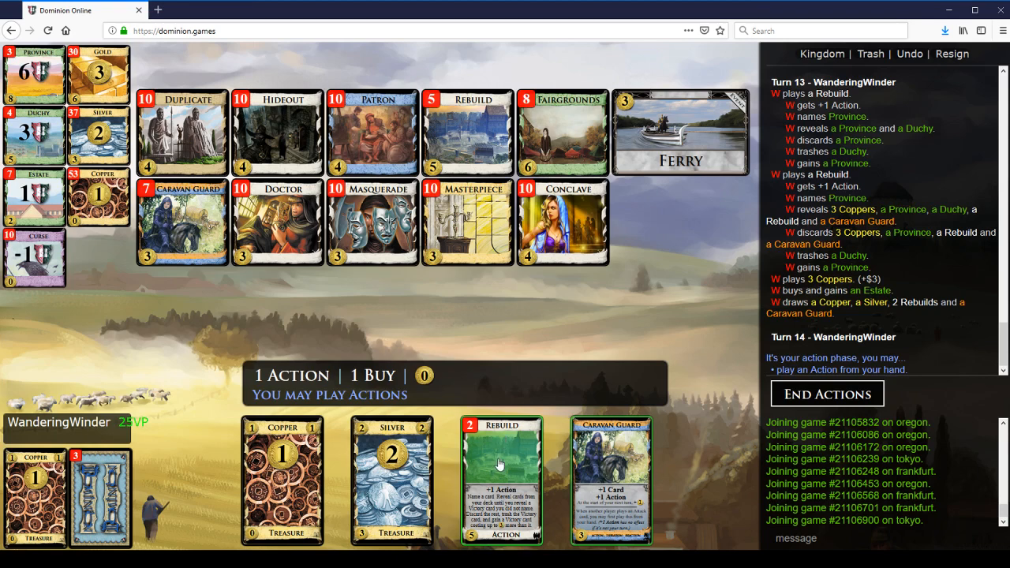
# - Play Rebuild naming Estate, then autoplay the Copper and Silver for 4 coins
pyautogui.click(502, 479)
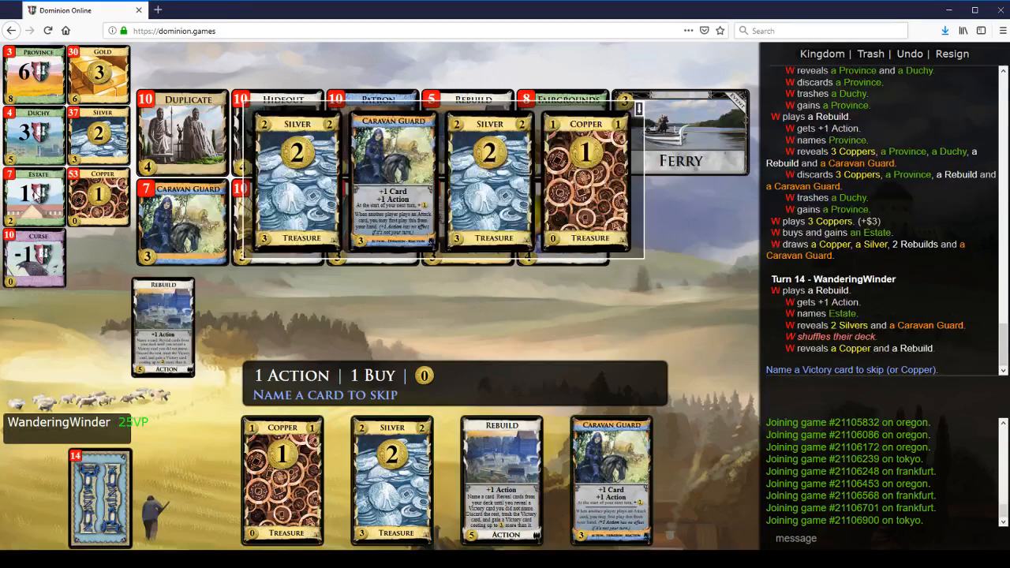
pyautogui.click(502, 476)
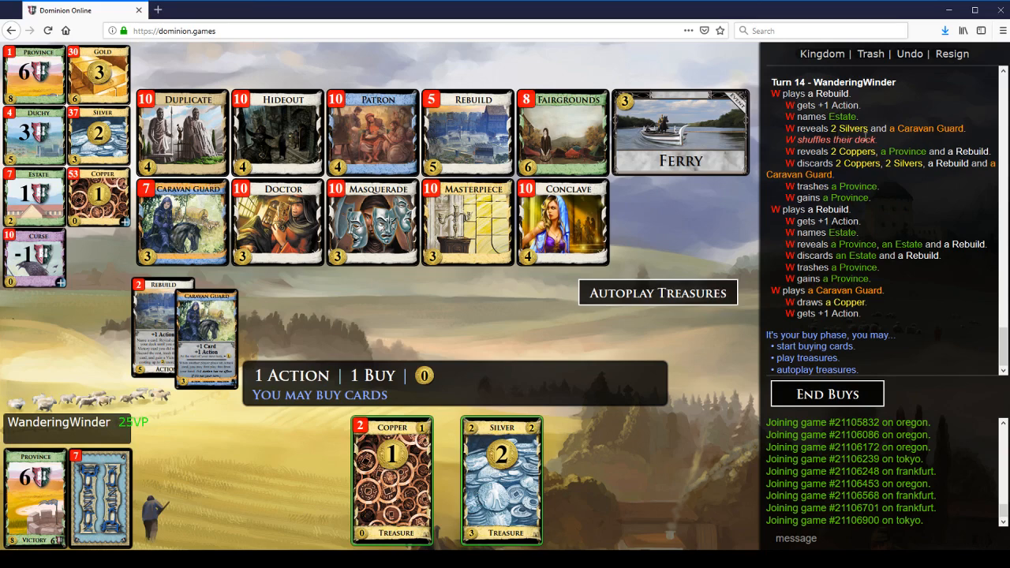
pyautogui.moveTo(899, 129)
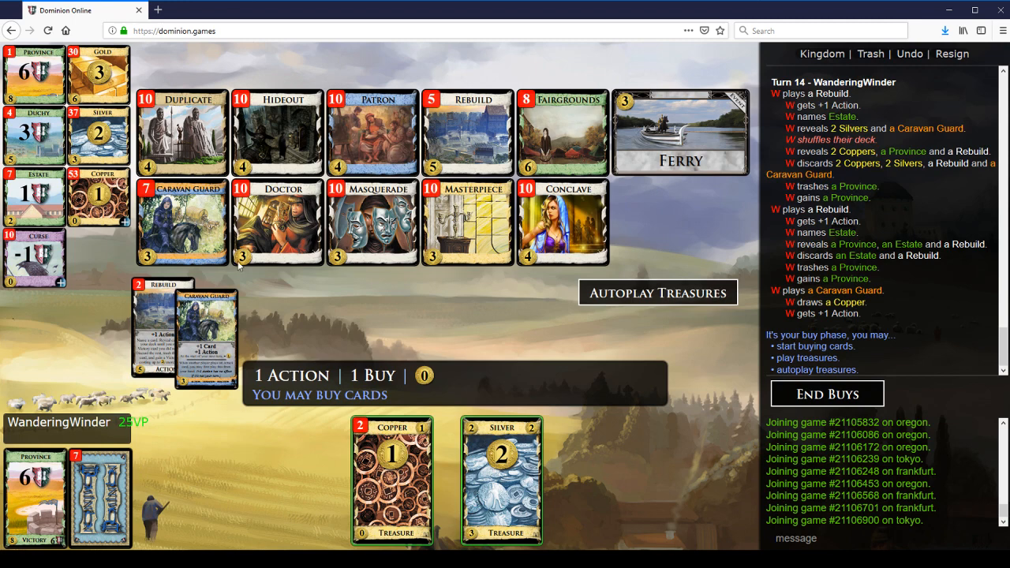
pyautogui.moveTo(230, 435)
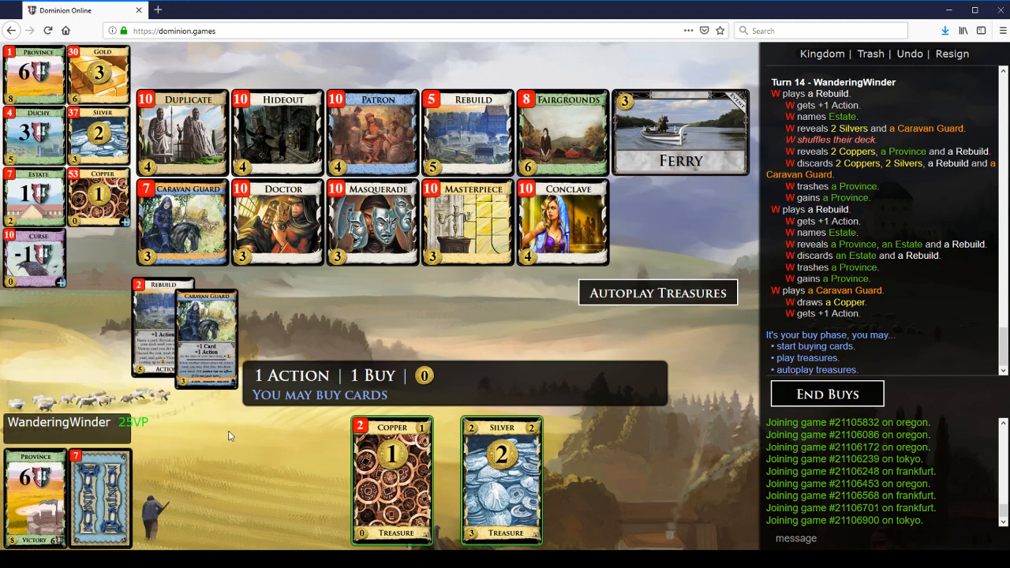
pyautogui.moveTo(243, 352)
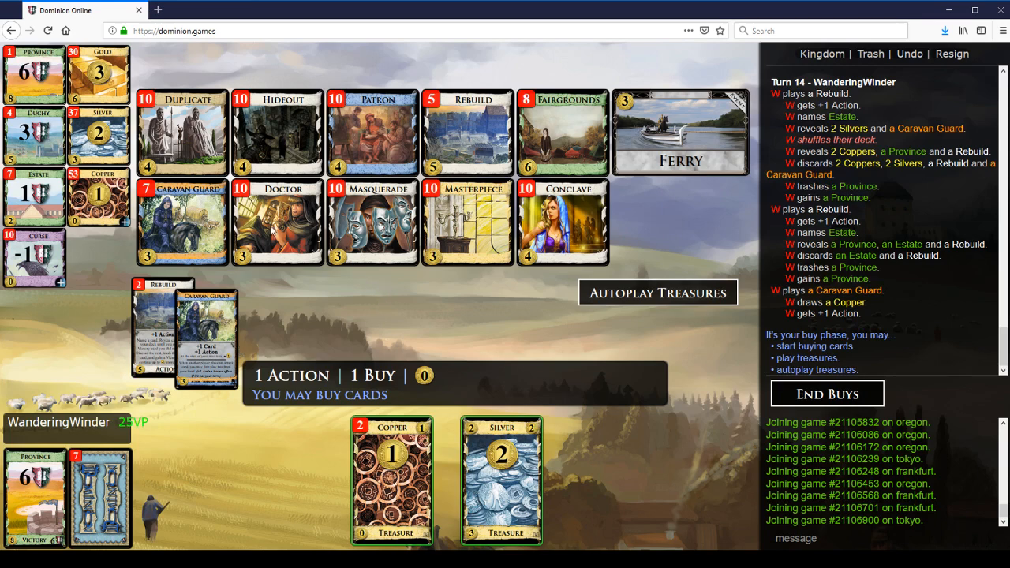
pyautogui.moveTo(287, 338)
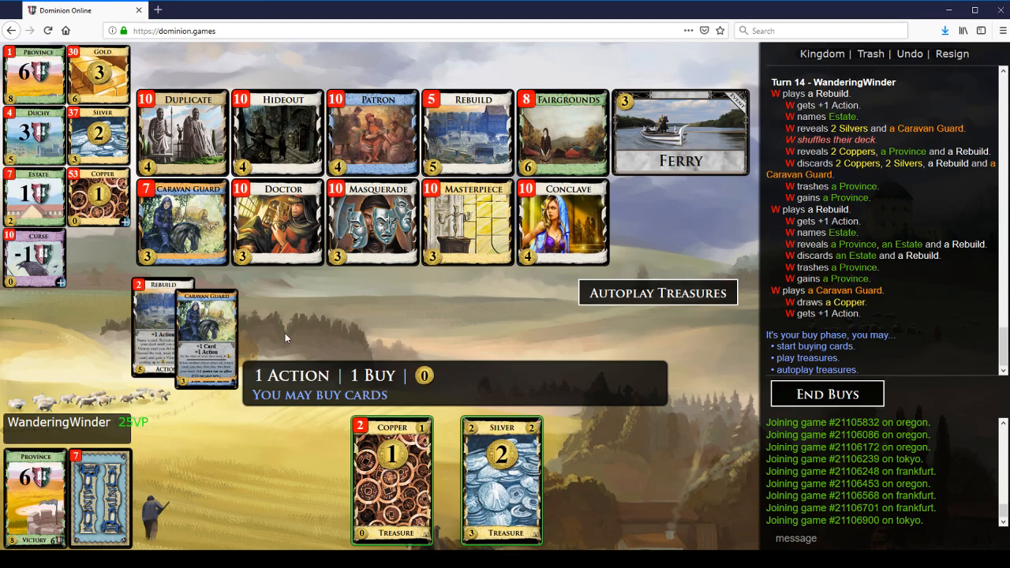
pyautogui.moveTo(132, 275)
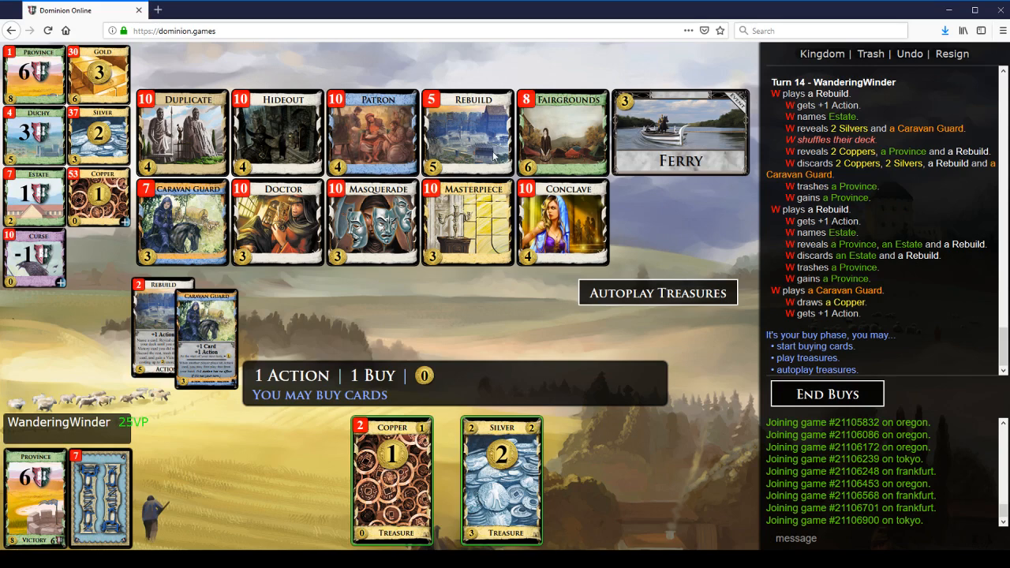
pyautogui.click(657, 292)
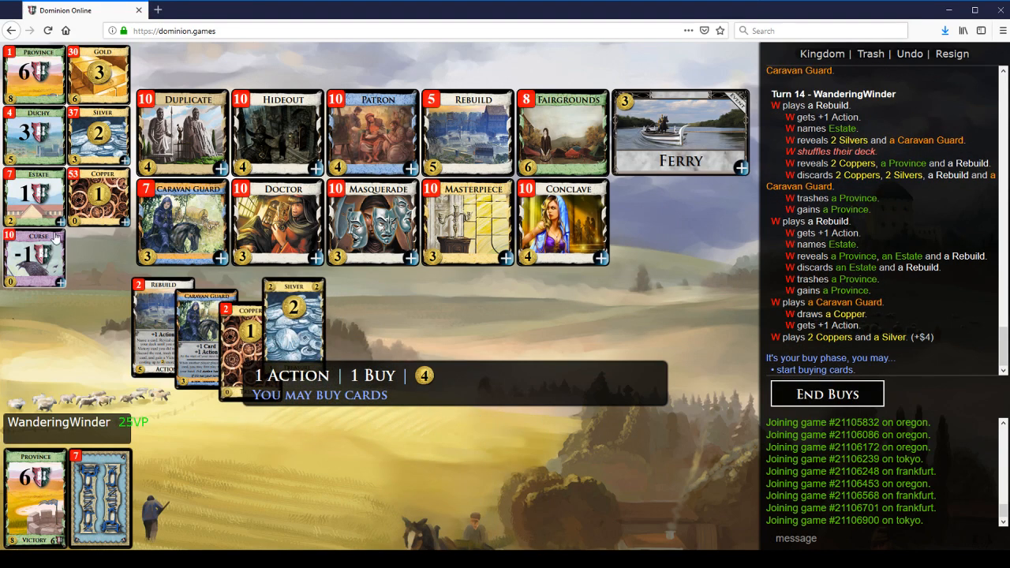
# - Buy an Estate, play Rebuild on turn 15, and acknowledge the 27 VP game-end notice
pyautogui.click(827, 393)
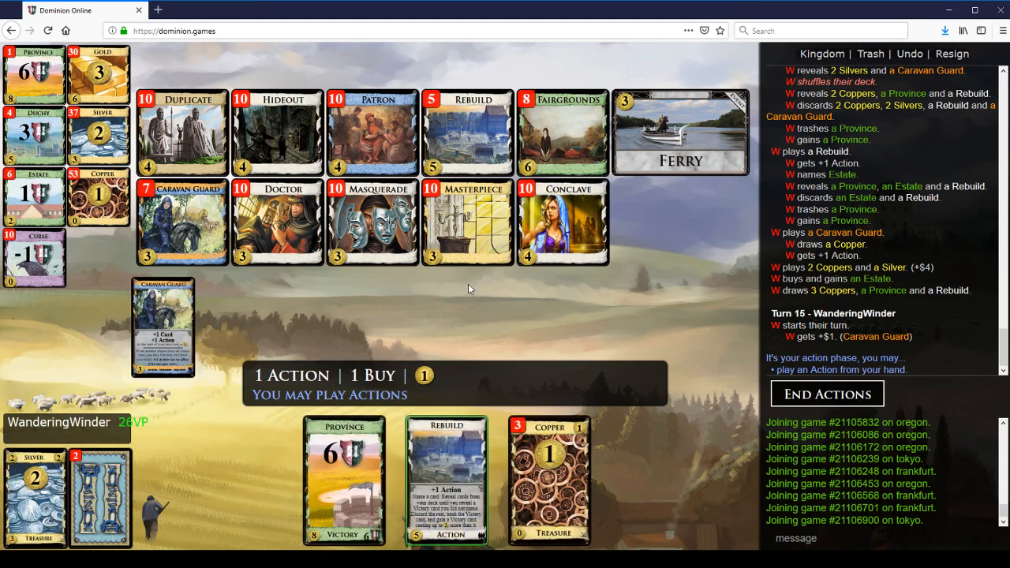
pyautogui.click(447, 480)
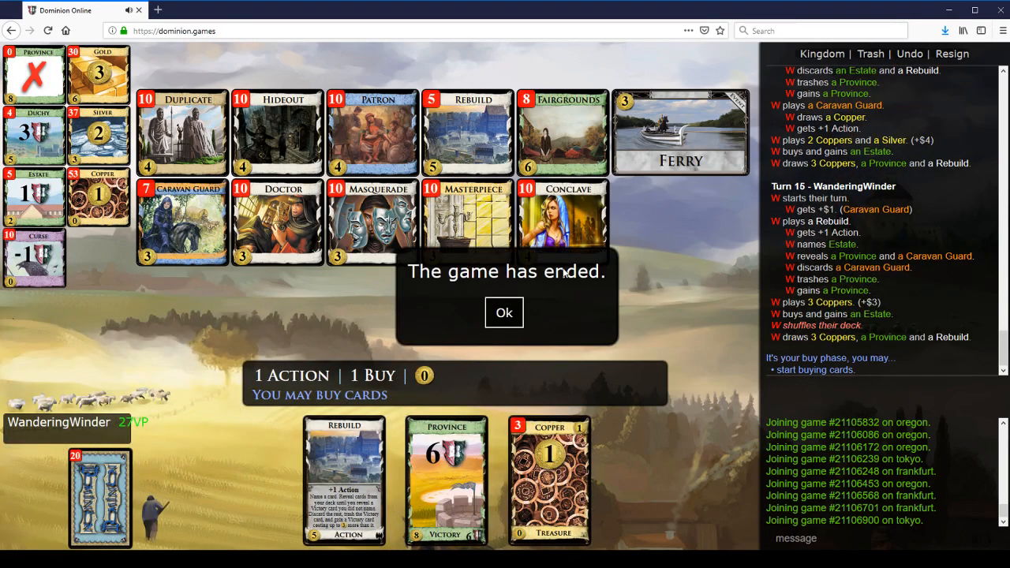
pyautogui.click(503, 313)
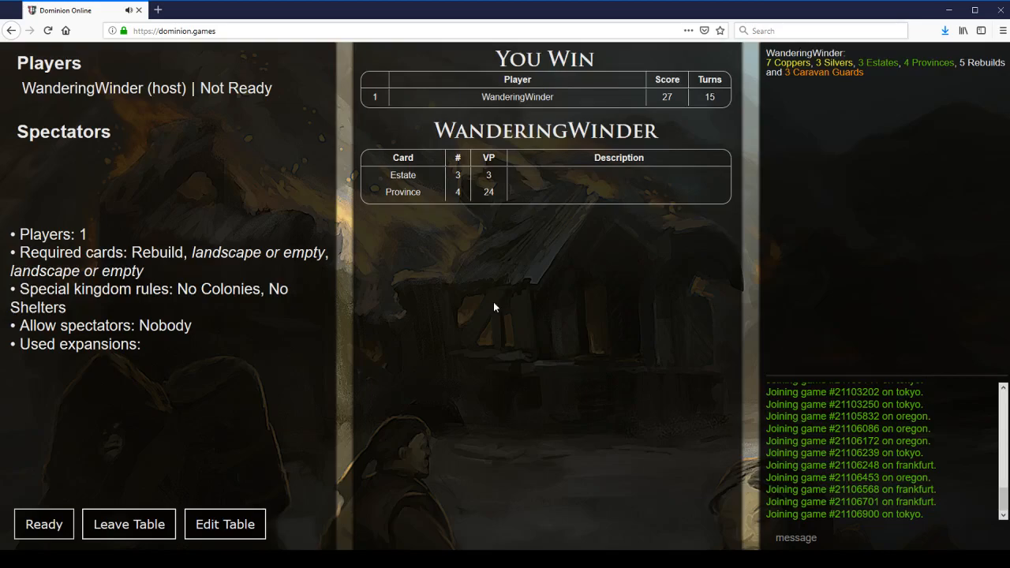
# - Start the third game from the results screen with the Legionary/Secret Cave kingdom
pyautogui.click(44, 524)
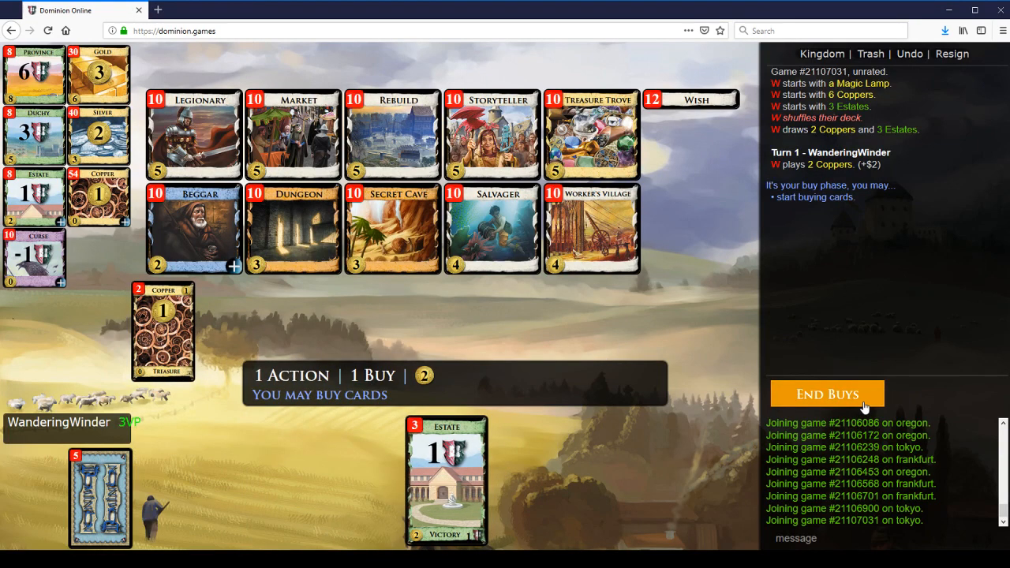
# - End turn 1 empty, then buy a Rebuild and a Silver over turns 2–4
pyautogui.click(826, 395)
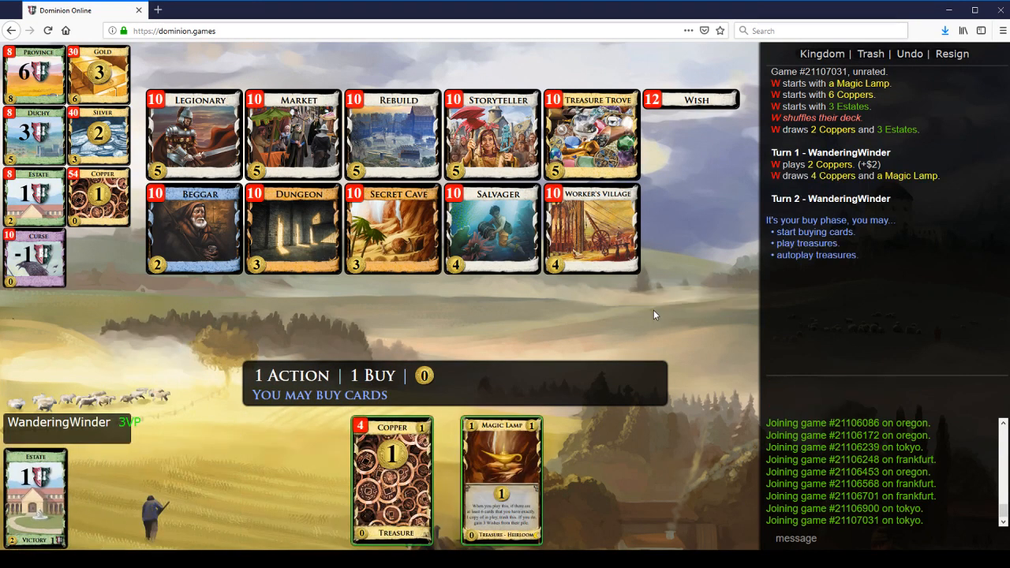
pyautogui.click(392, 134)
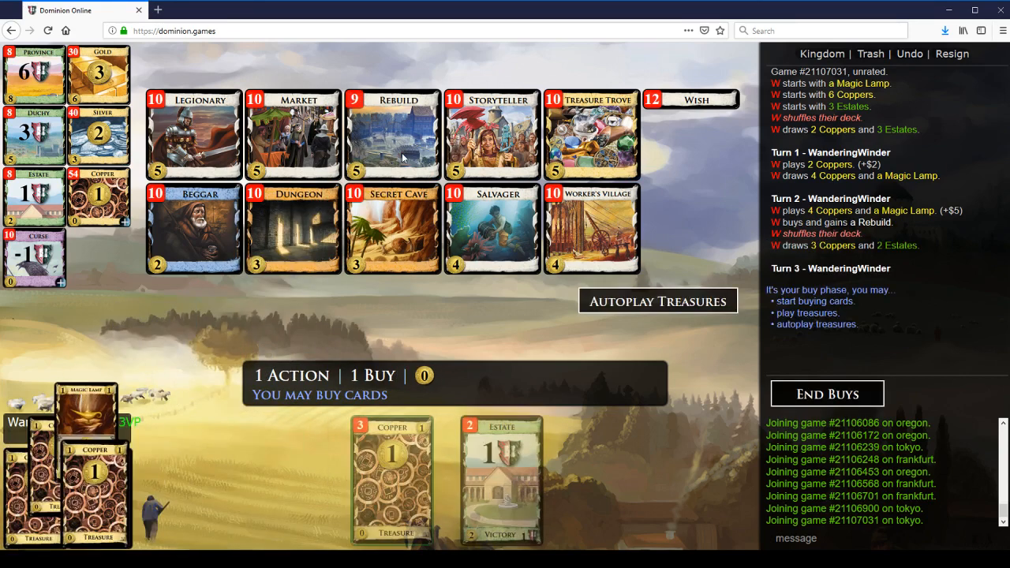
pyautogui.click(656, 300)
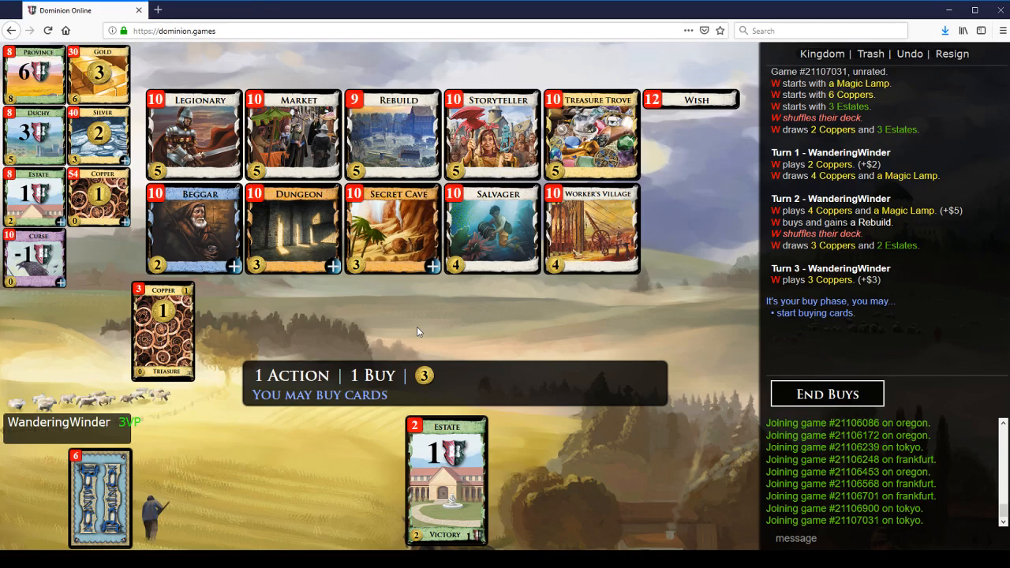
pyautogui.moveTo(423, 327)
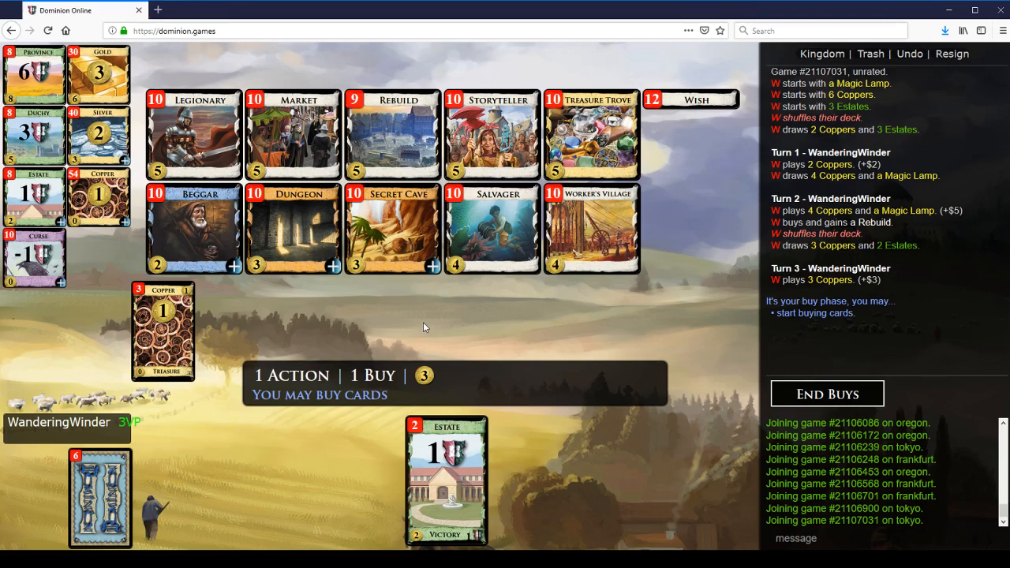
pyautogui.moveTo(408, 243)
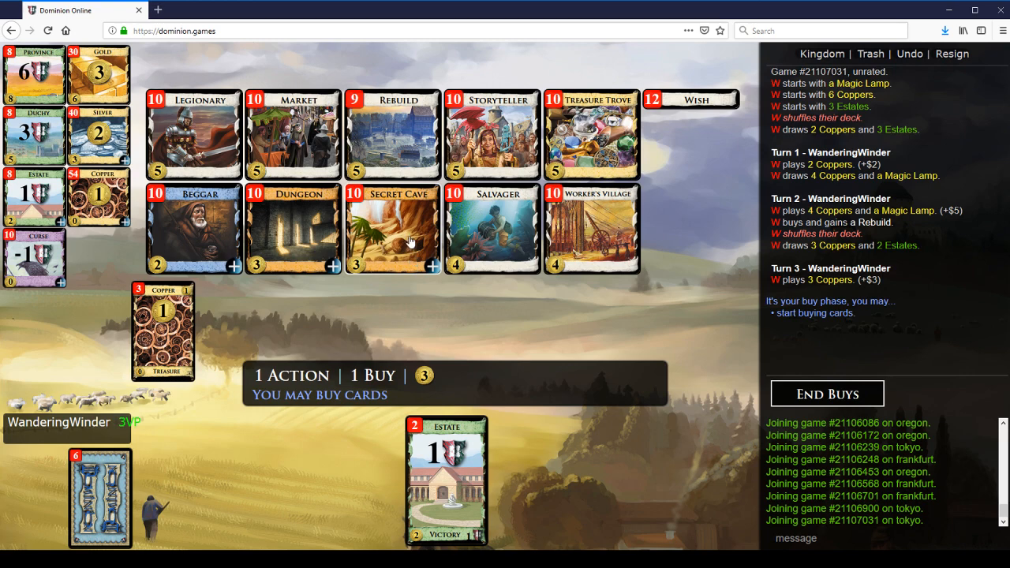
pyautogui.click(98, 139)
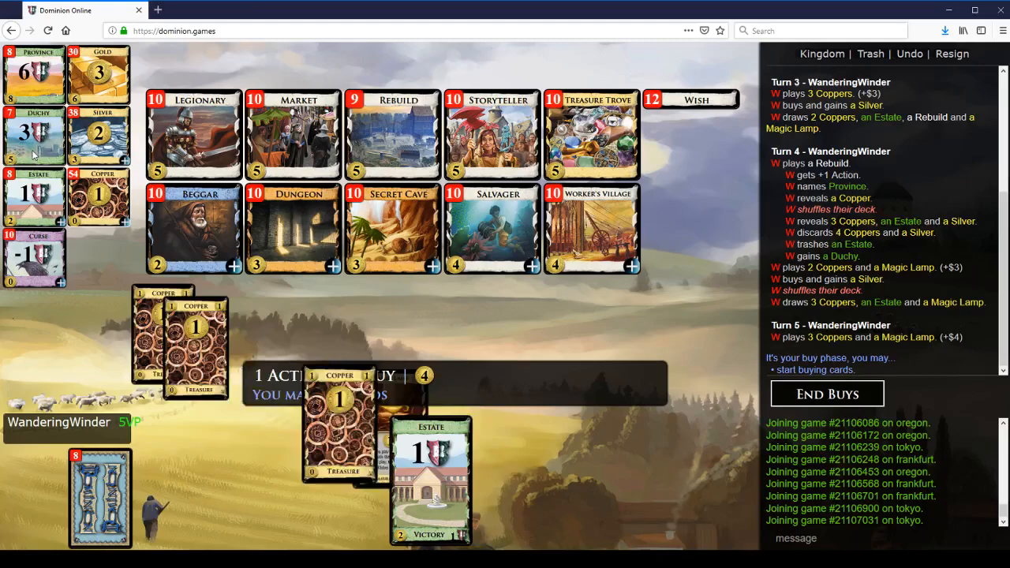
# - Buy a Silver, then Rebuild an Estate into a Duchy and play turn 6's treasures
pyautogui.click(827, 392)
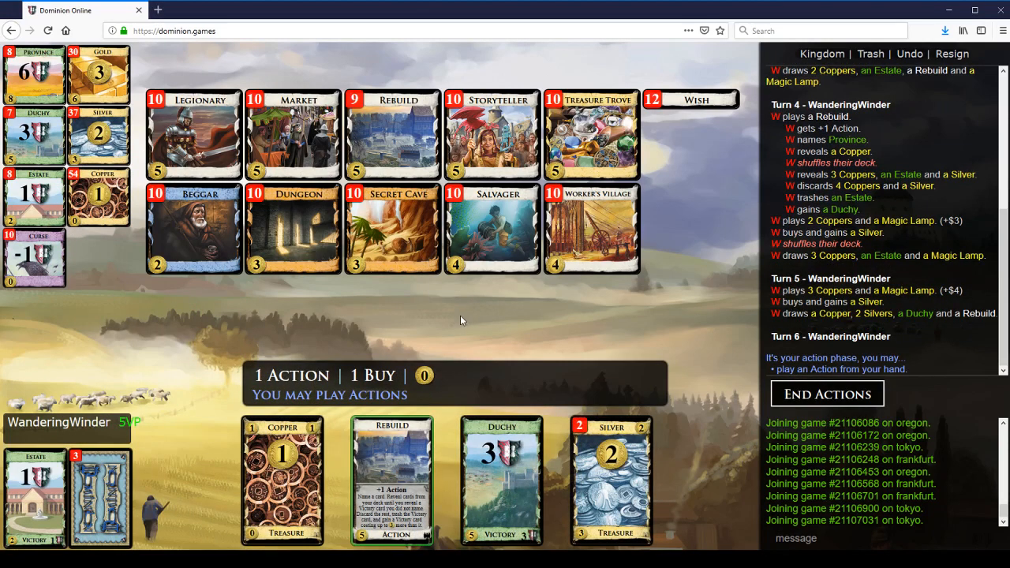
pyautogui.click(391, 482)
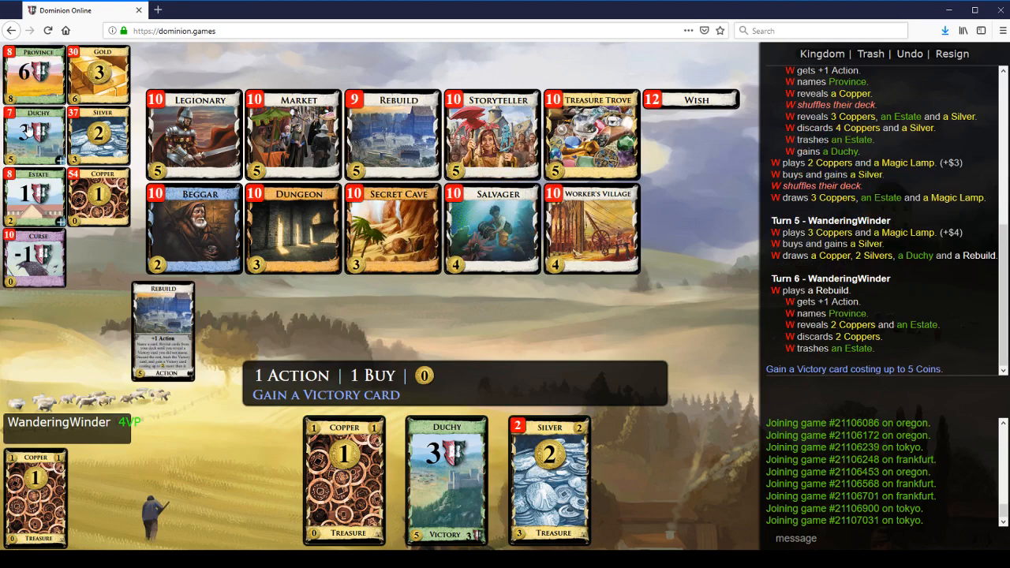
pyautogui.click(445, 480)
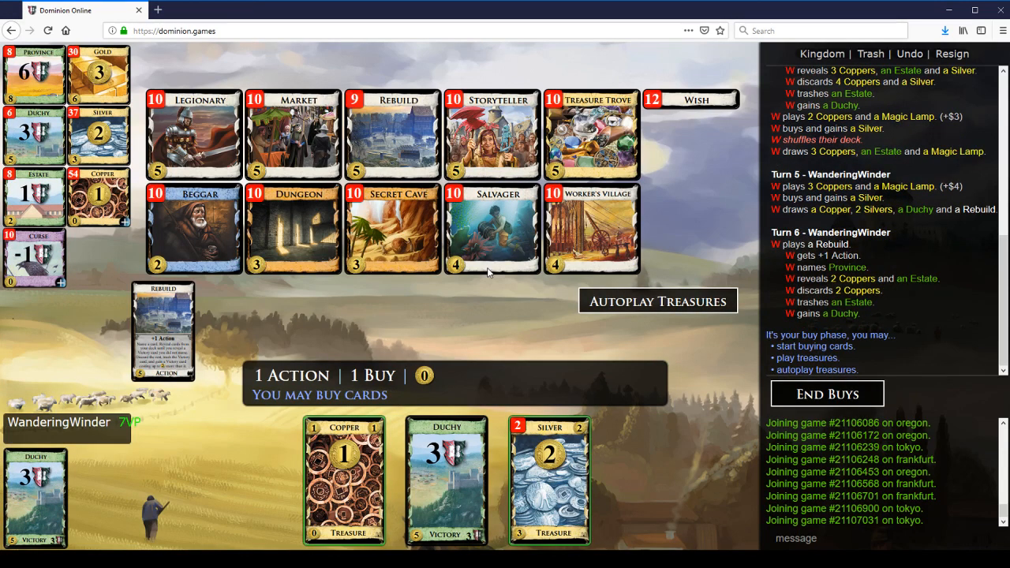
pyautogui.click(656, 300)
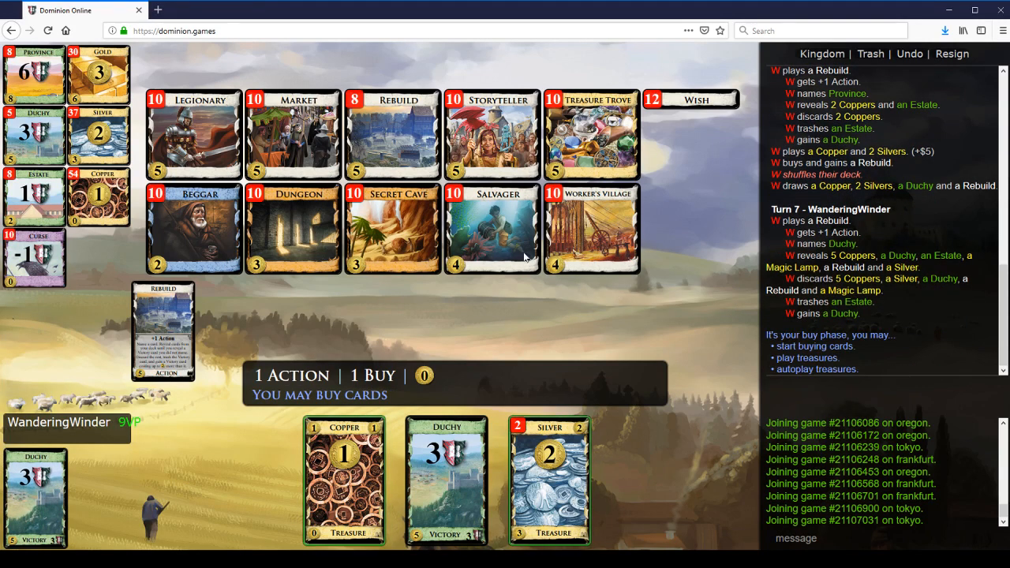
# - Buy another Rebuild, Rebuild a Duchy into a Province, and play Rebuild on turn 9
pyautogui.click(815, 369)
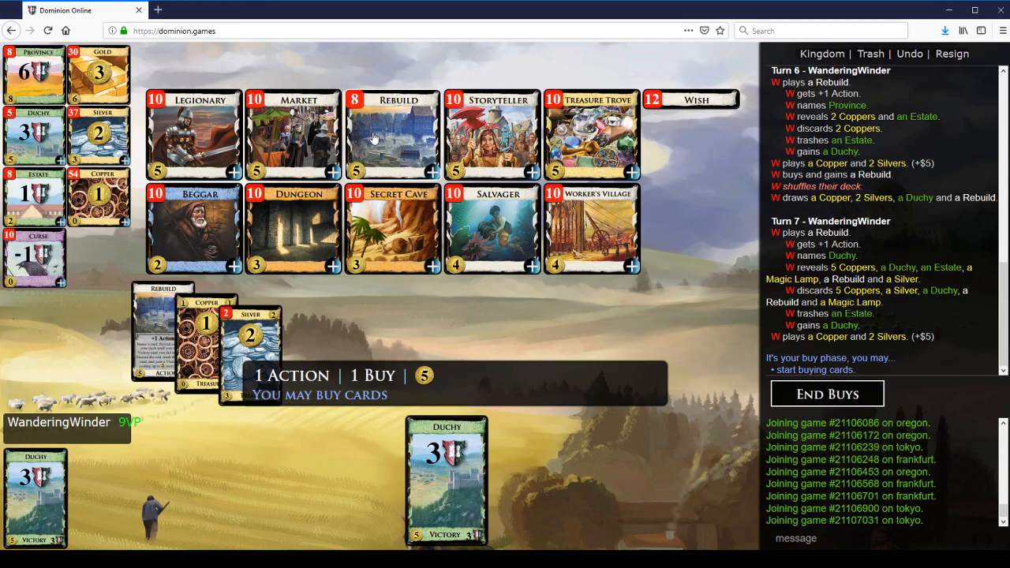
pyautogui.click(827, 394)
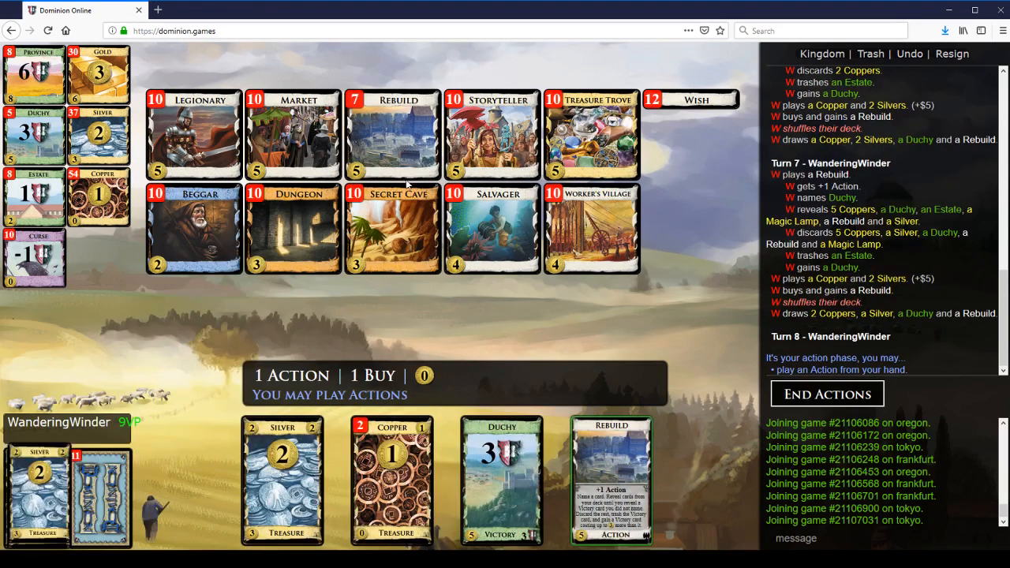
pyautogui.click(612, 476)
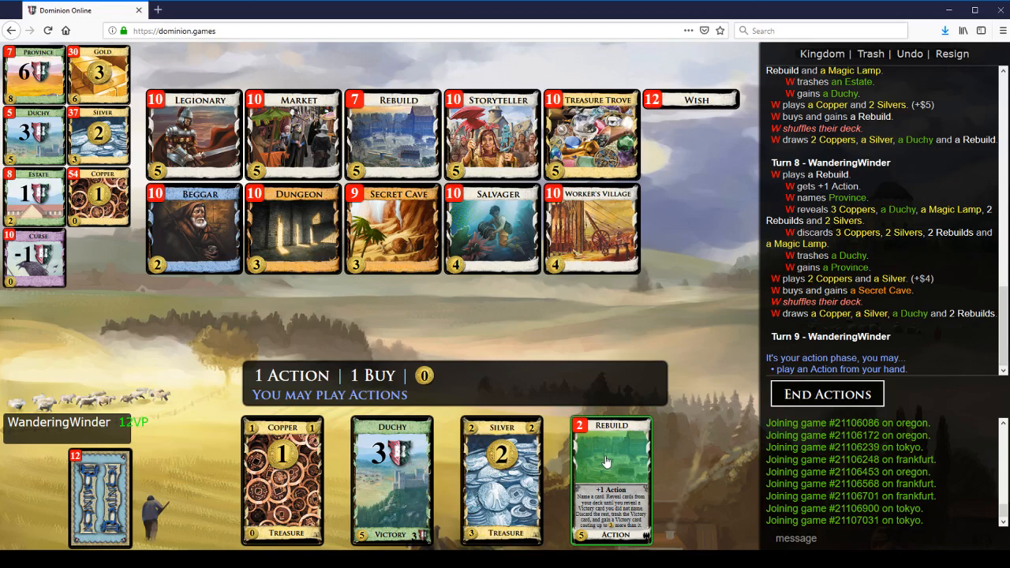
pyautogui.click(612, 477)
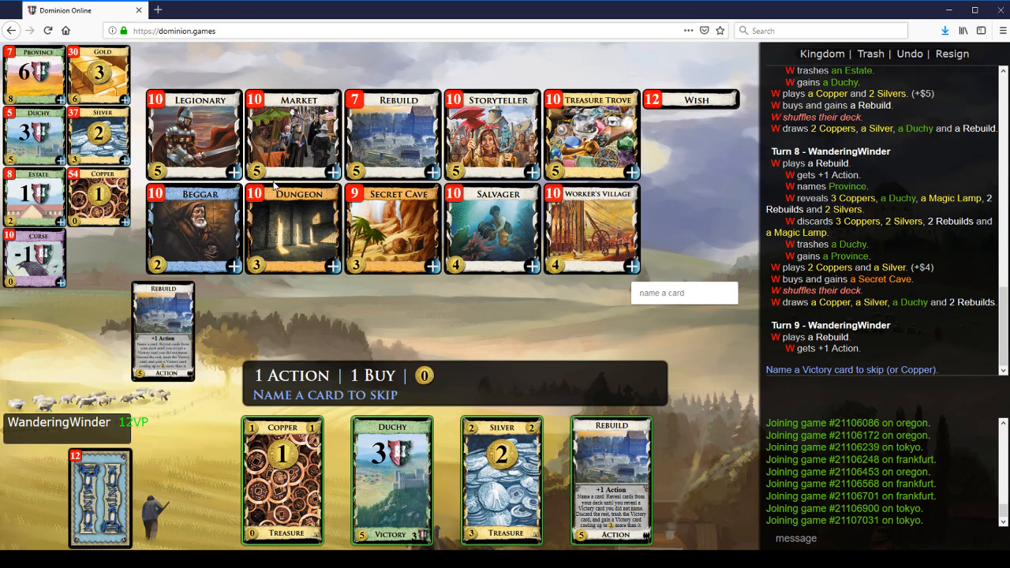
pyautogui.moveTo(211, 330)
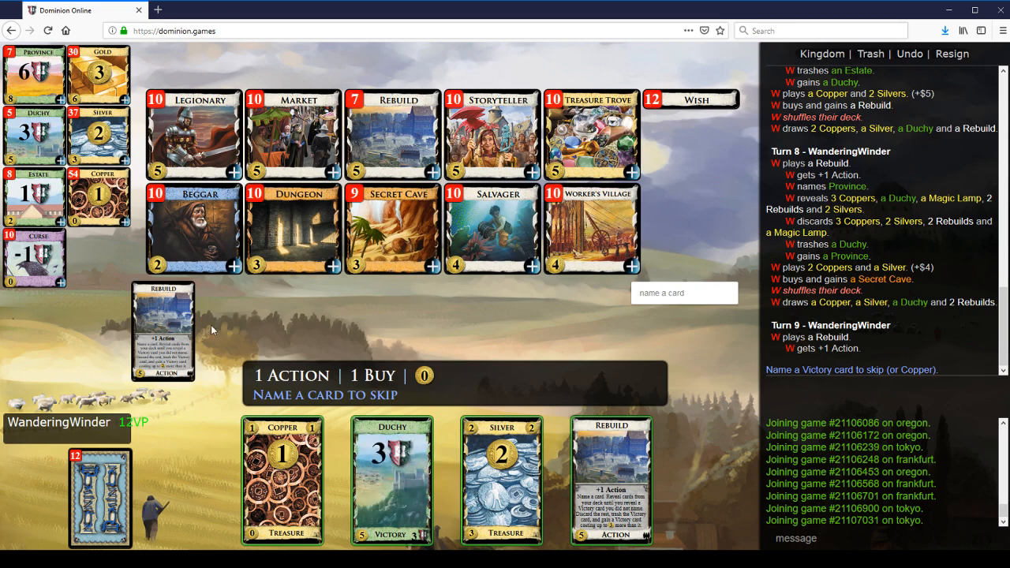
pyautogui.moveTo(35, 135)
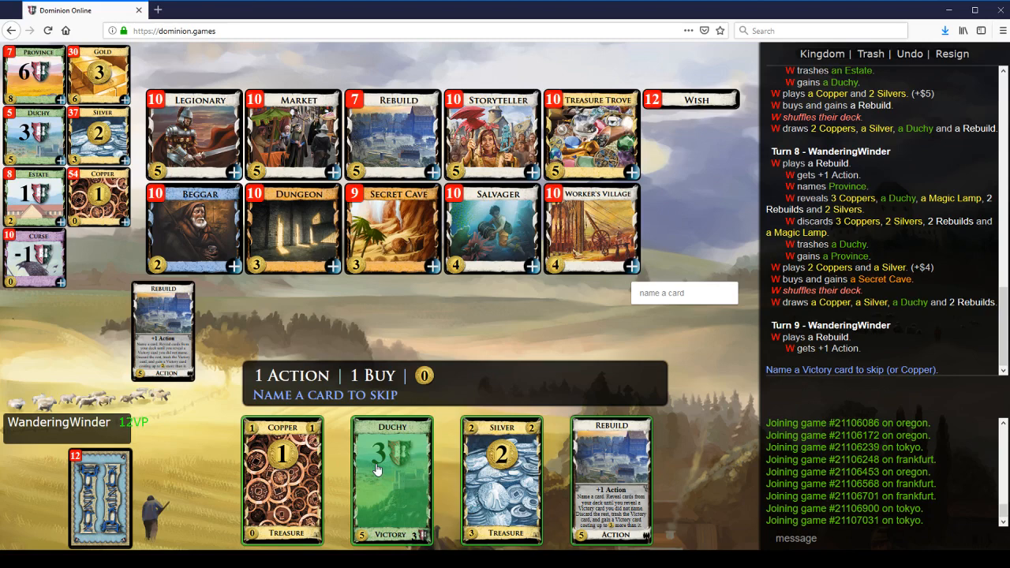
pyautogui.moveTo(377, 430)
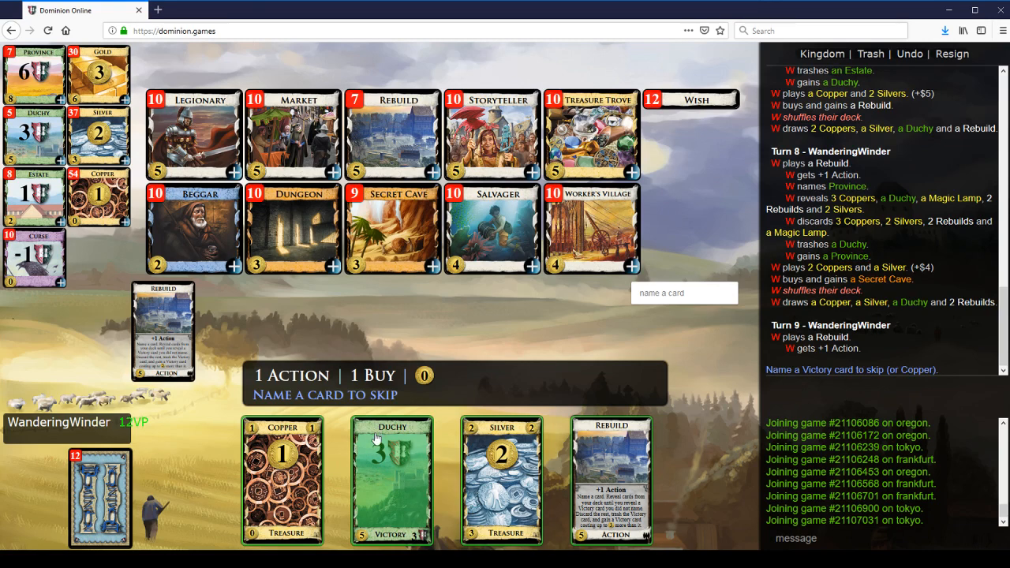
pyautogui.moveTo(366, 454)
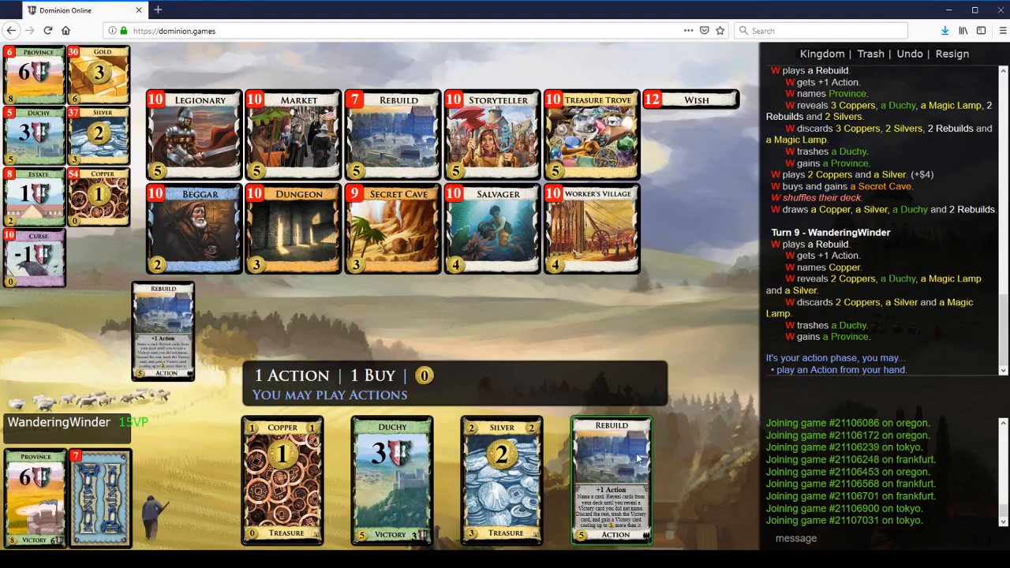
# - Play the second Rebuild, buy a Secret Cave, then Rebuild a Duchy into a Province on turn 10
pyautogui.click(612, 473)
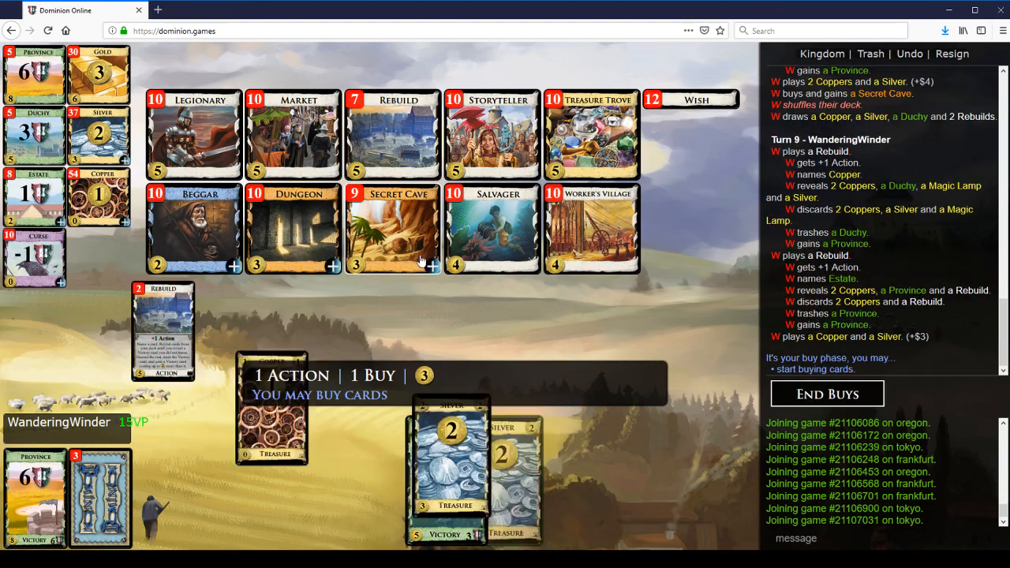
pyautogui.click(827, 394)
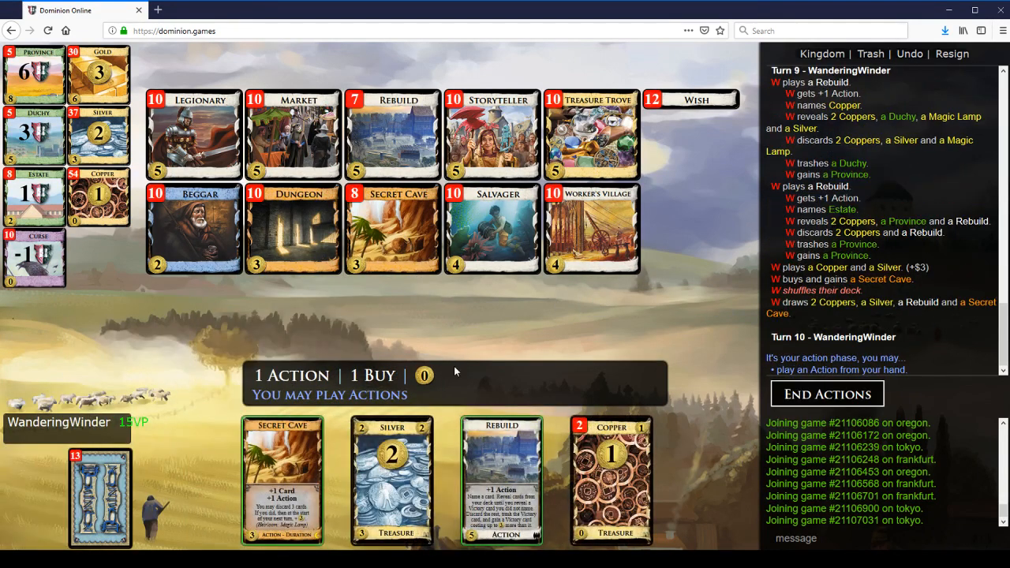
pyautogui.moveTo(502, 454)
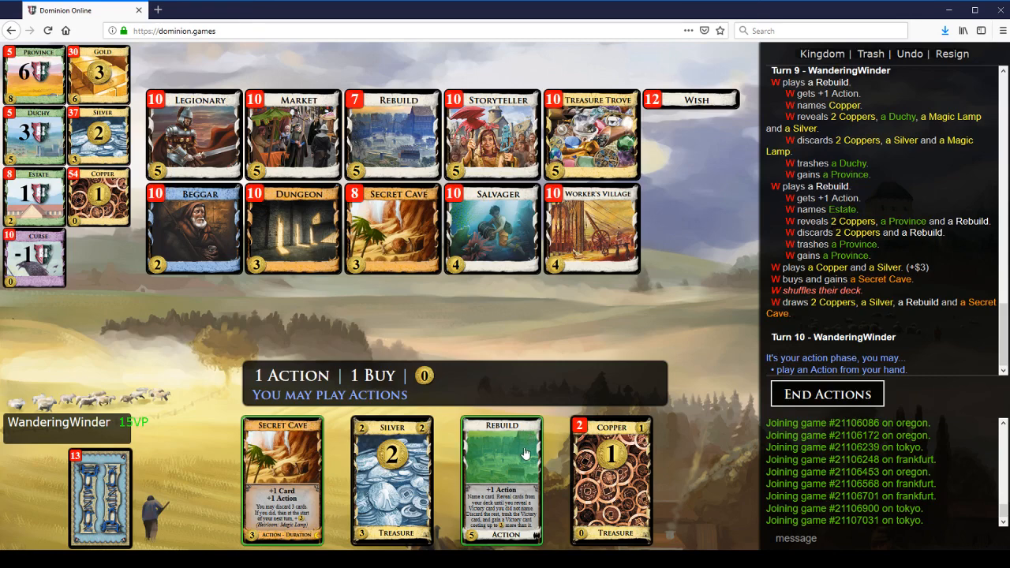
pyautogui.click(501, 480)
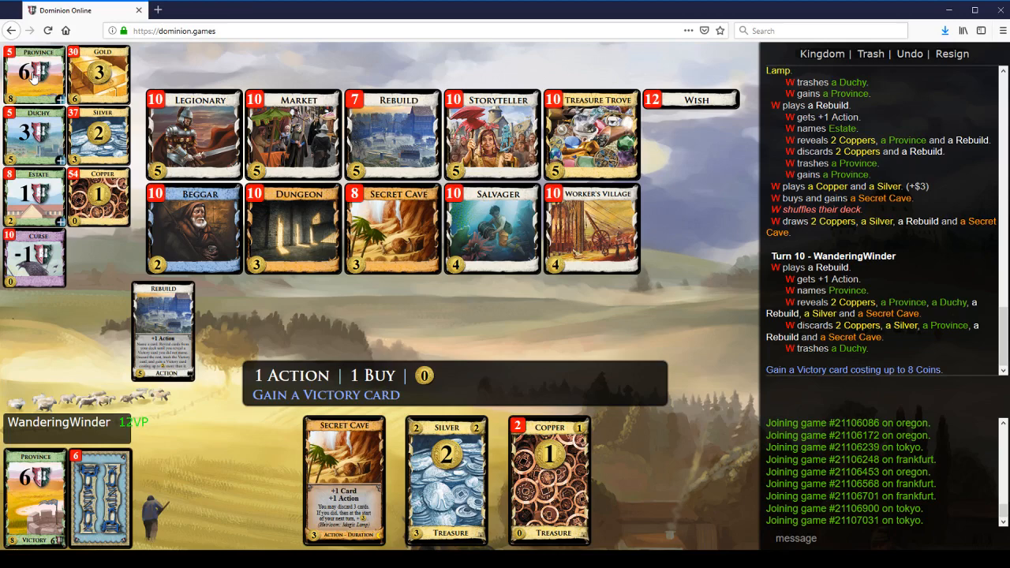
pyautogui.click(33, 74)
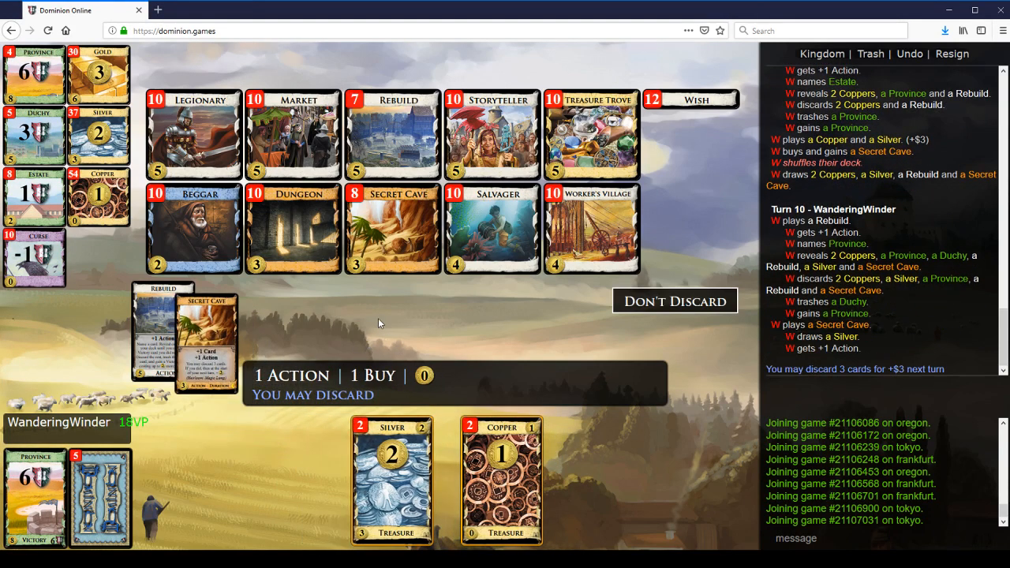
pyautogui.moveTo(662, 306)
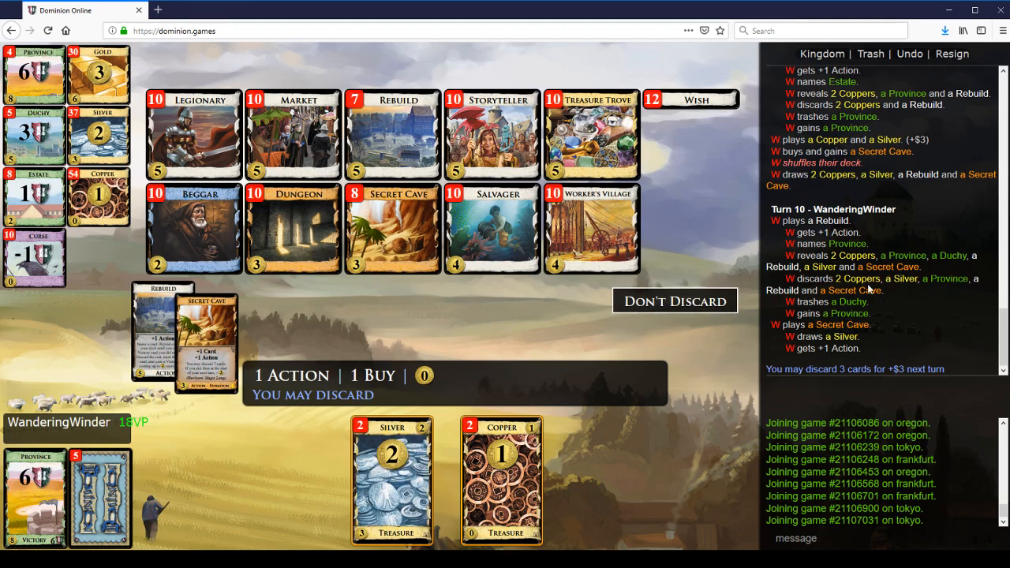
pyautogui.moveTo(828, 229)
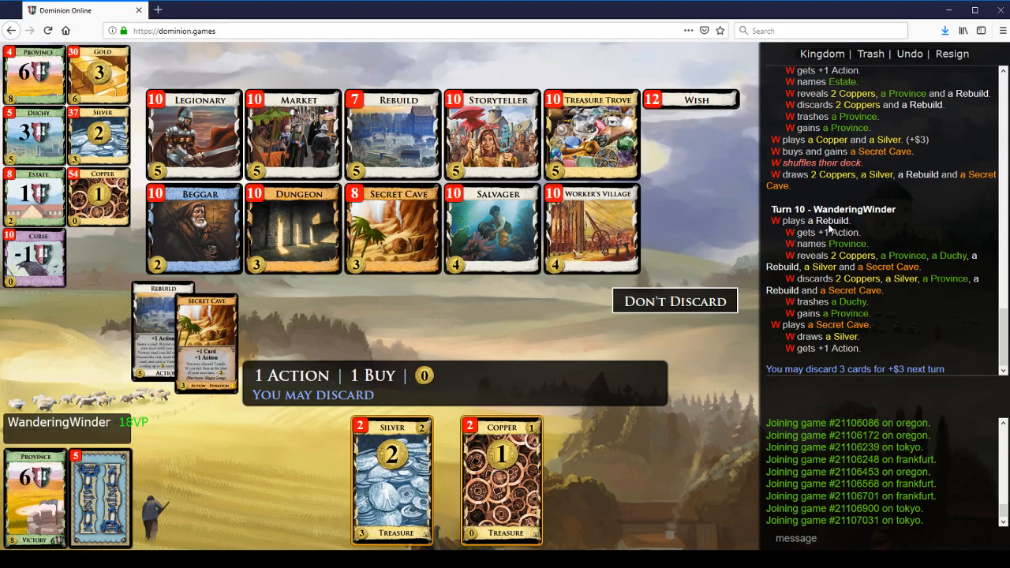
pyautogui.moveTo(609, 199)
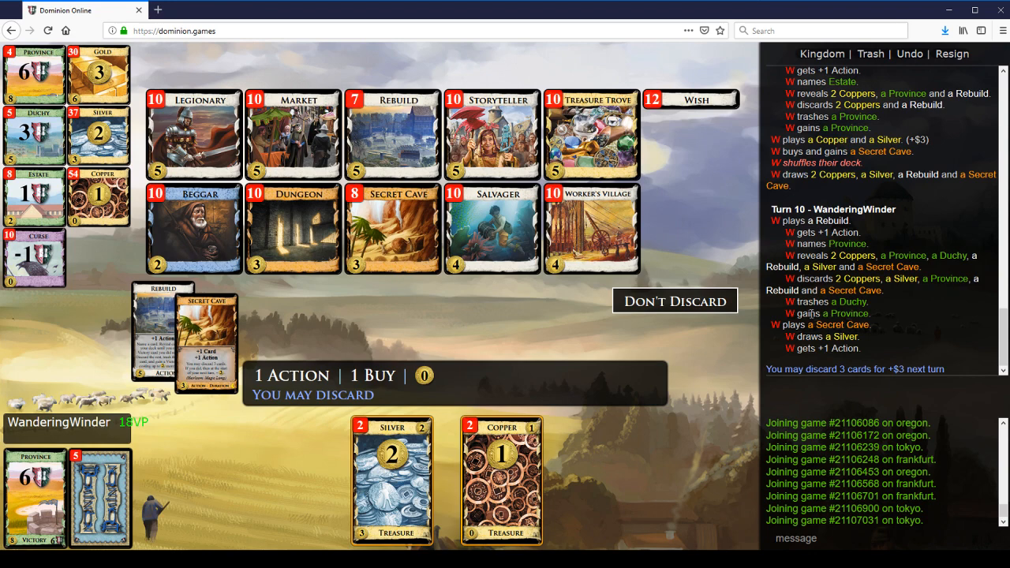
pyautogui.moveTo(871, 265)
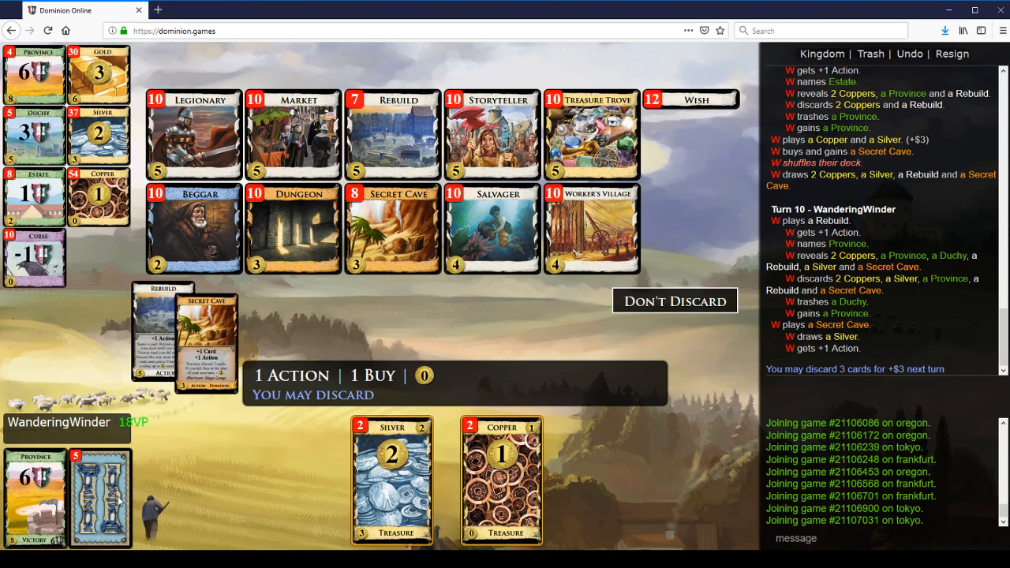
pyautogui.moveTo(904, 265)
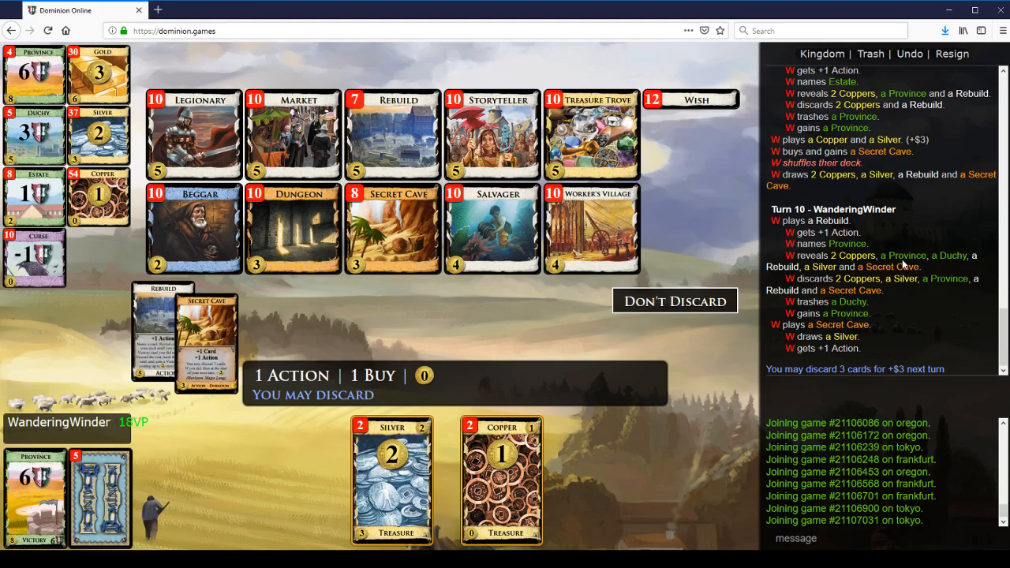
pyautogui.moveTo(103, 371)
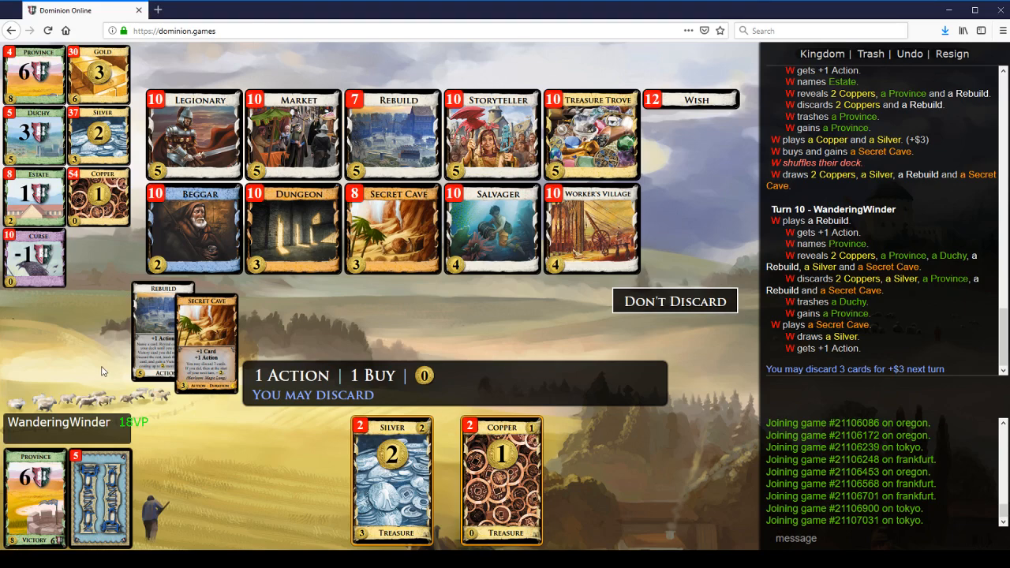
pyautogui.moveTo(237, 363)
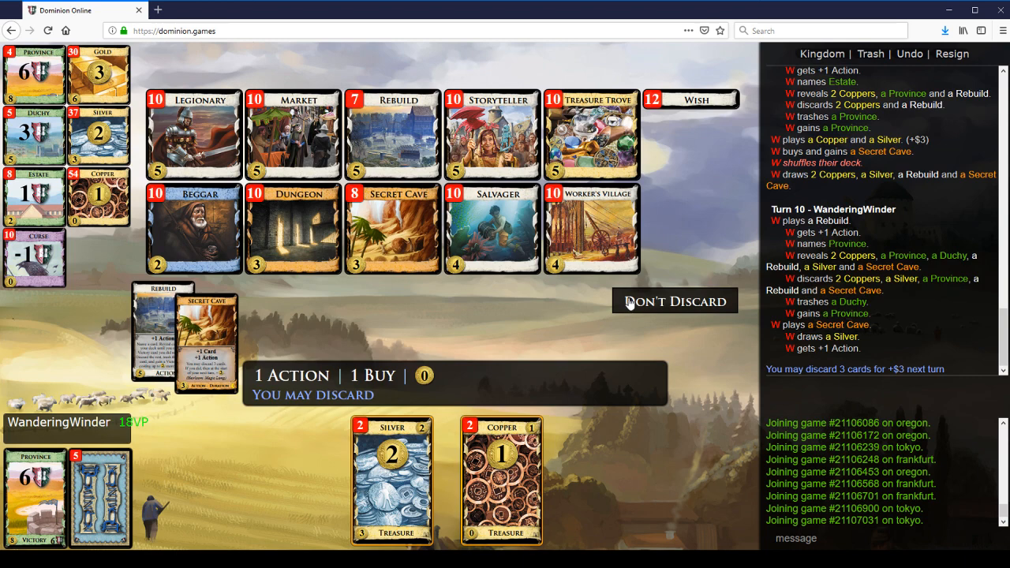
pyautogui.moveTo(644, 326)
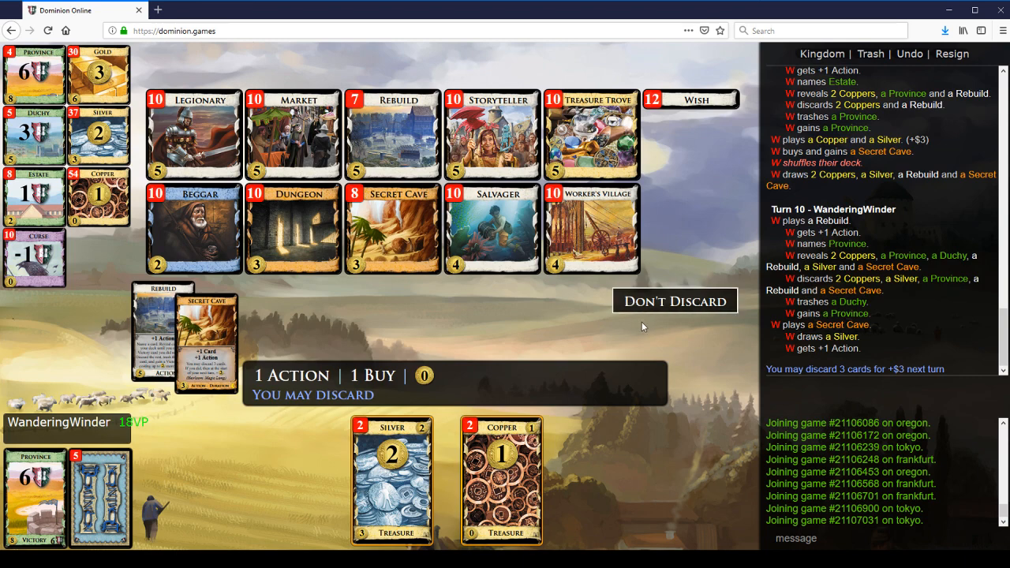
# - Check the Trash, then decline discarding to Secret Cave and enter turn 10's buy phase
pyautogui.click(871, 53)
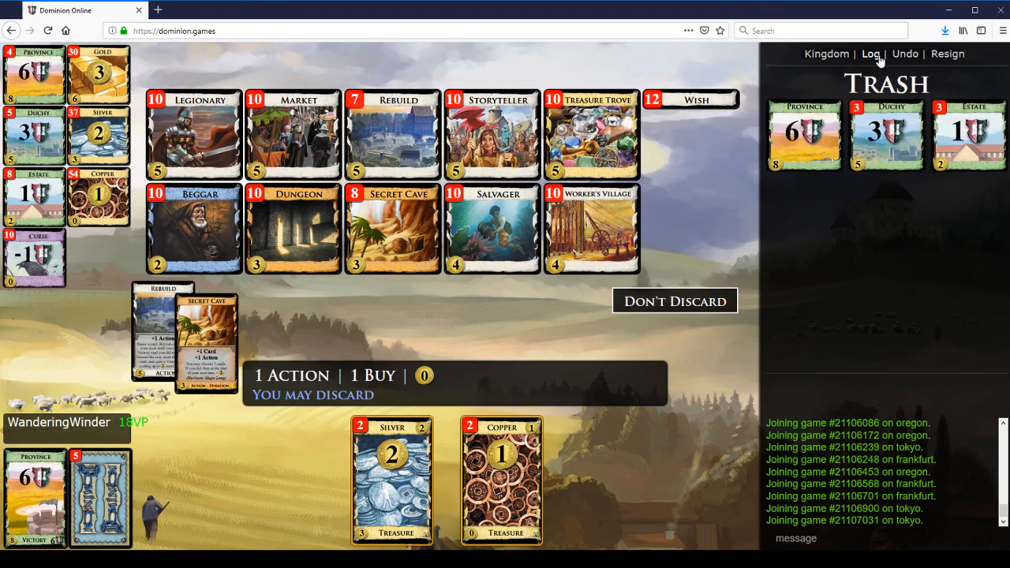
pyautogui.click(871, 54)
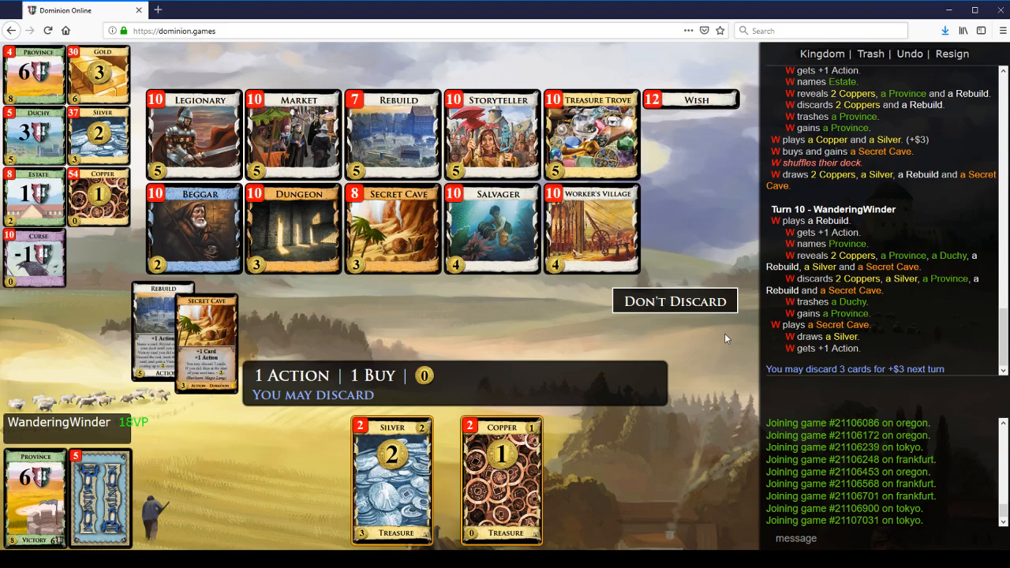
pyautogui.click(676, 299)
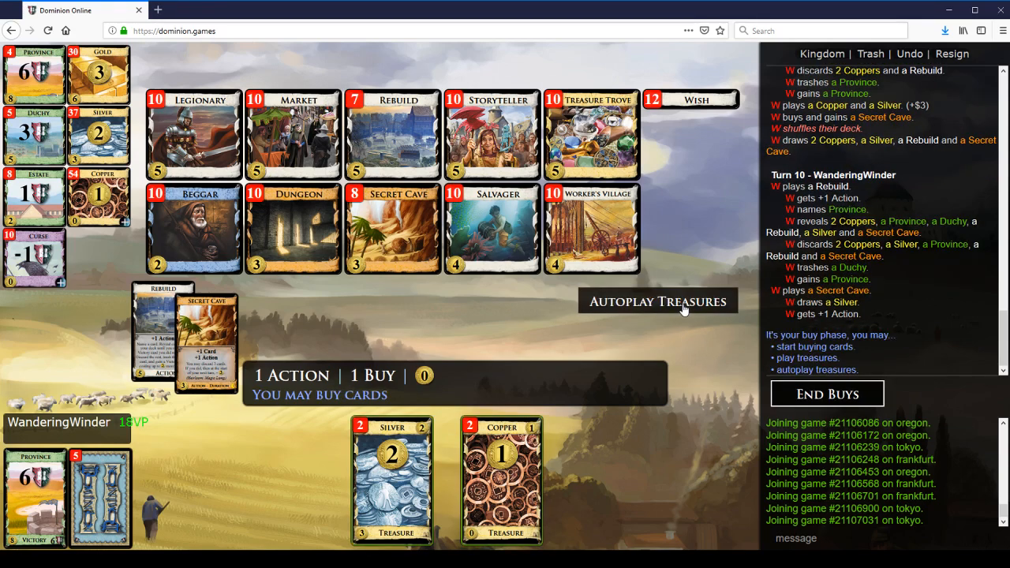
# - Autoplay treasures and buy a Duchy for $6 on turn 10 and again on turn 12
pyautogui.click(658, 301)
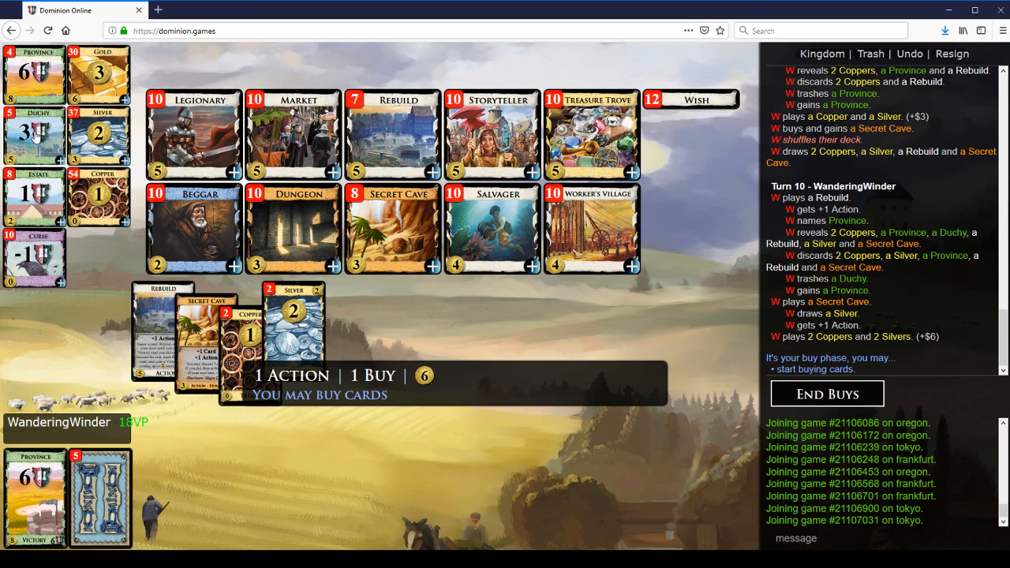
pyautogui.click(35, 134)
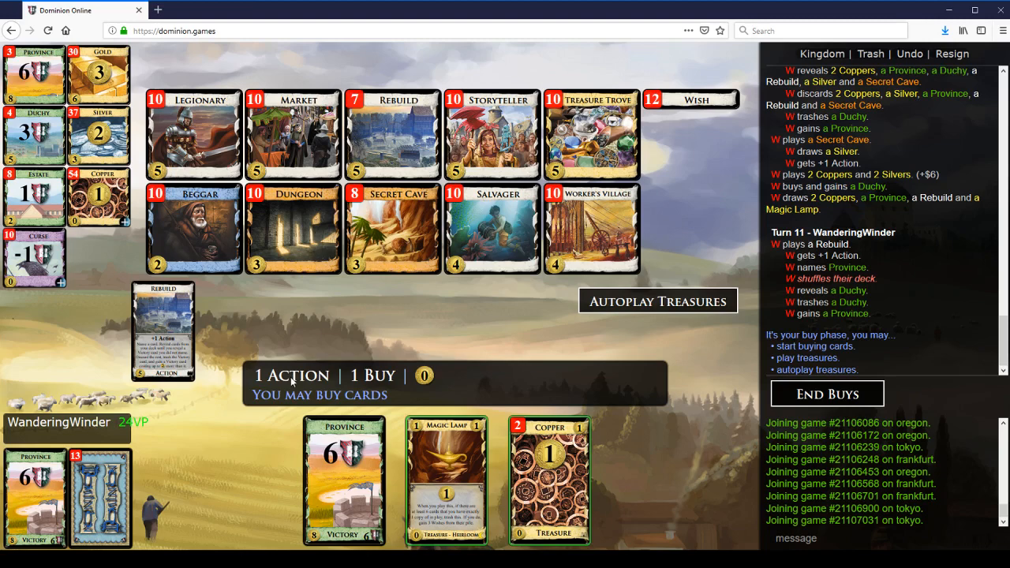
pyautogui.moveTo(644, 315)
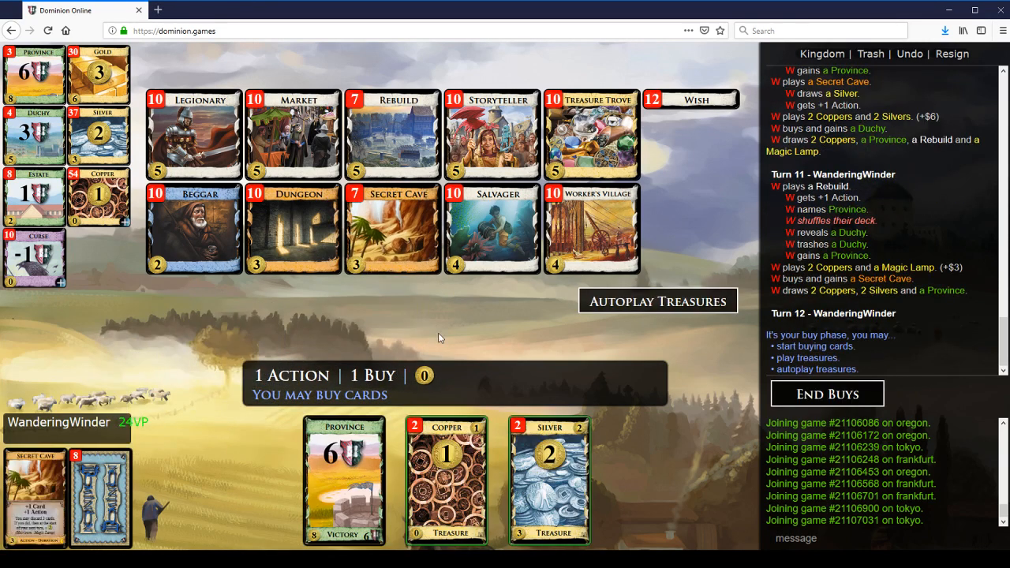
pyautogui.click(657, 300)
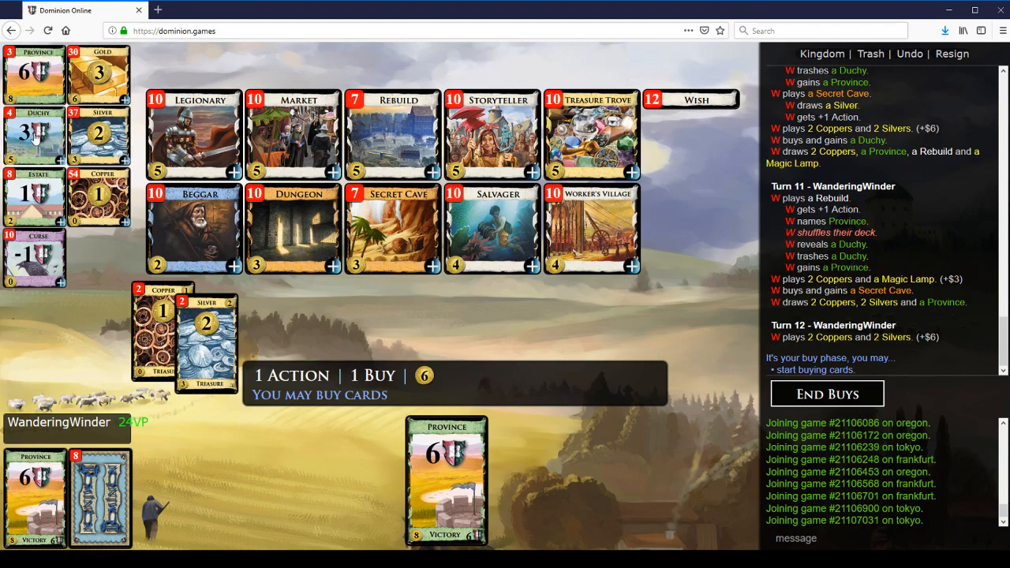
pyautogui.click(827, 393)
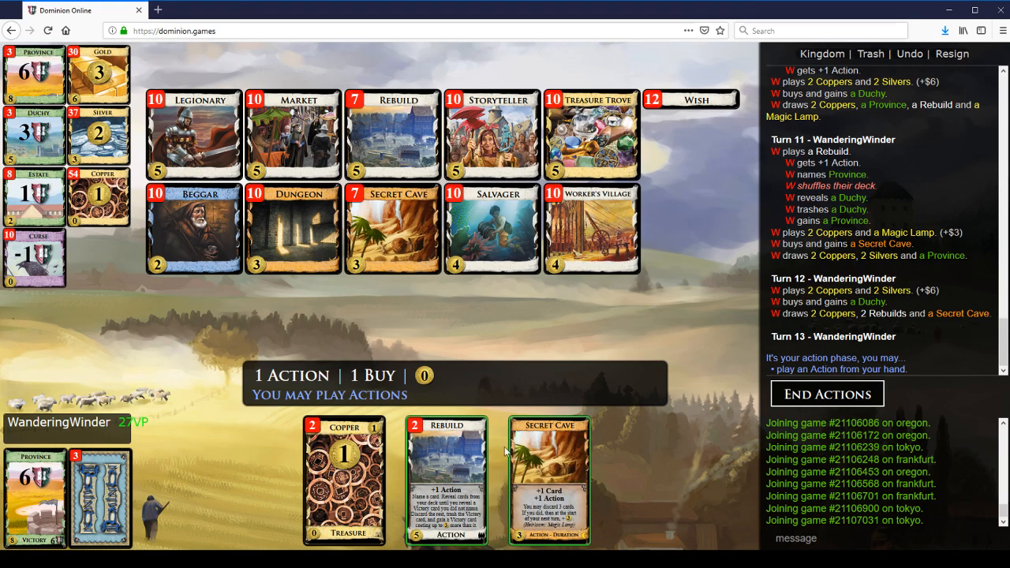
pyautogui.moveTo(438, 451)
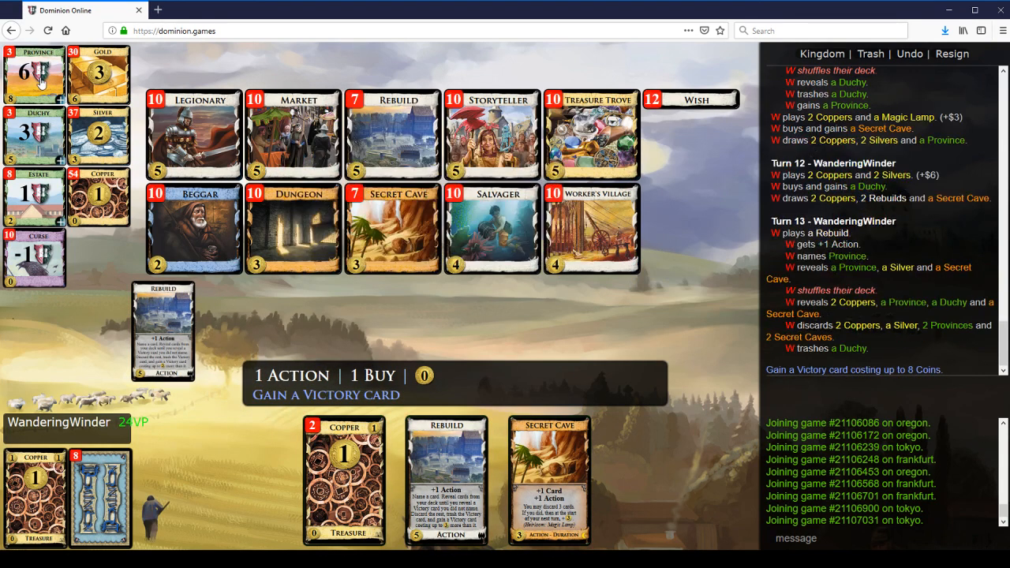
# - Gain a Province from the first Rebuild, check the Trash, then play Rebuild again
pyautogui.click(34, 75)
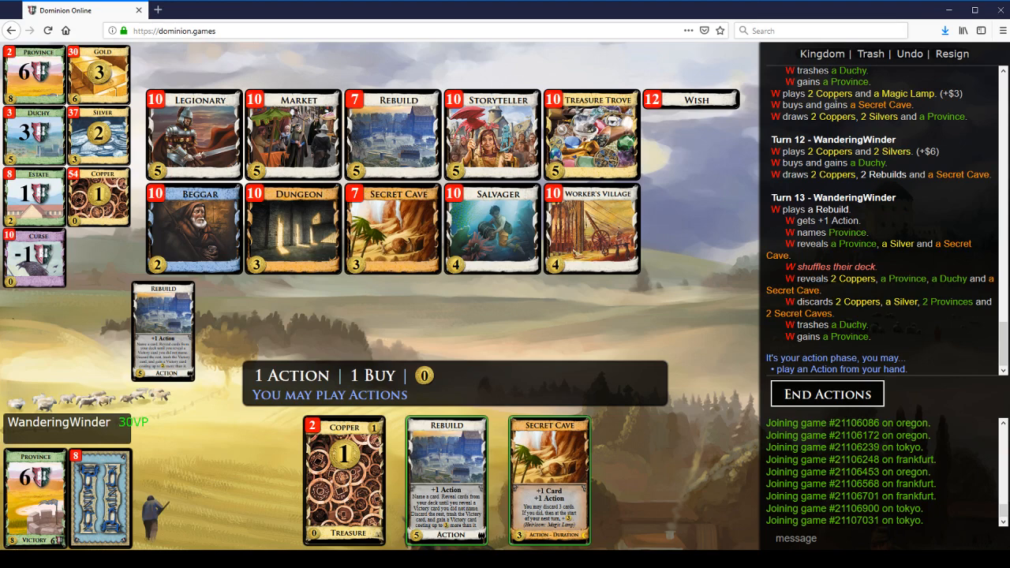
pyautogui.click(871, 53)
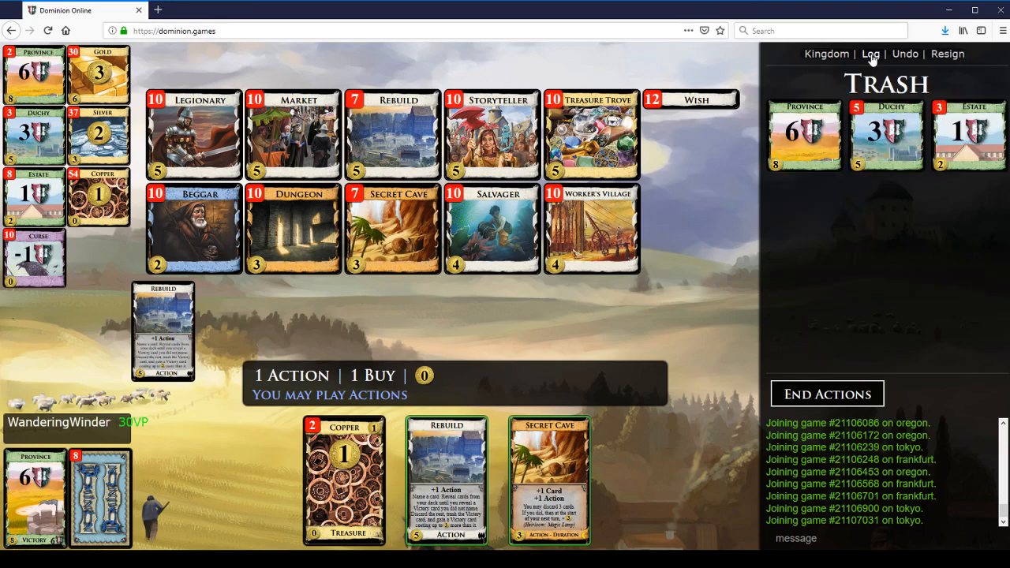
pyautogui.click(870, 53)
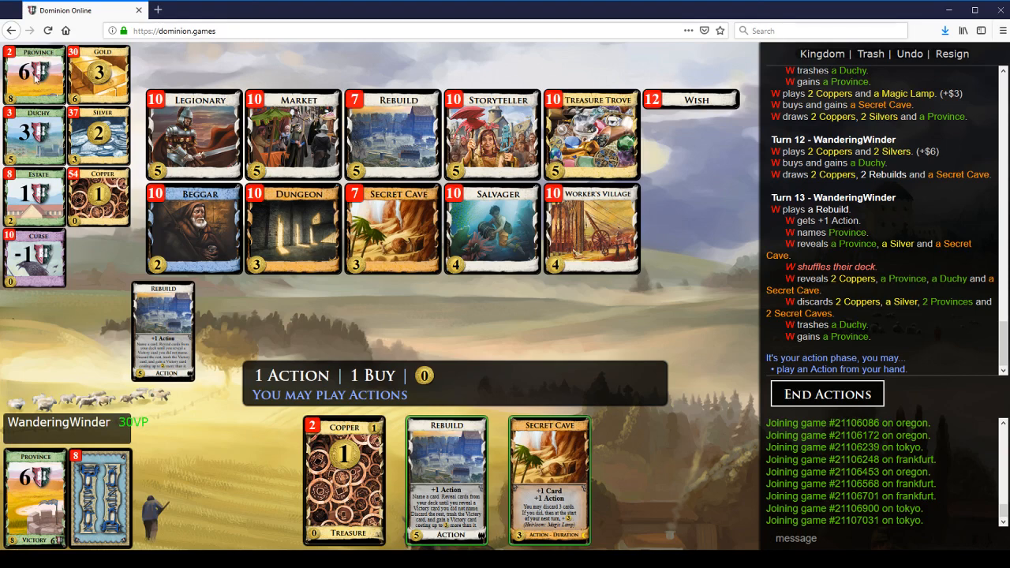
pyautogui.click(446, 480)
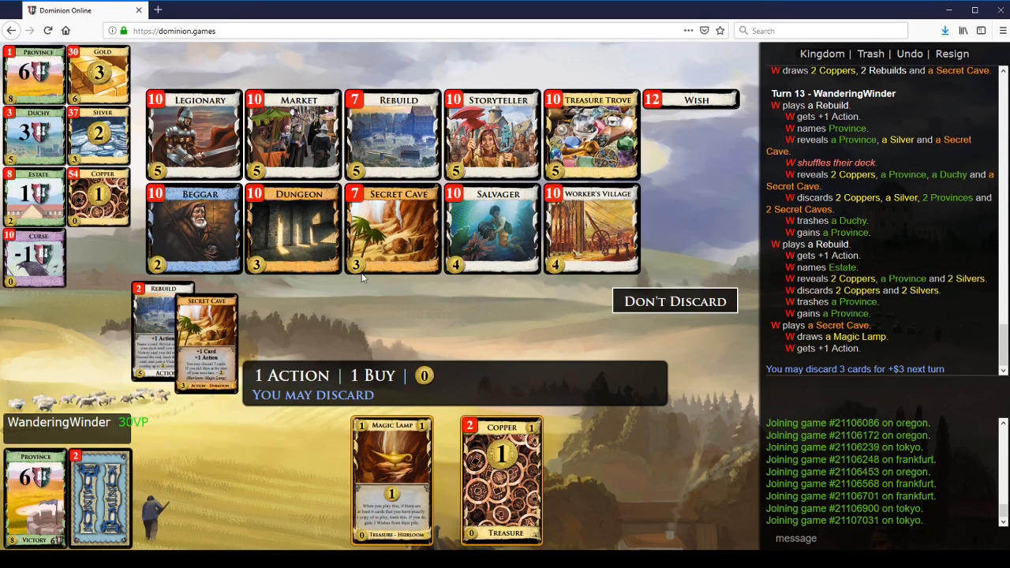
pyautogui.moveTo(407, 317)
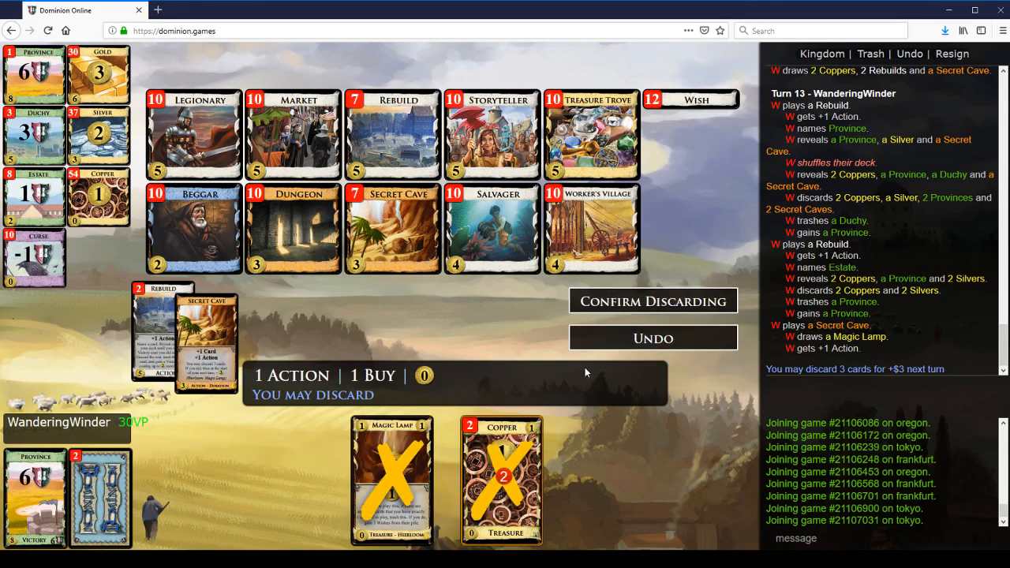
# - Discard two Coppers and Magic Lamp, end buys, play Rebuild on turn 14 and view the 33 VP win
pyautogui.click(653, 300)
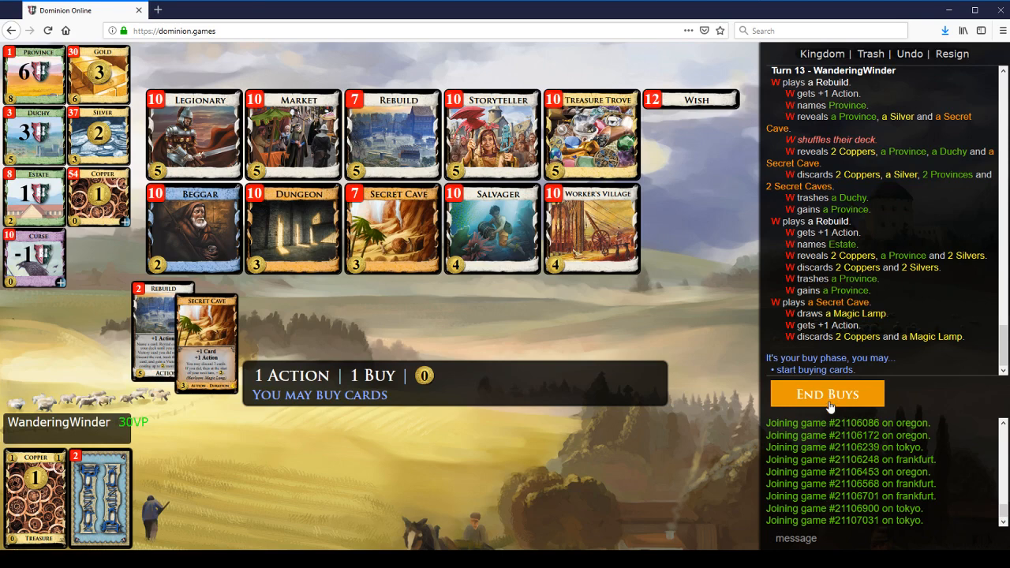
pyautogui.click(827, 394)
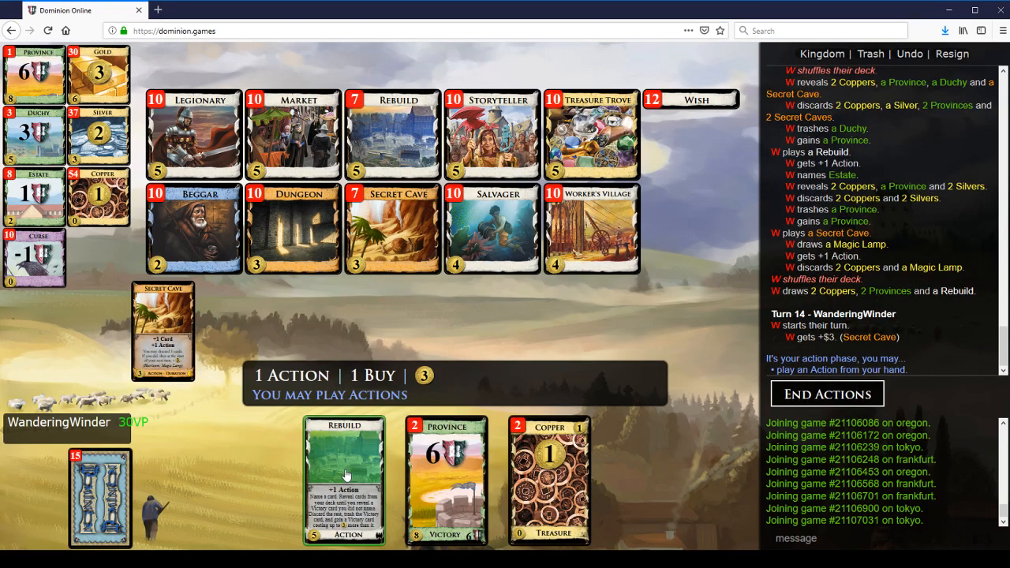
pyautogui.click(344, 481)
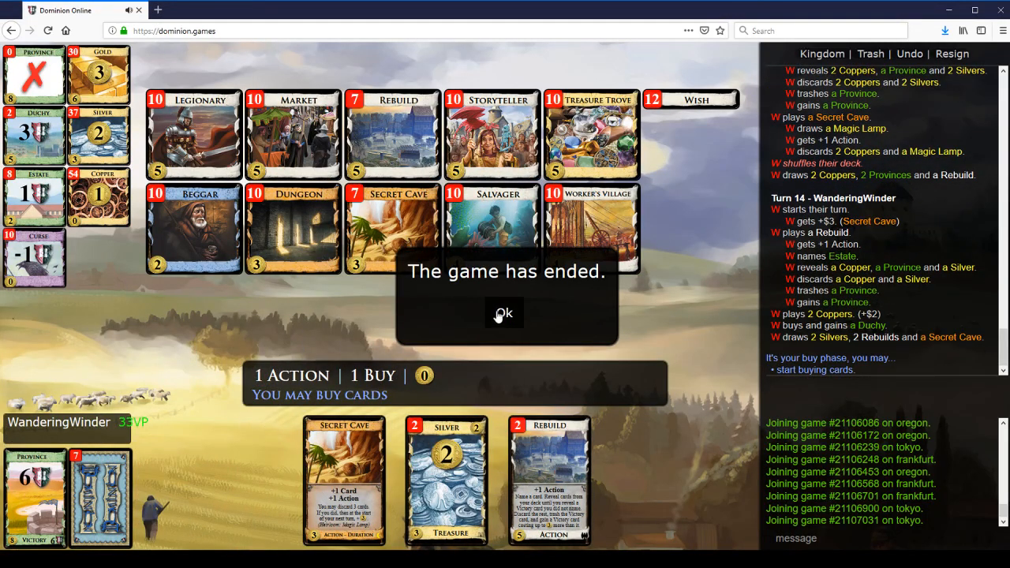
pyautogui.click(503, 312)
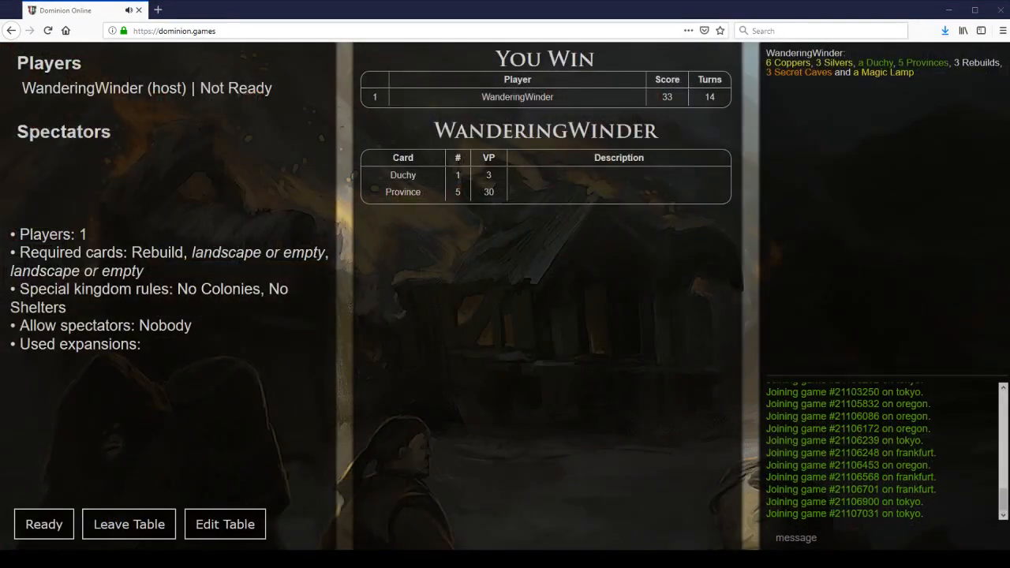